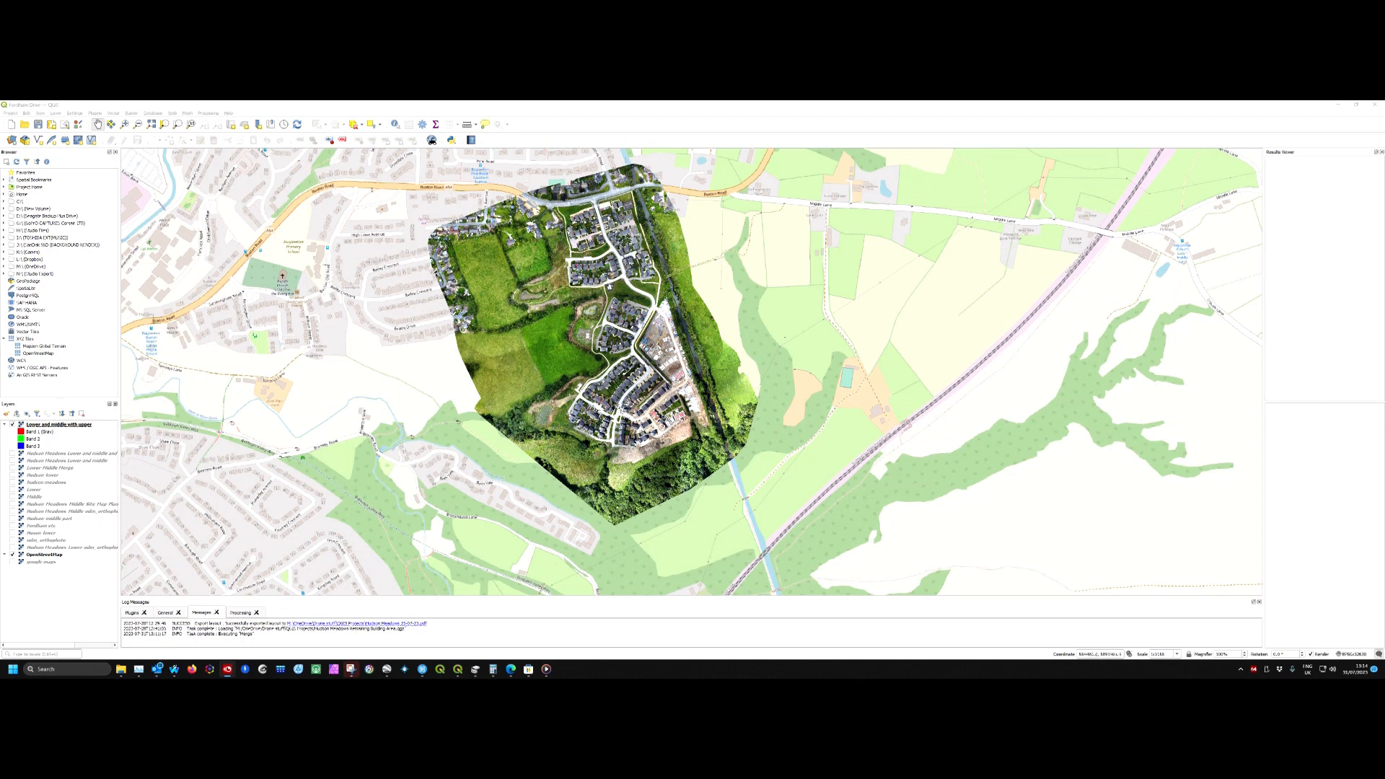
{"action": "mouse_move", "coordinate": [434, 381]}
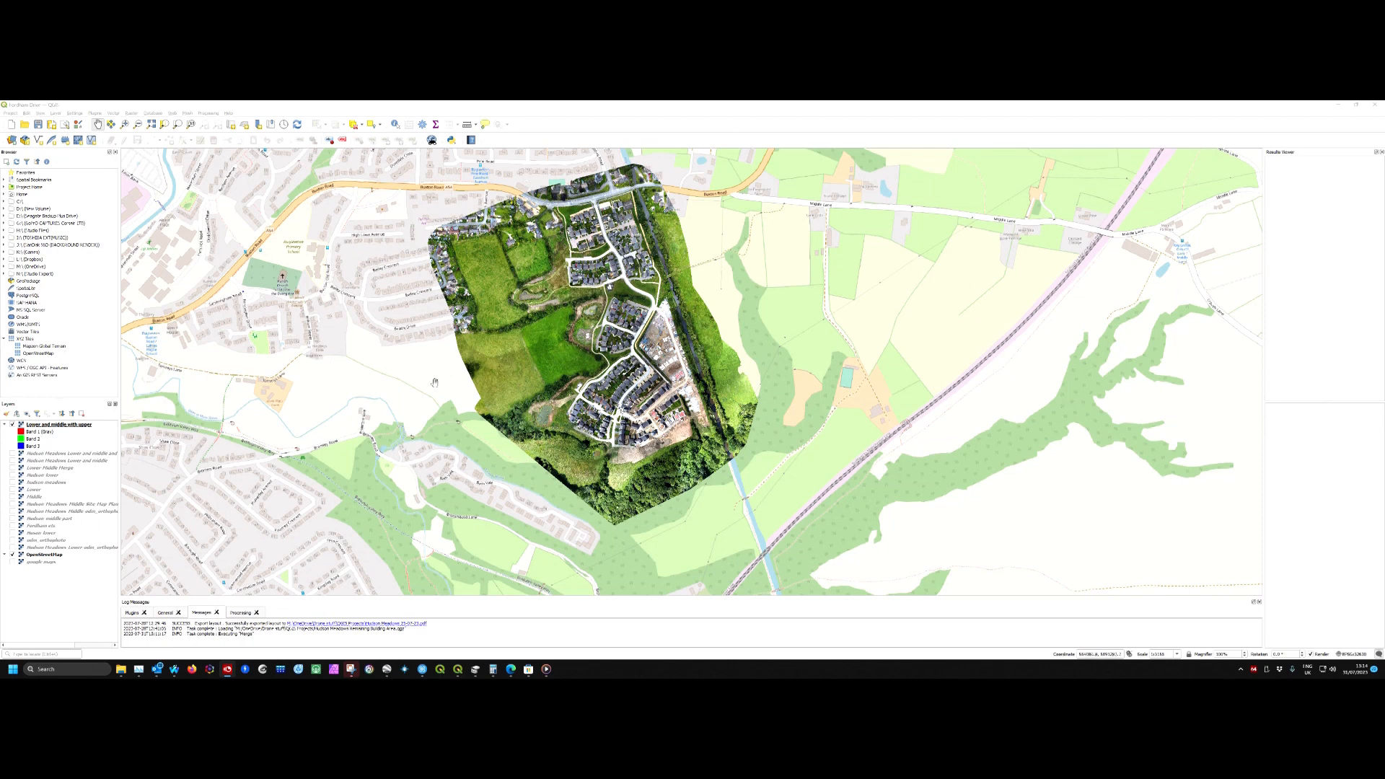
{"action": "mouse_move", "coordinate": [417, 379]}
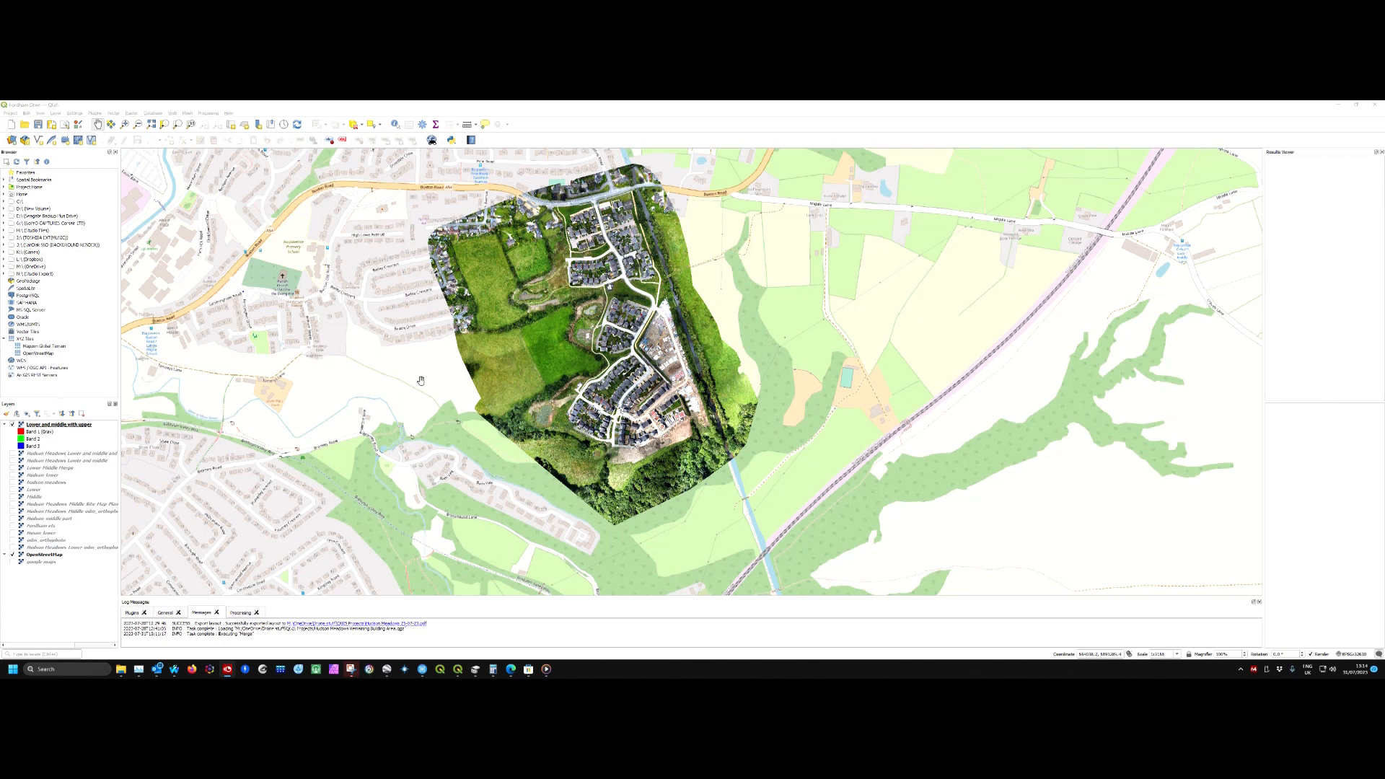
{"action": "mouse_move", "coordinate": [404, 399]}
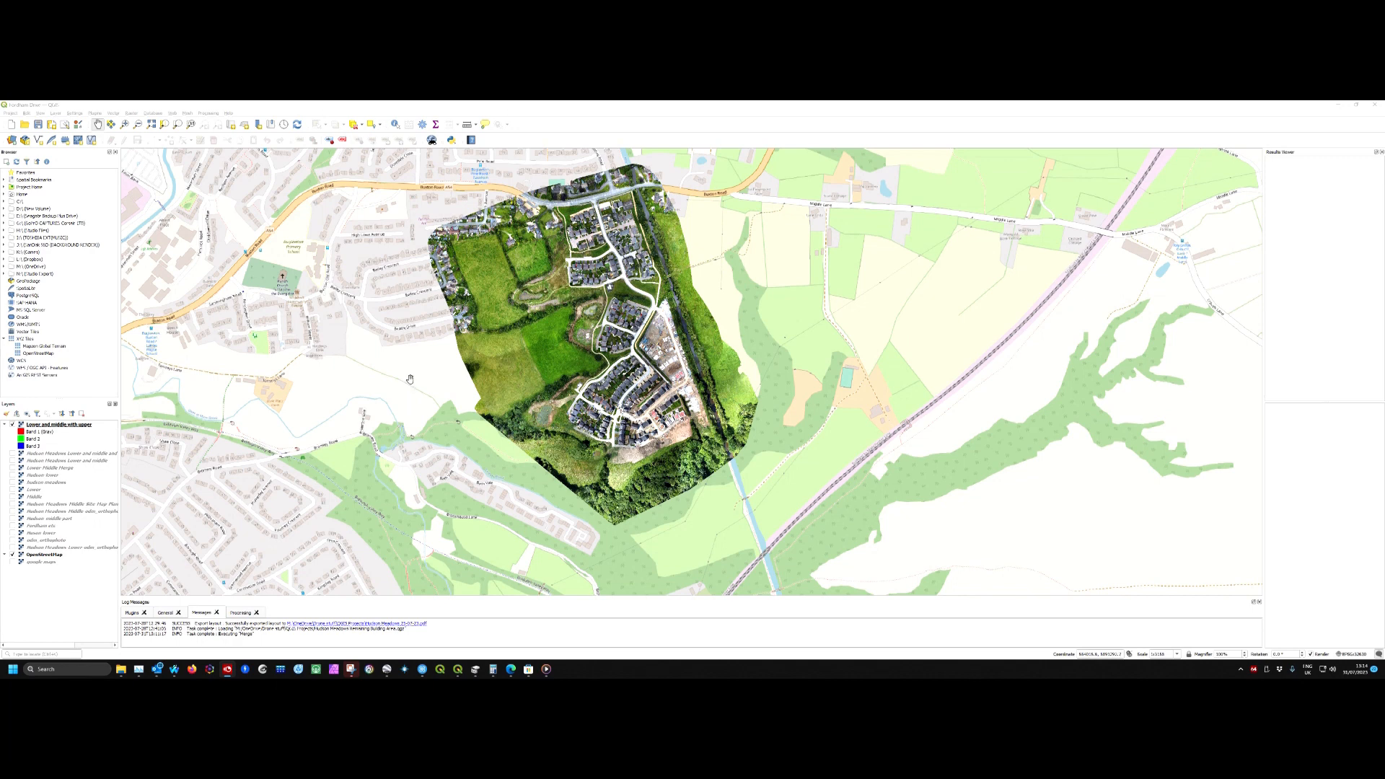
{"action": "mouse_move", "coordinate": [432, 375]}
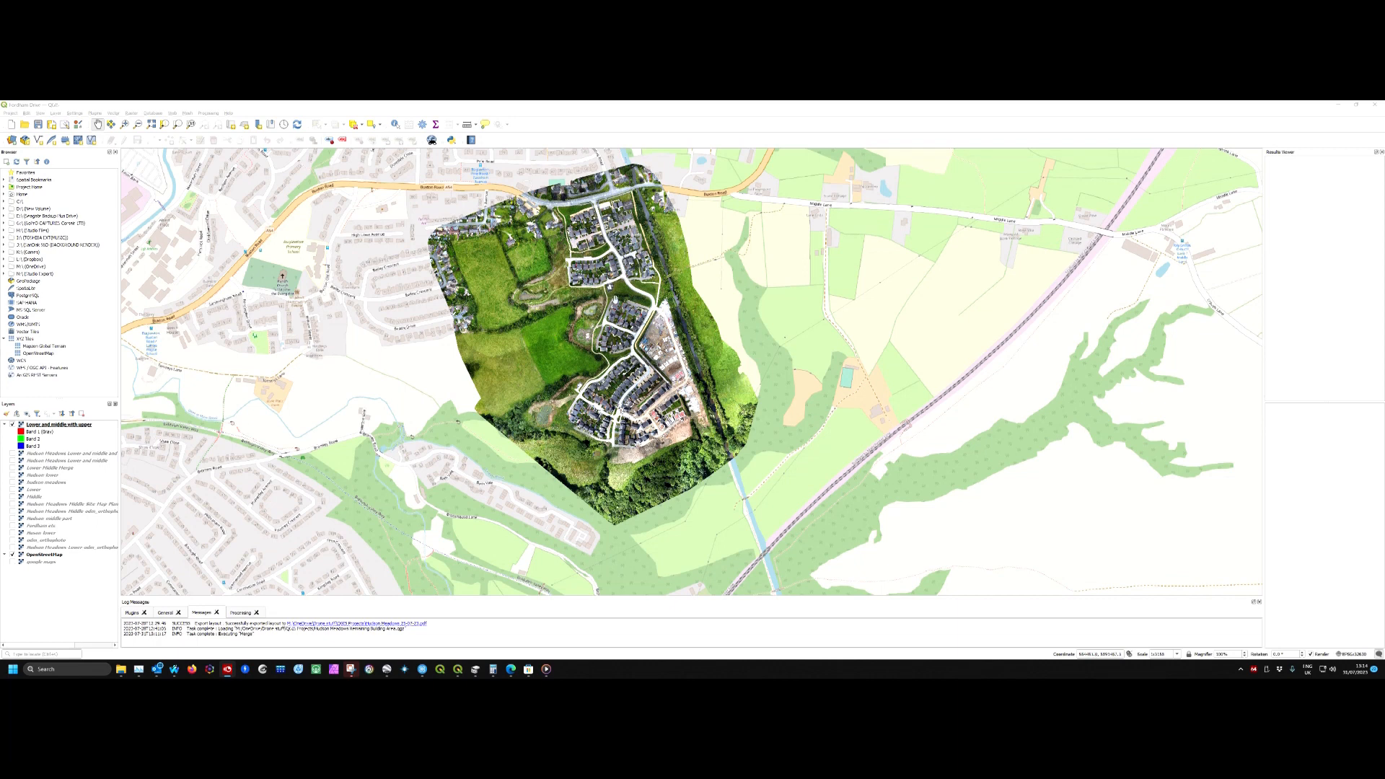
{"action": "mouse_move", "coordinate": [537, 359]}
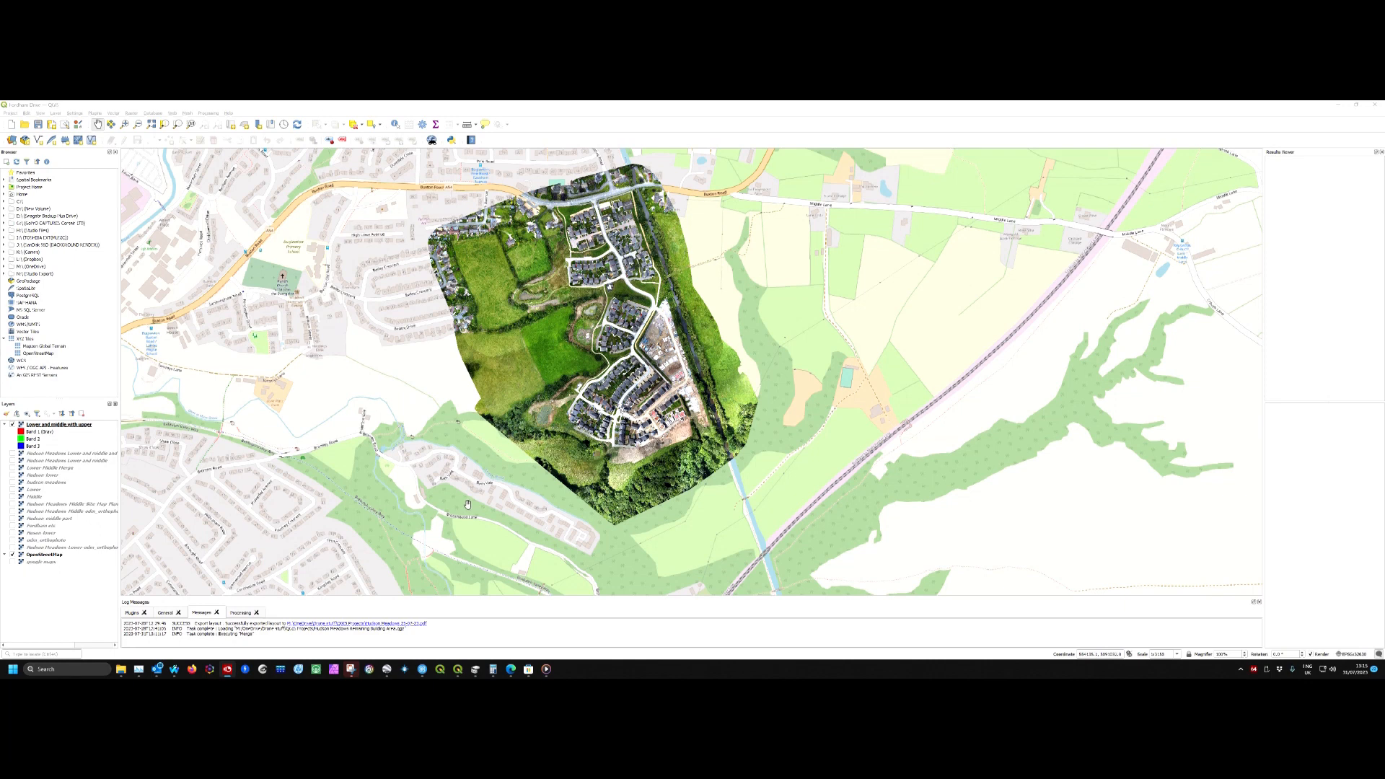
{"action": "mouse_move", "coordinate": [495, 413]}
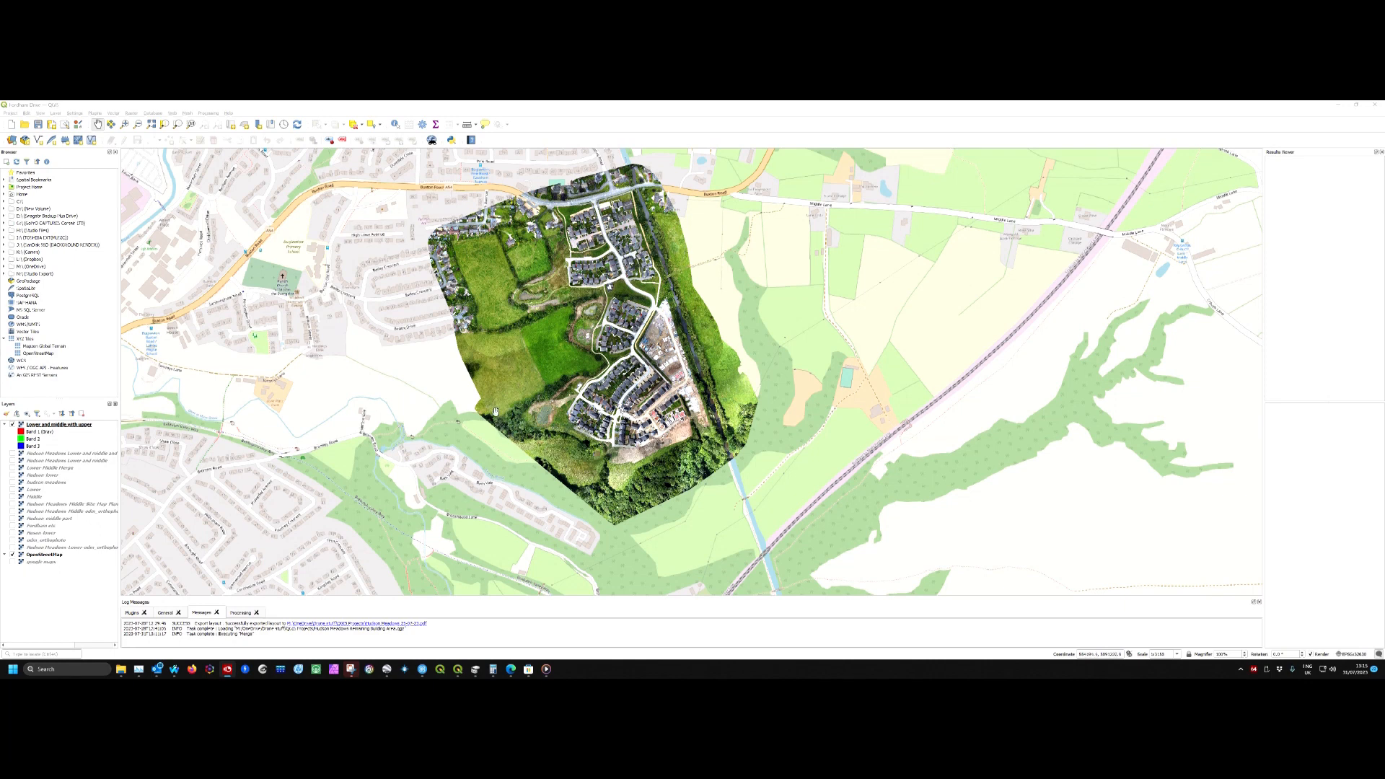
{"action": "mouse_move", "coordinate": [604, 520]}
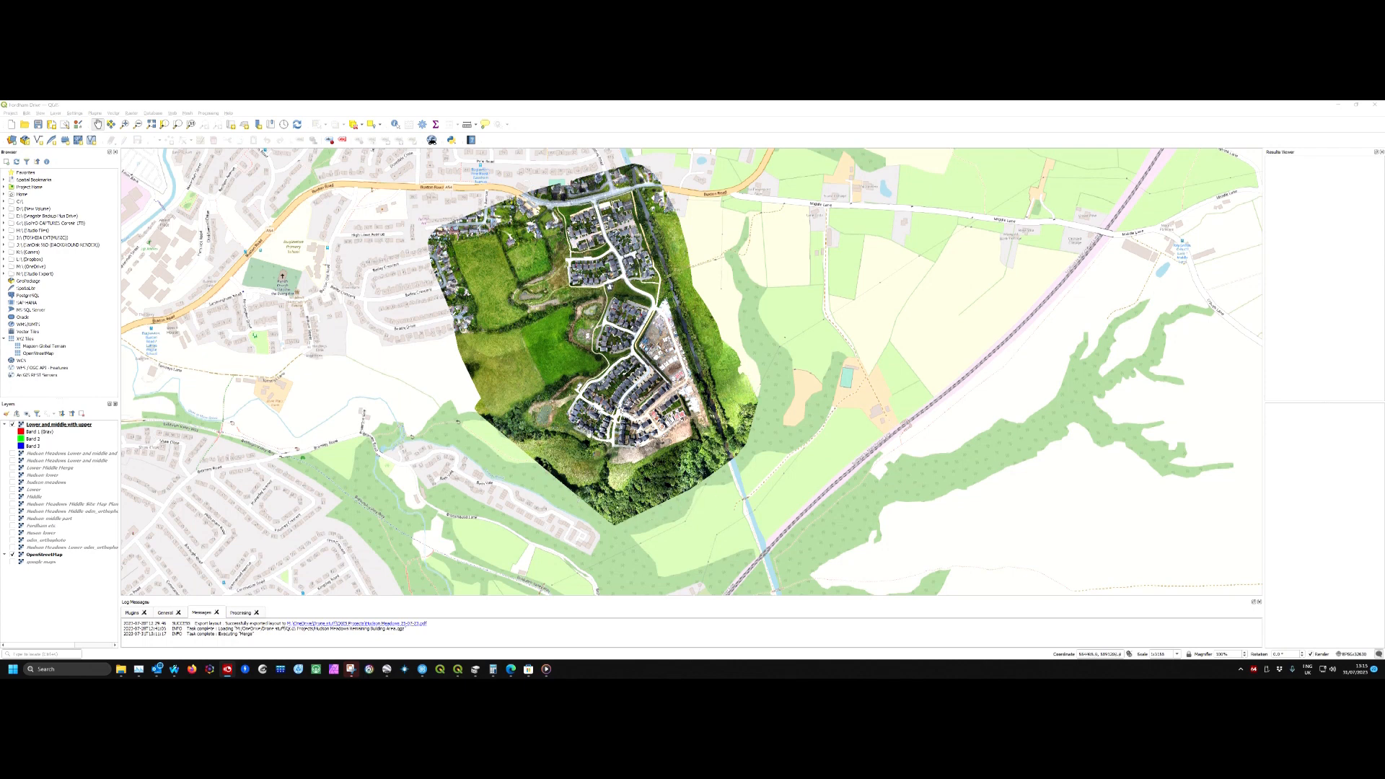
{"action": "mouse_move", "coordinate": [528, 361]}
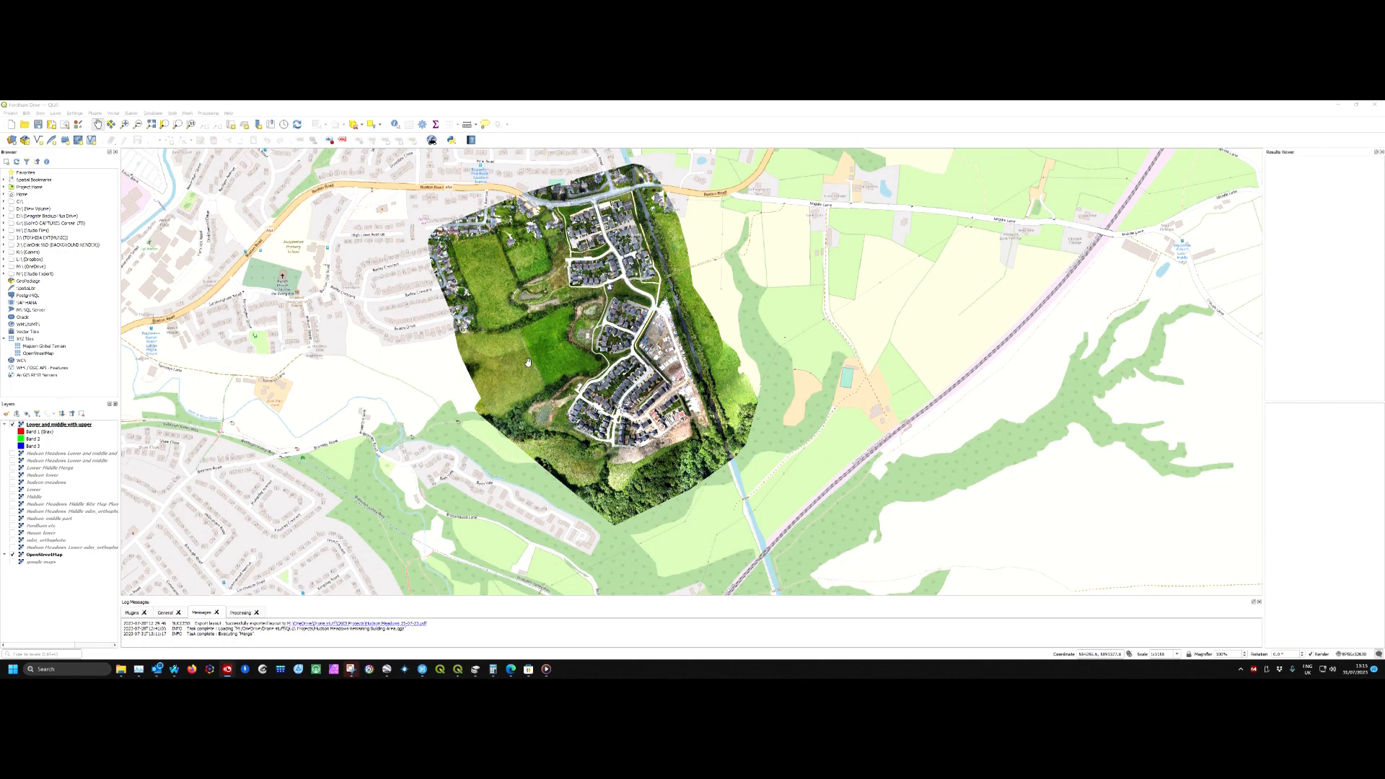
{"action": "mouse_move", "coordinate": [495, 368]}
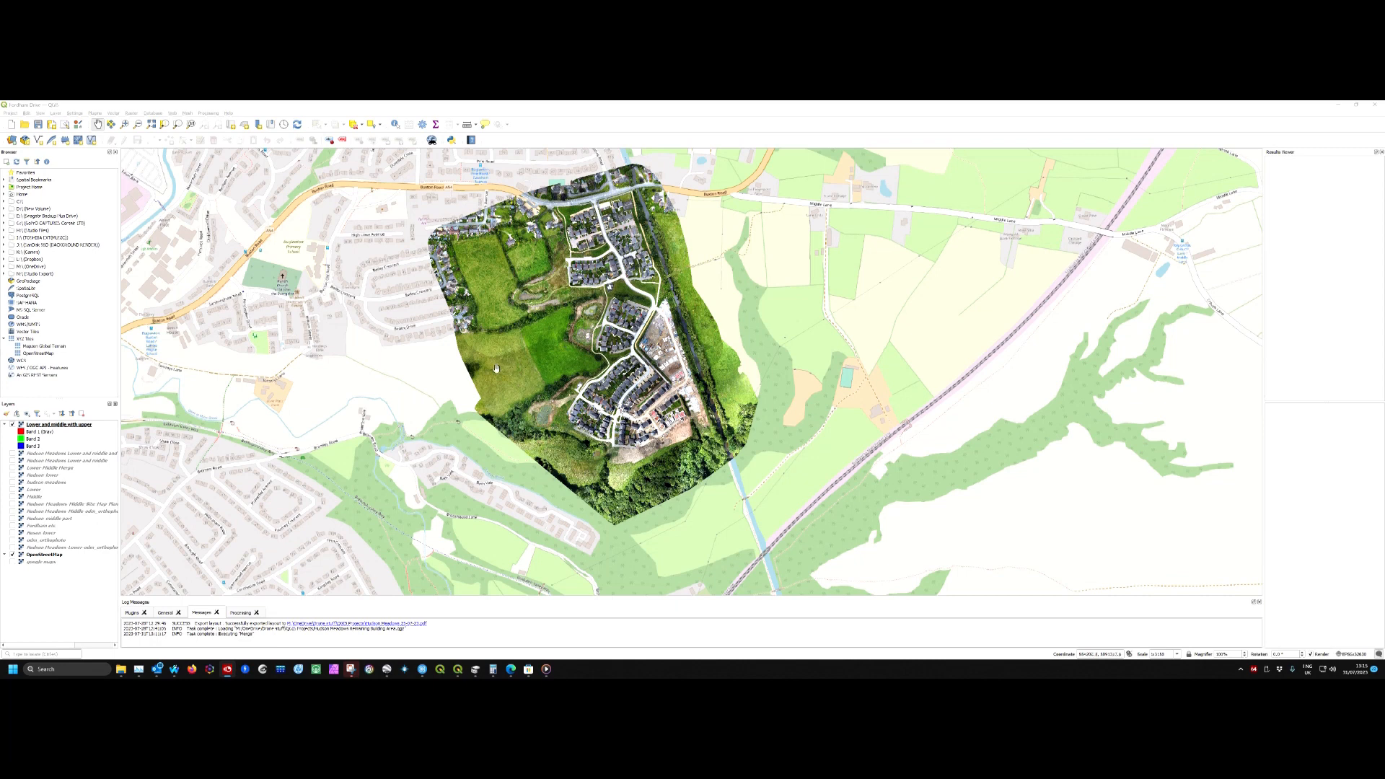
{"action": "mouse_move", "coordinate": [495, 368]}
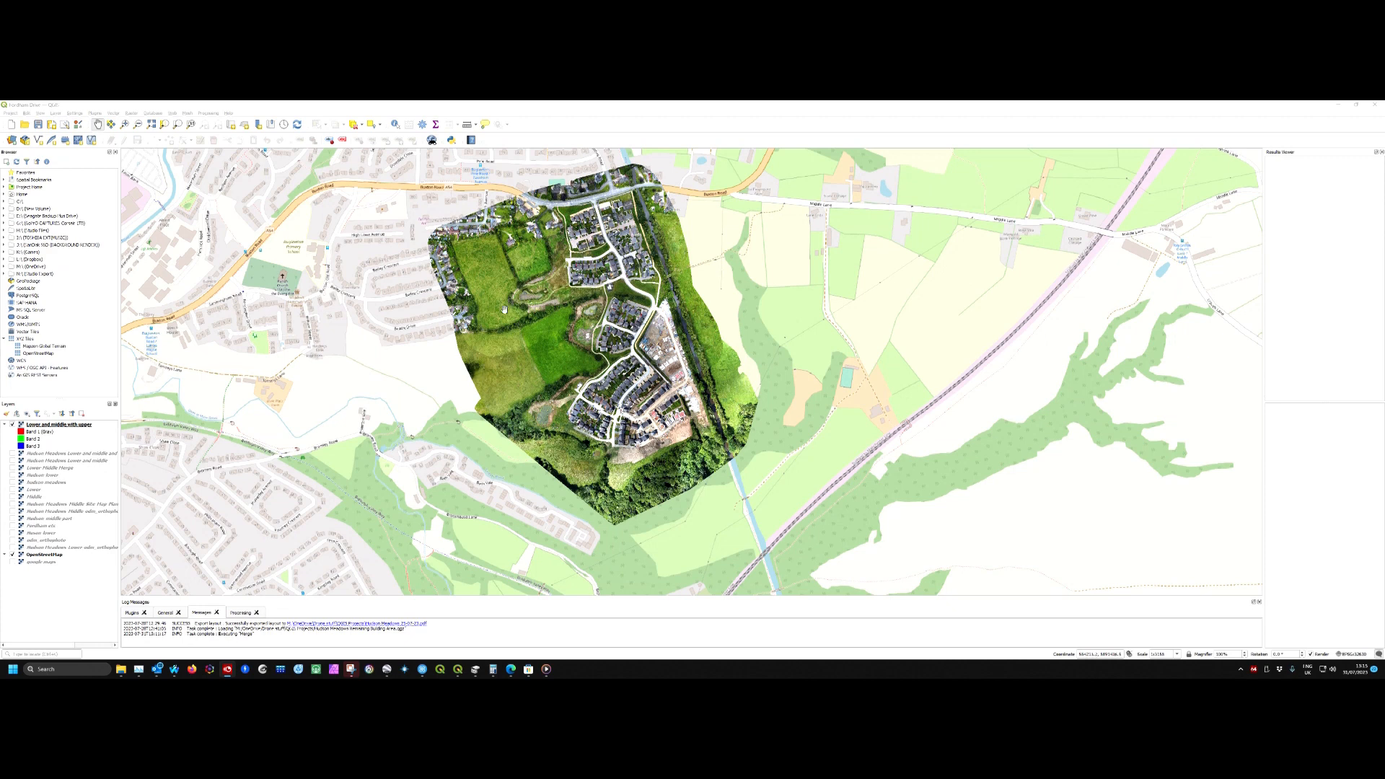
{"action": "mouse_move", "coordinate": [418, 411]}
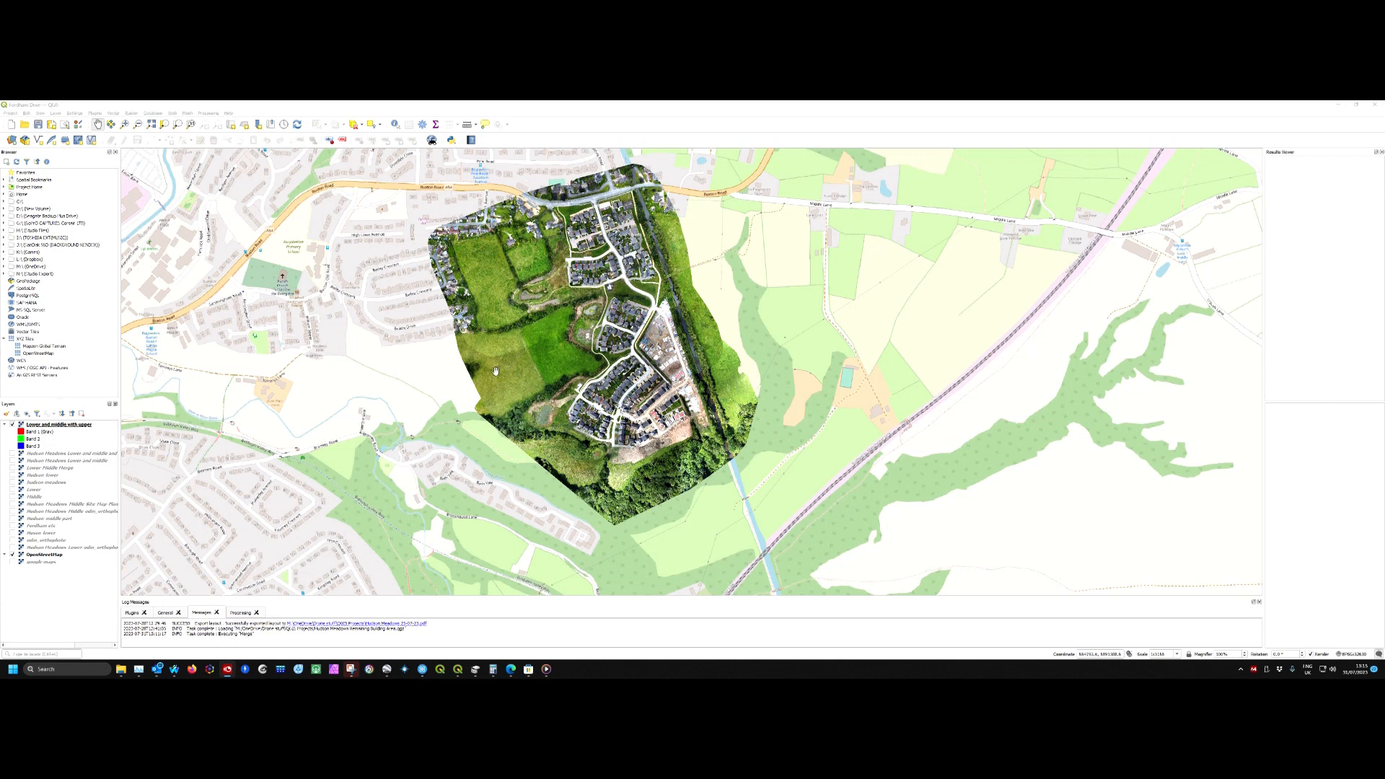
{"action": "mouse_move", "coordinate": [462, 394]}
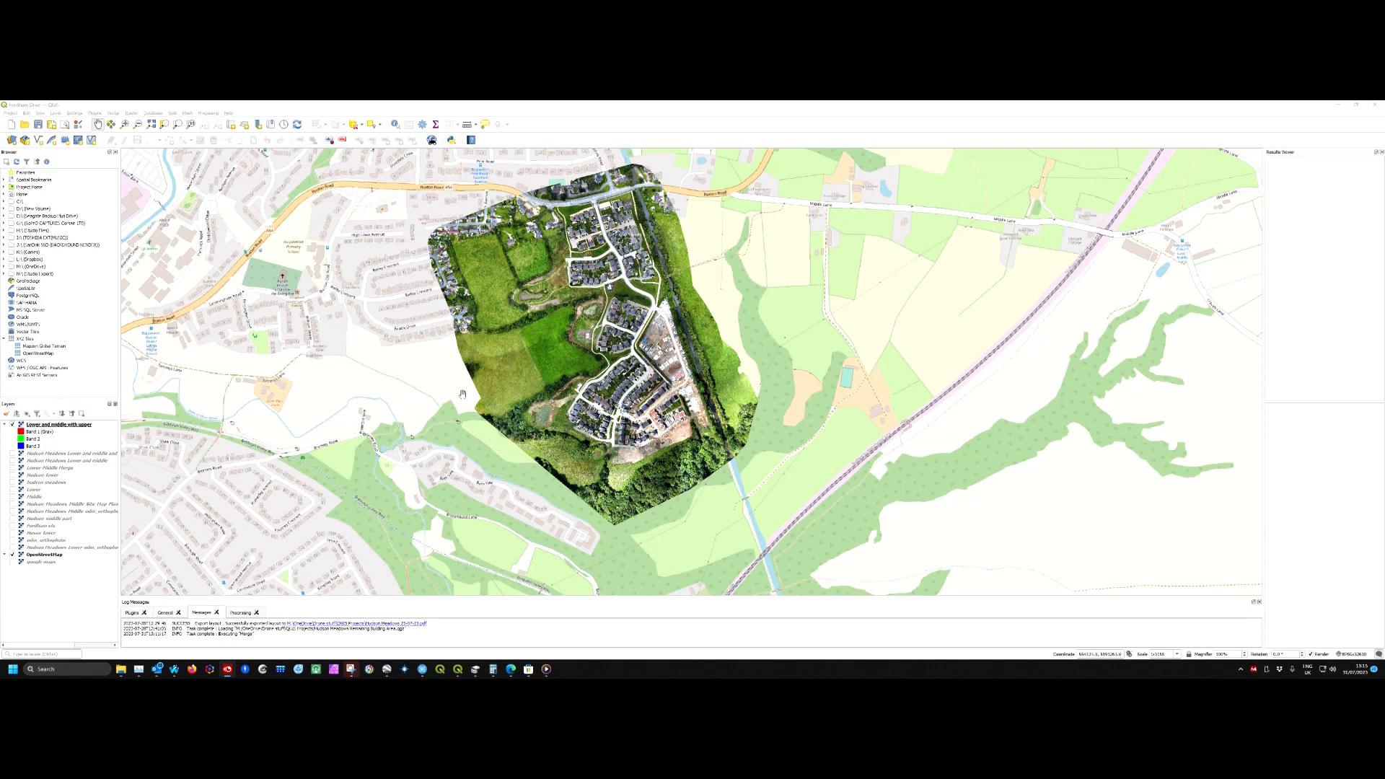
{"action": "mouse_move", "coordinate": [445, 416]}
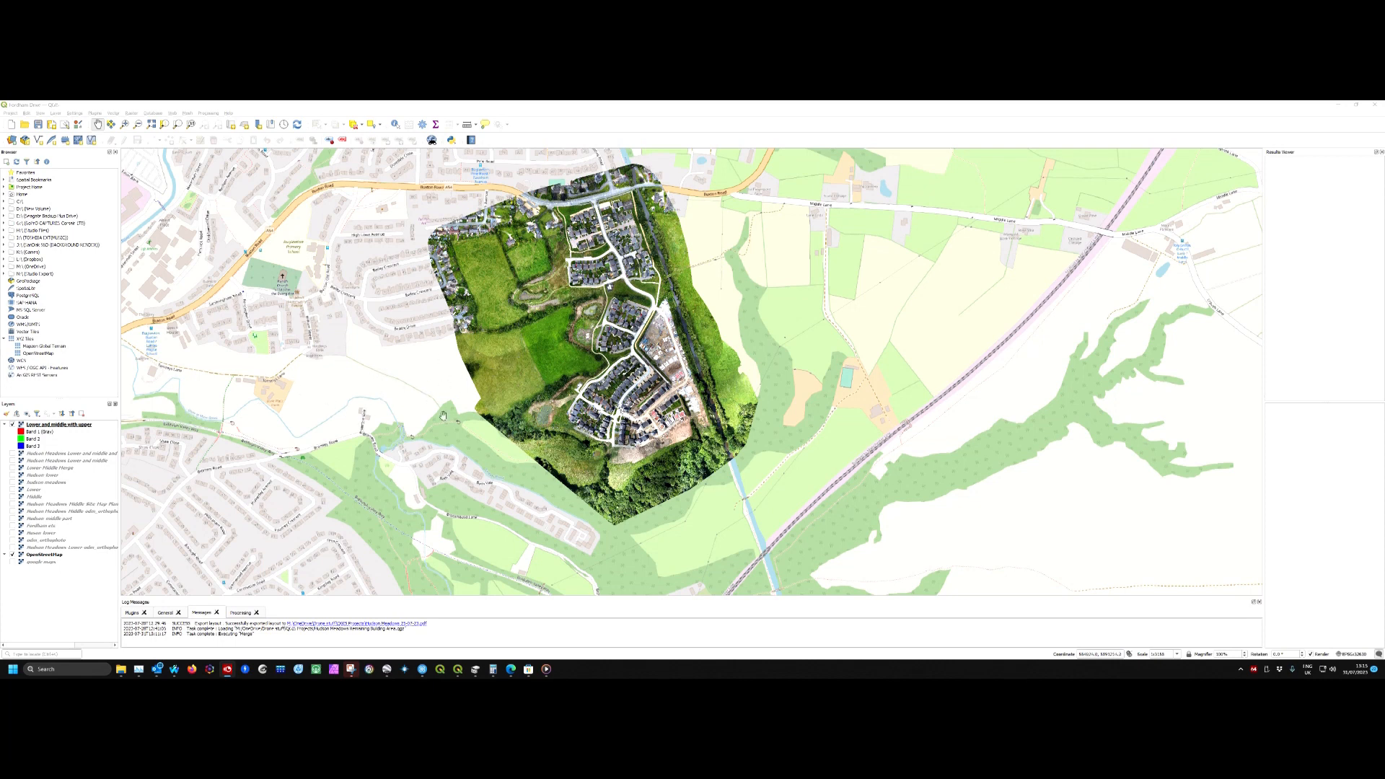
{"action": "mouse_move", "coordinate": [309, 347]}
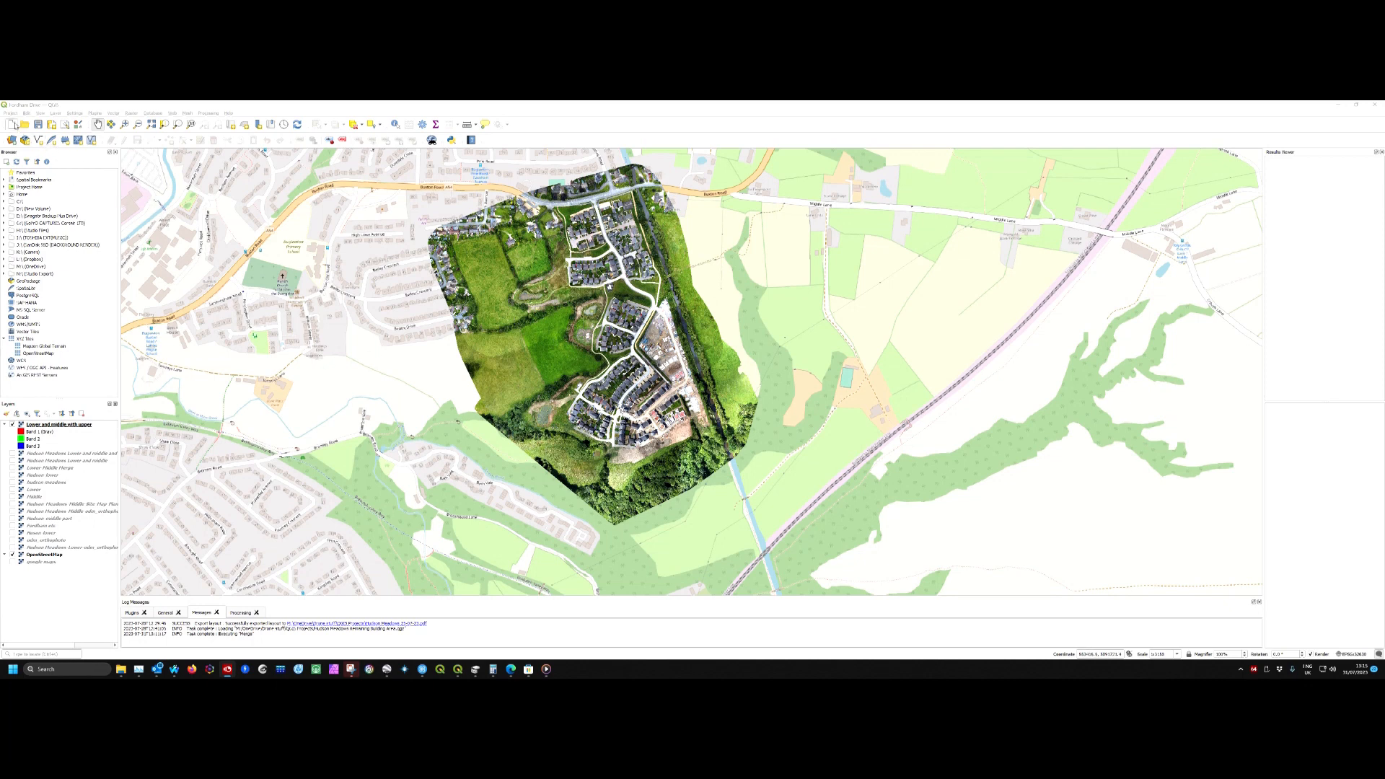
Start a new empty untitled QGIS project with no layers.
{"action": "left_click", "coordinate": [61, 425]}
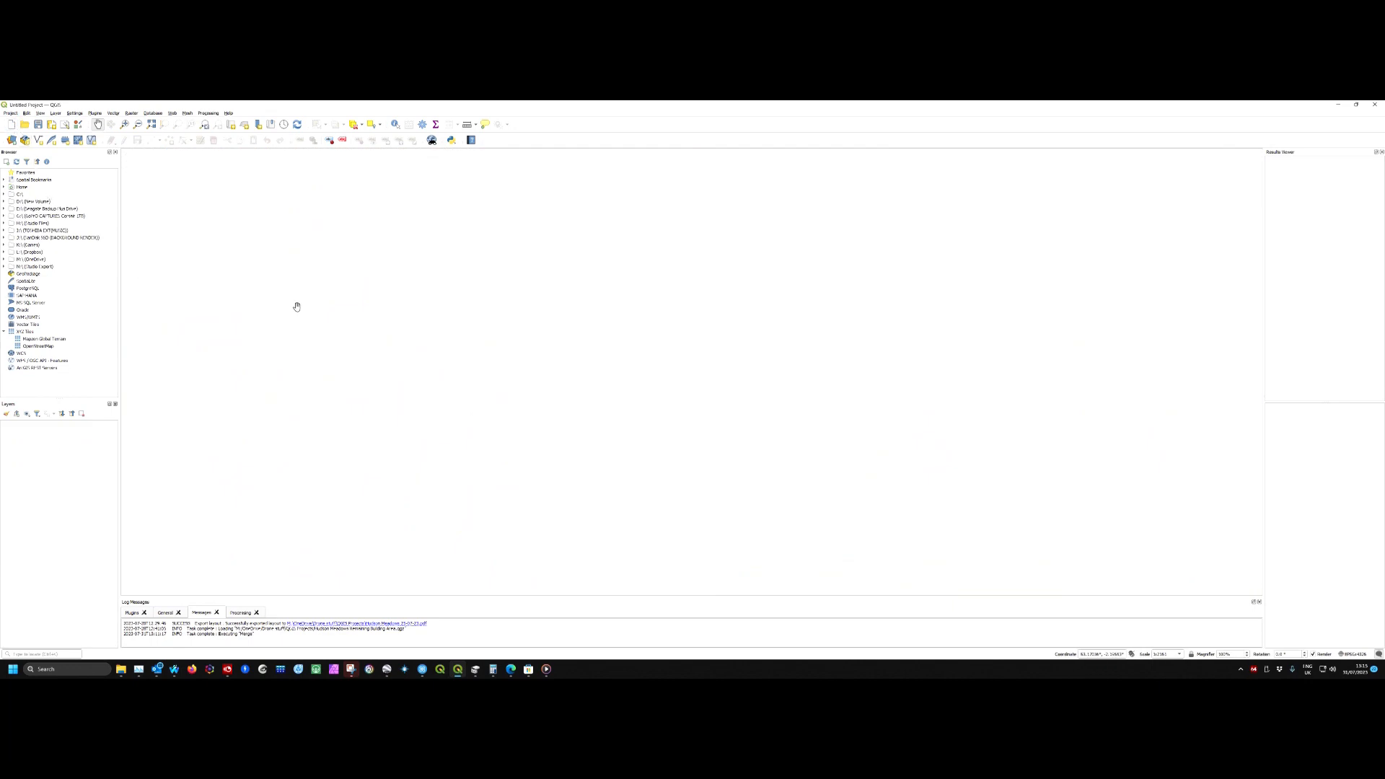
{"action": "mouse_move", "coordinate": [332, 550]}
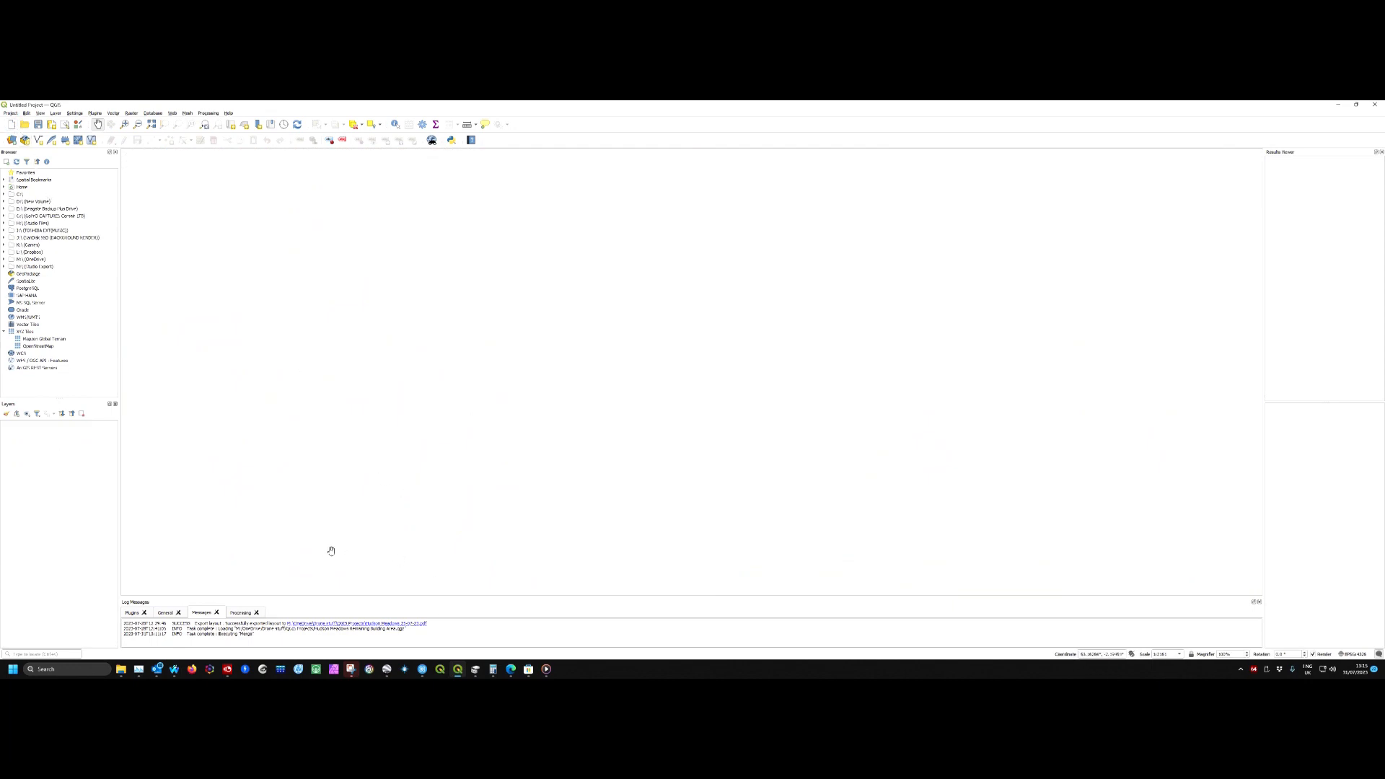
{"action": "mouse_move", "coordinate": [452, 476]}
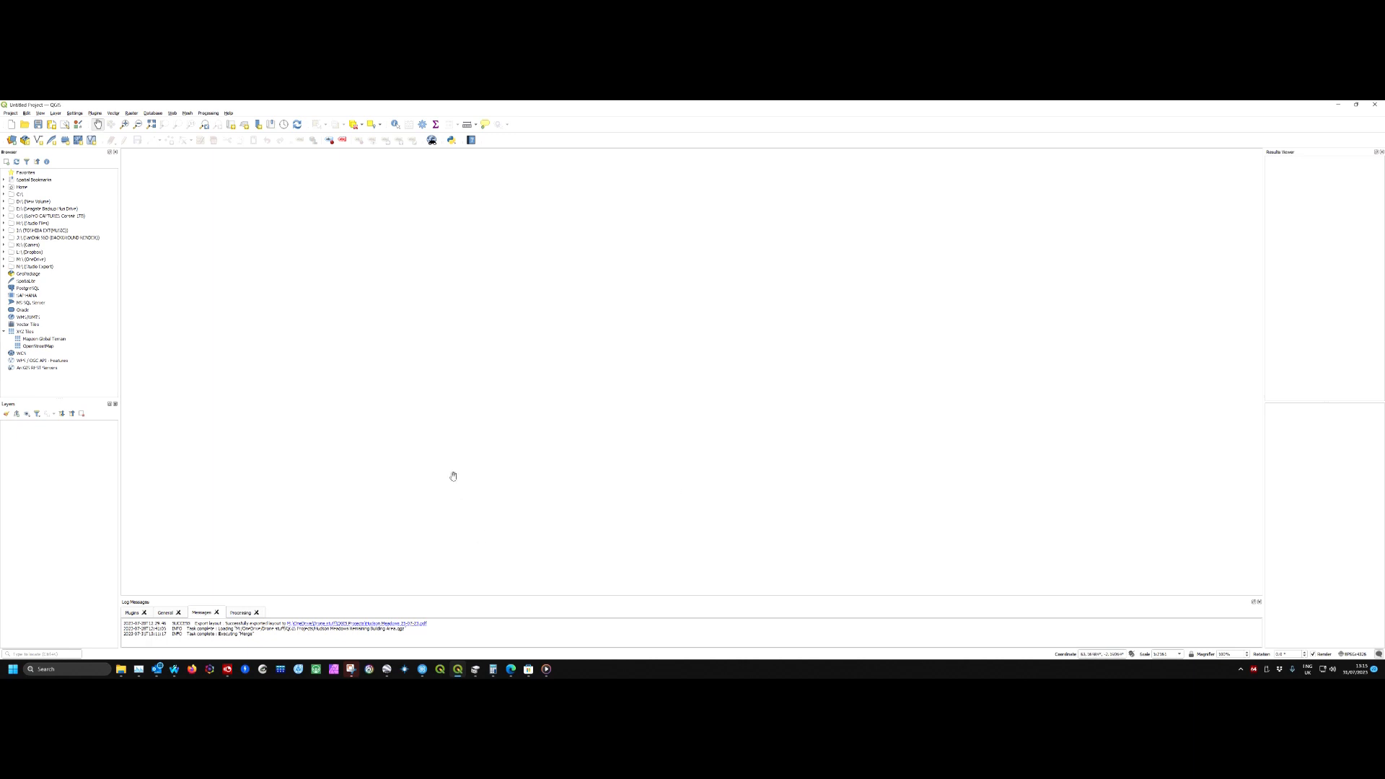
{"action": "mouse_move", "coordinate": [864, 355]}
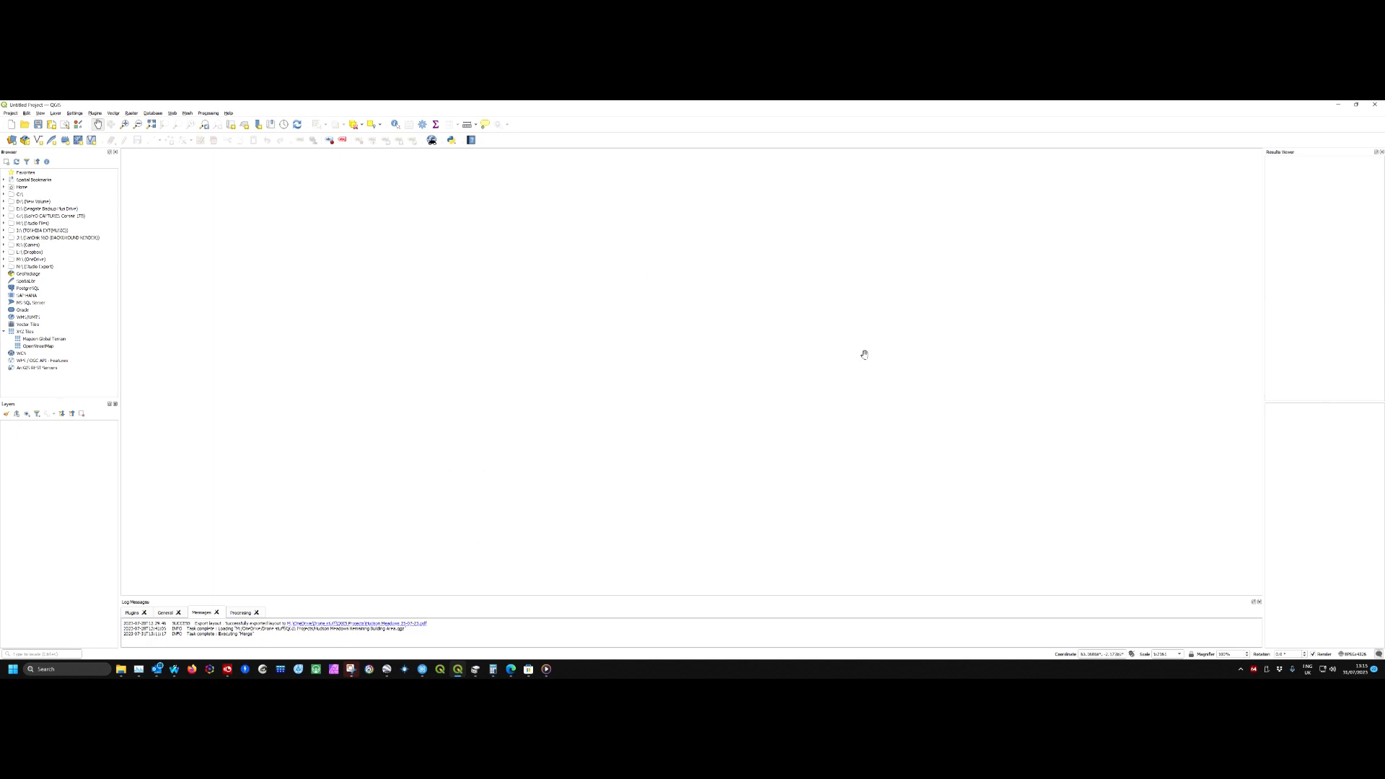
{"action": "mouse_move", "coordinate": [206, 453]}
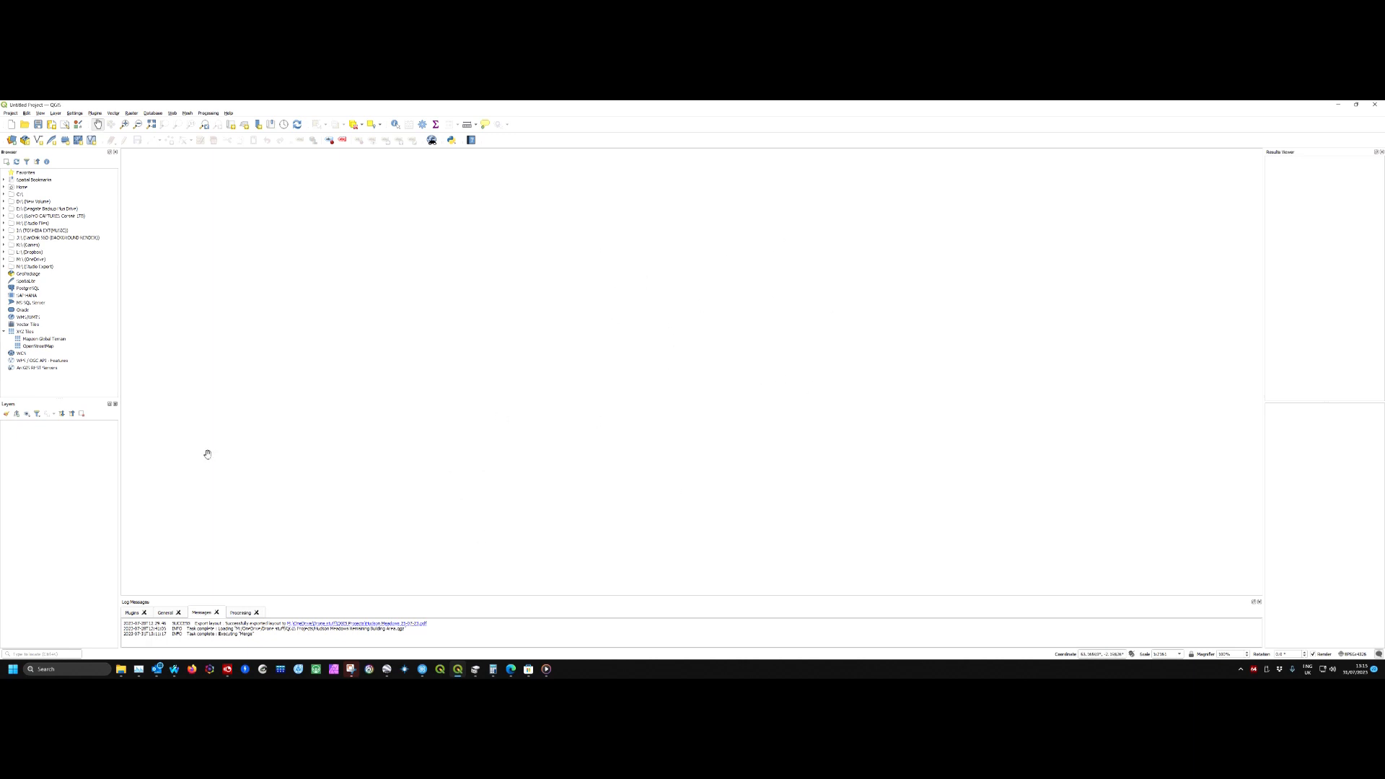
{"action": "mouse_move", "coordinate": [39, 474]}
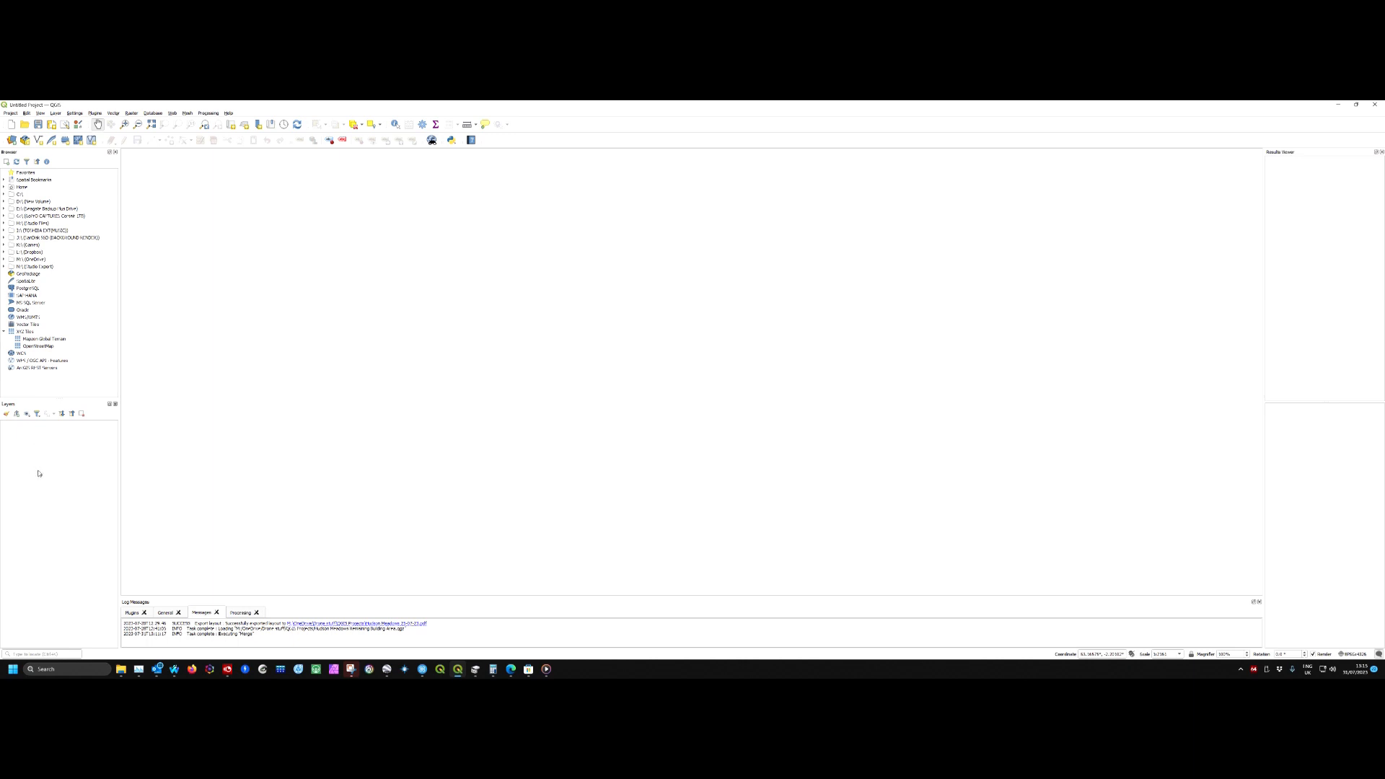
{"action": "mouse_move", "coordinate": [46, 494]}
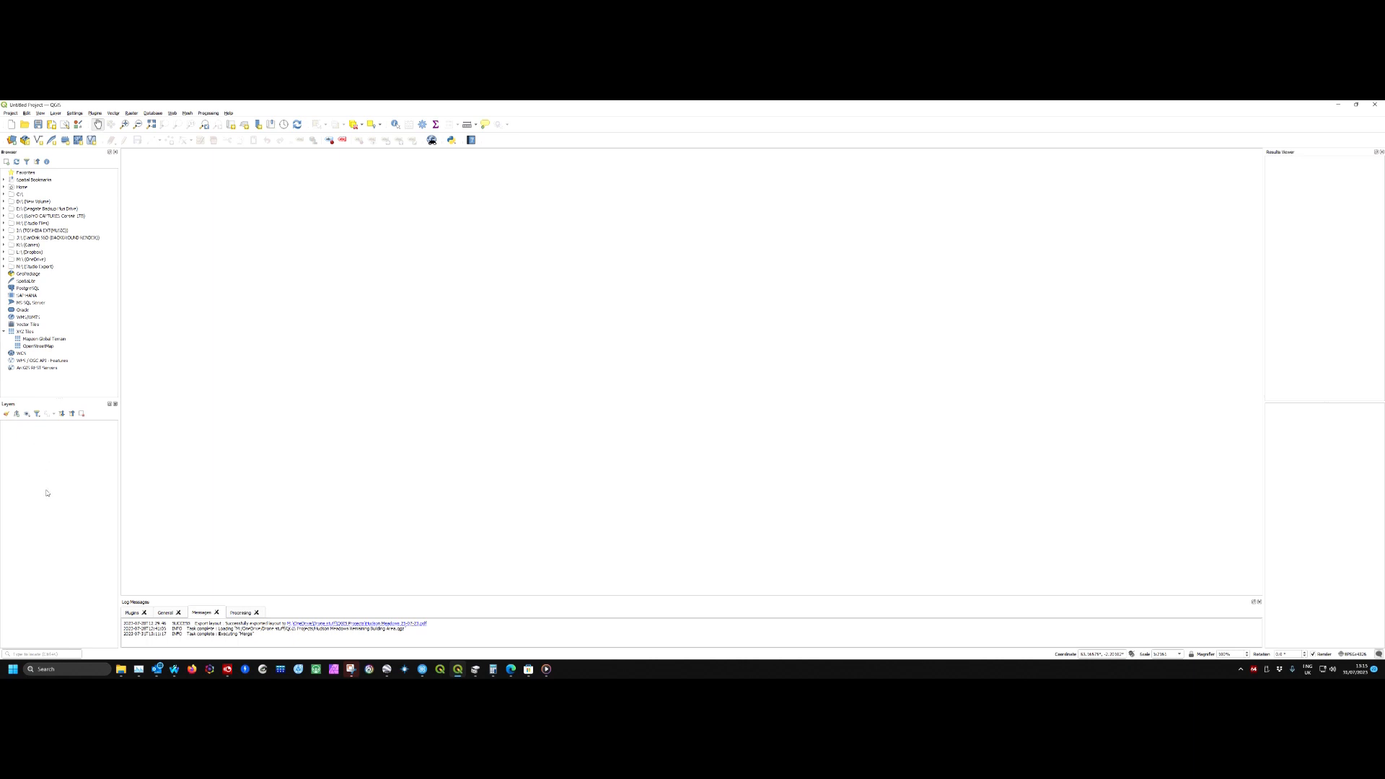
{"action": "mouse_move", "coordinate": [100, 286]}
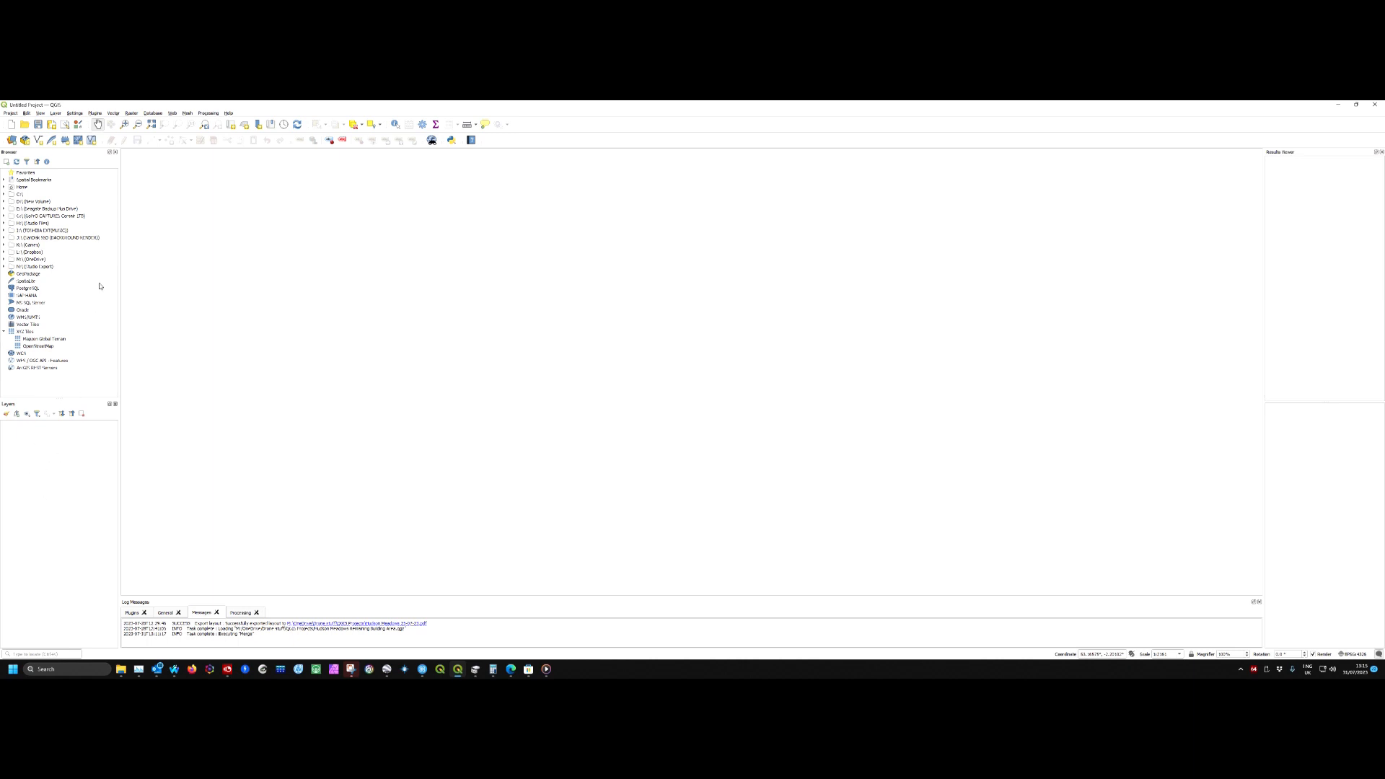
{"action": "mouse_move", "coordinate": [105, 388]}
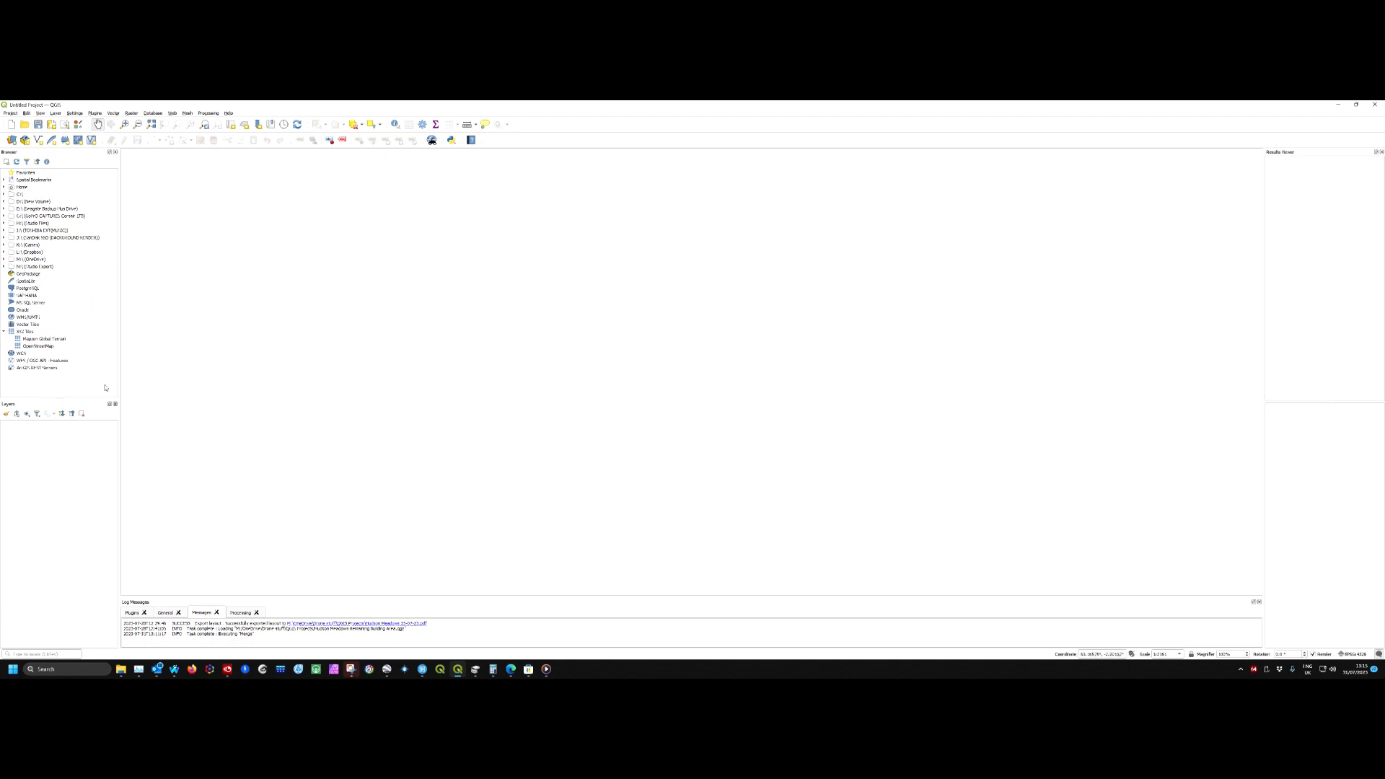
{"action": "mouse_move", "coordinate": [92, 562]}
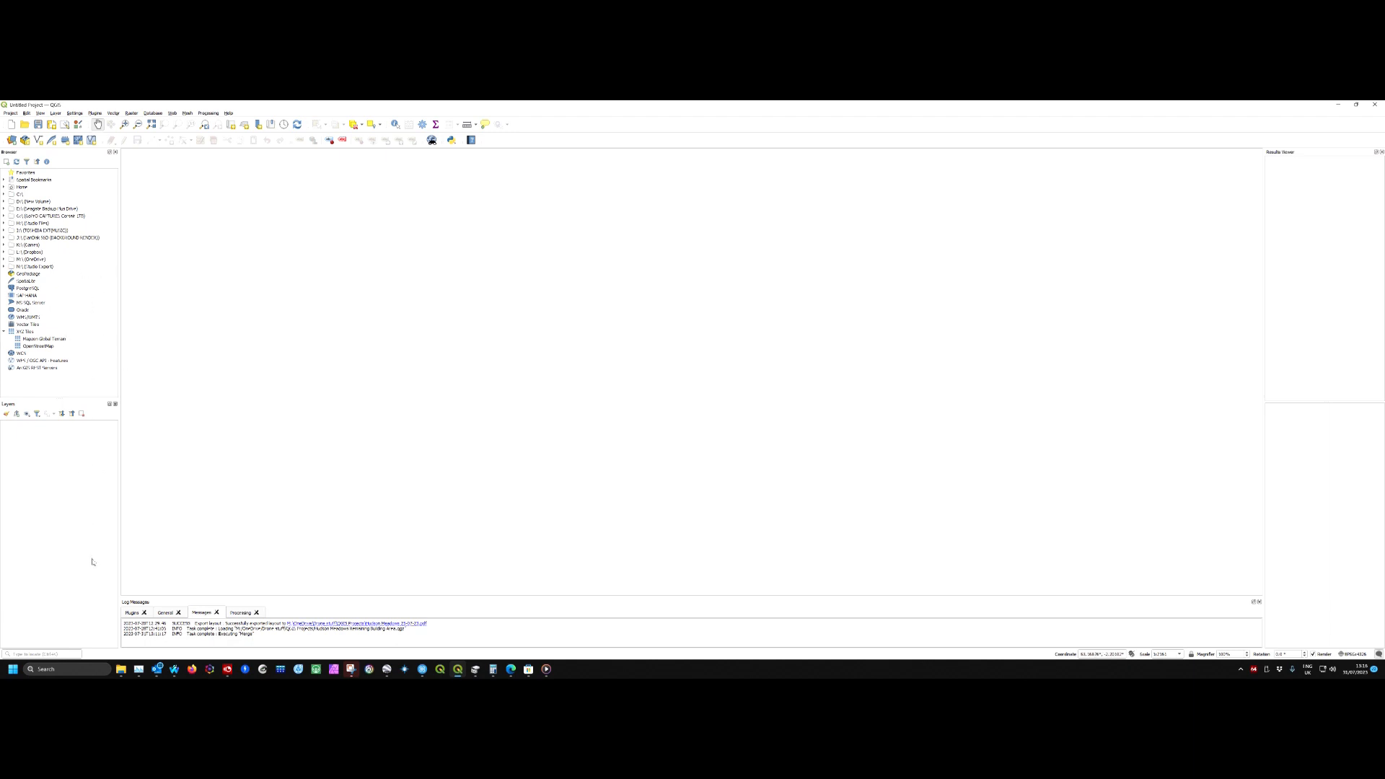
{"action": "mouse_move", "coordinate": [121, 668]}
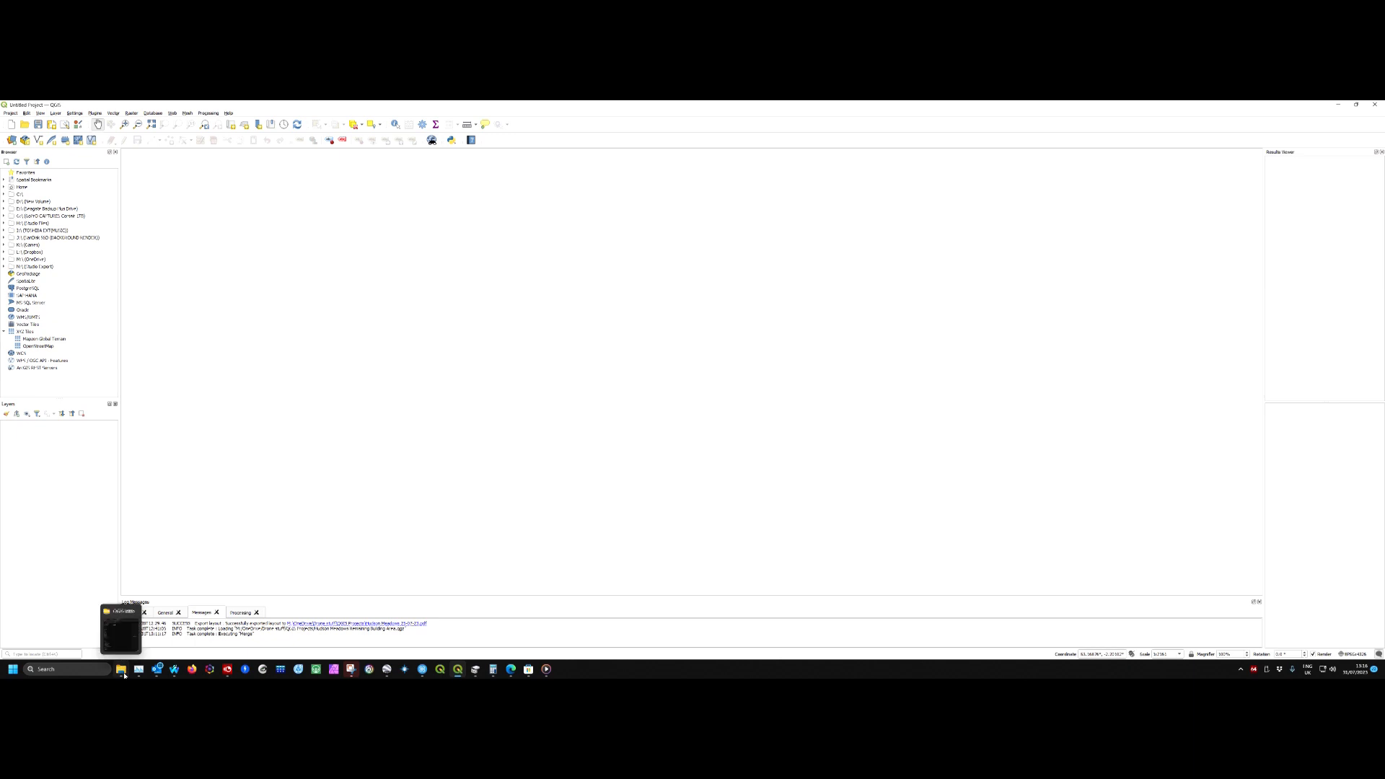
Show the lower-site odm_orthophoto folder and select its orthophoto .tif.
{"action": "left_click", "coordinate": [121, 668]}
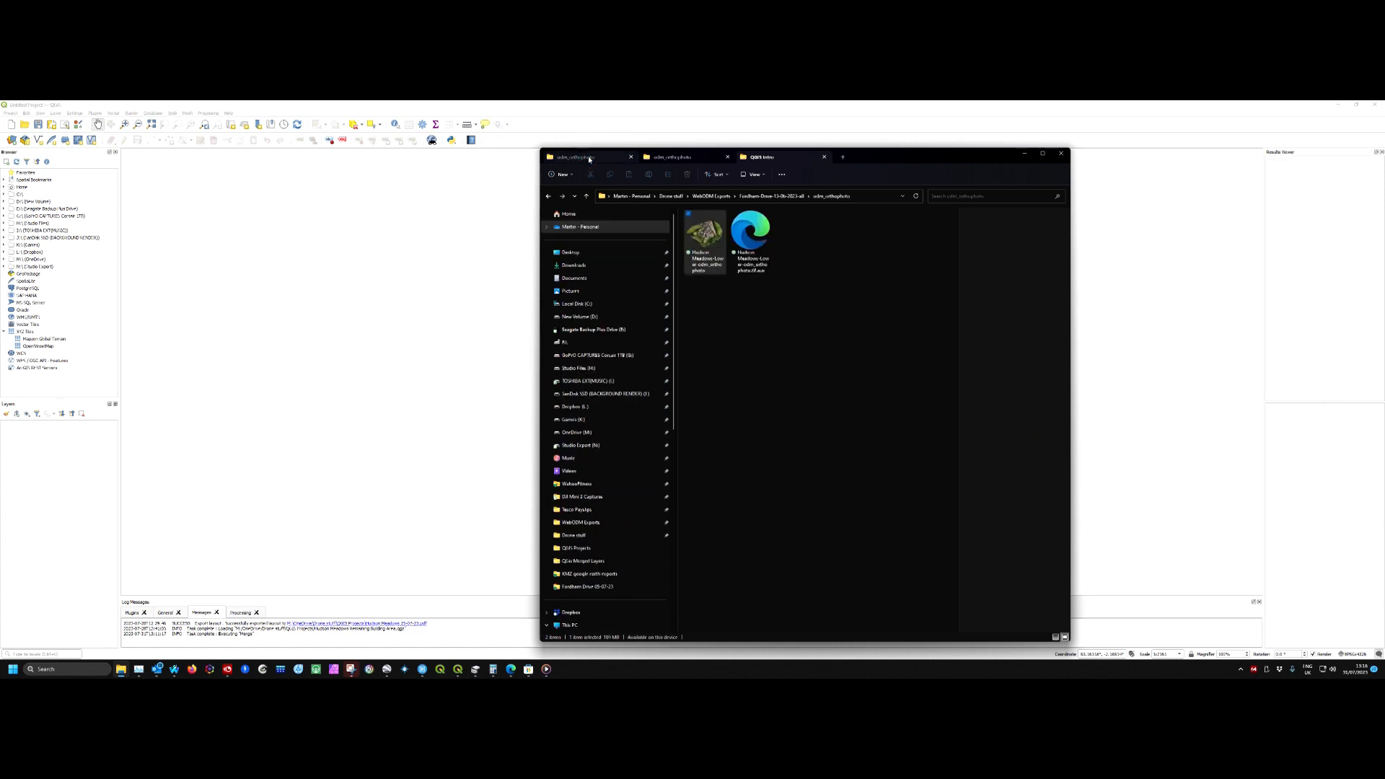
{"action": "left_click", "coordinate": [706, 238]}
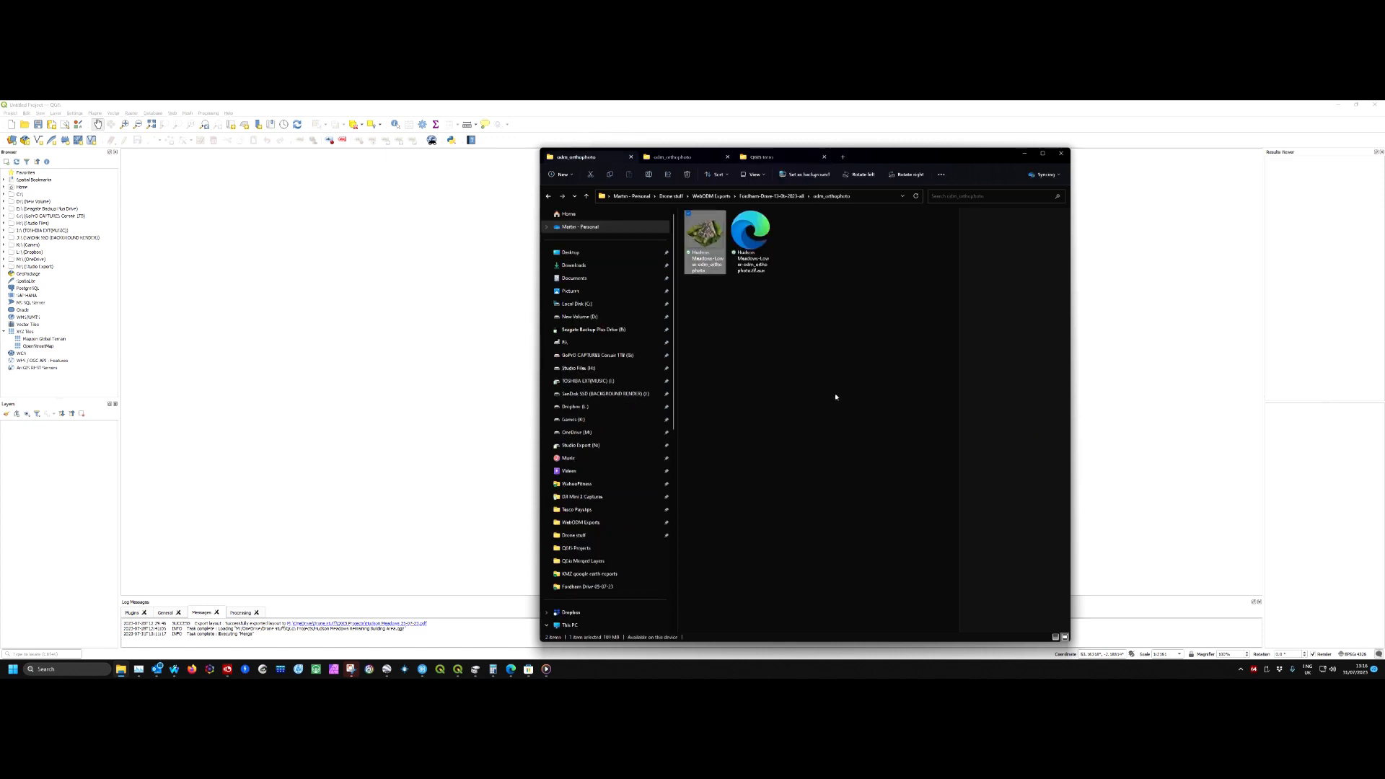
{"action": "mouse_move", "coordinate": [741, 411]}
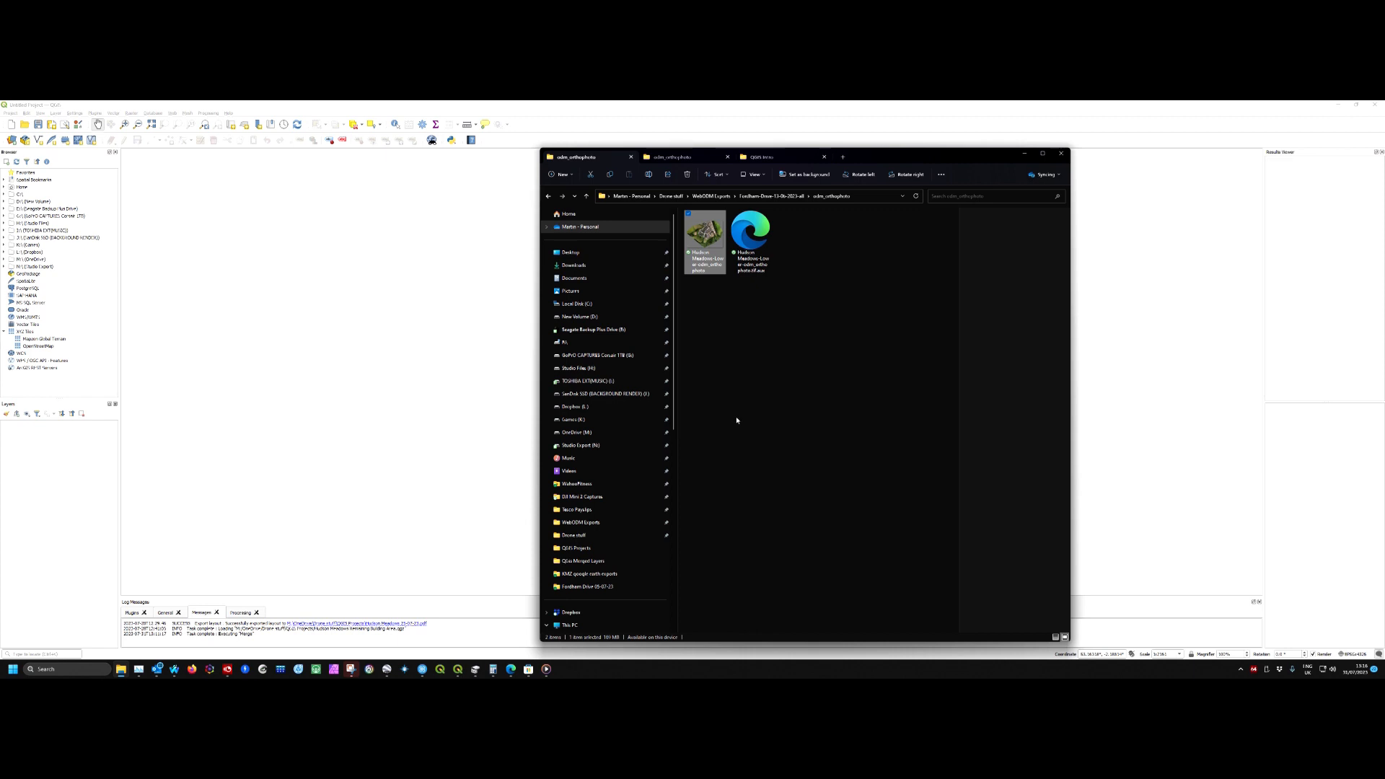
{"action": "mouse_move", "coordinate": [707, 246]}
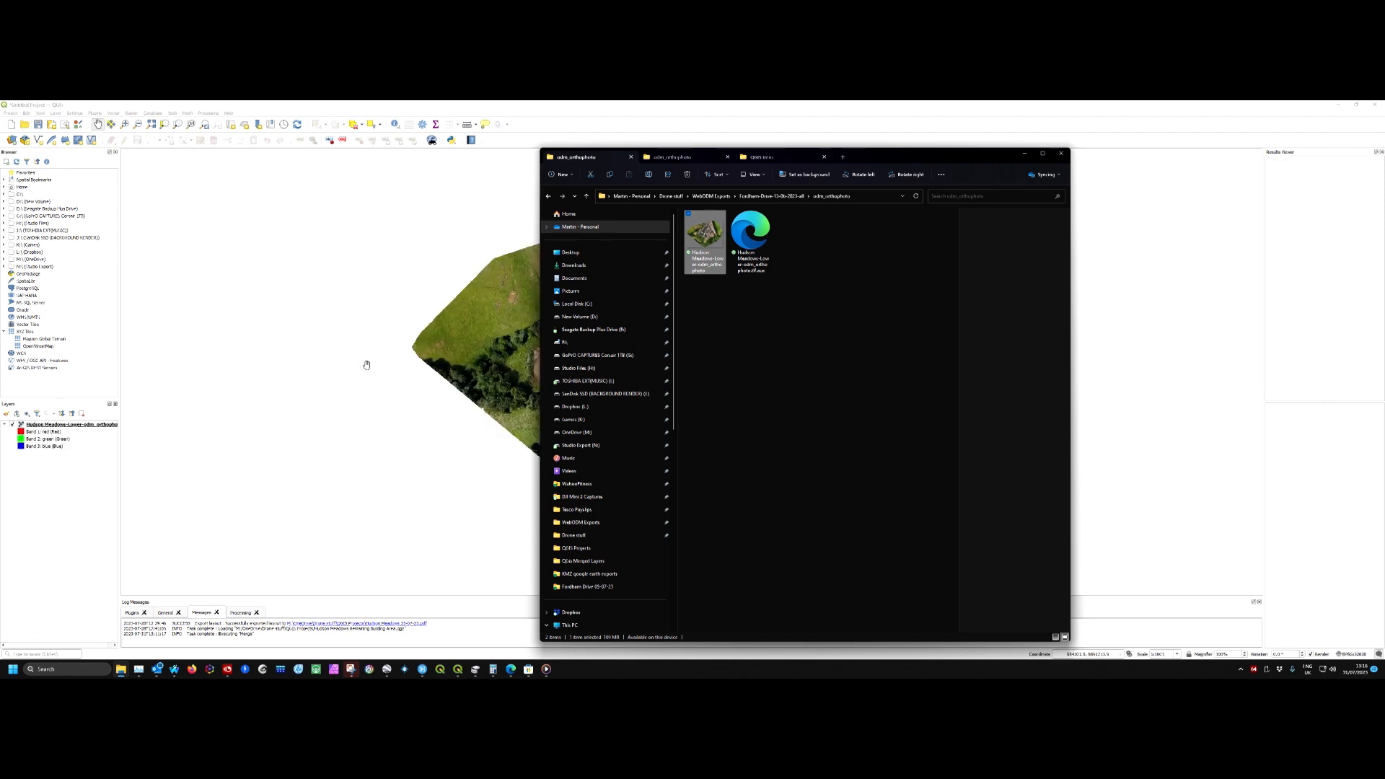
{"action": "mouse_move", "coordinate": [333, 371]}
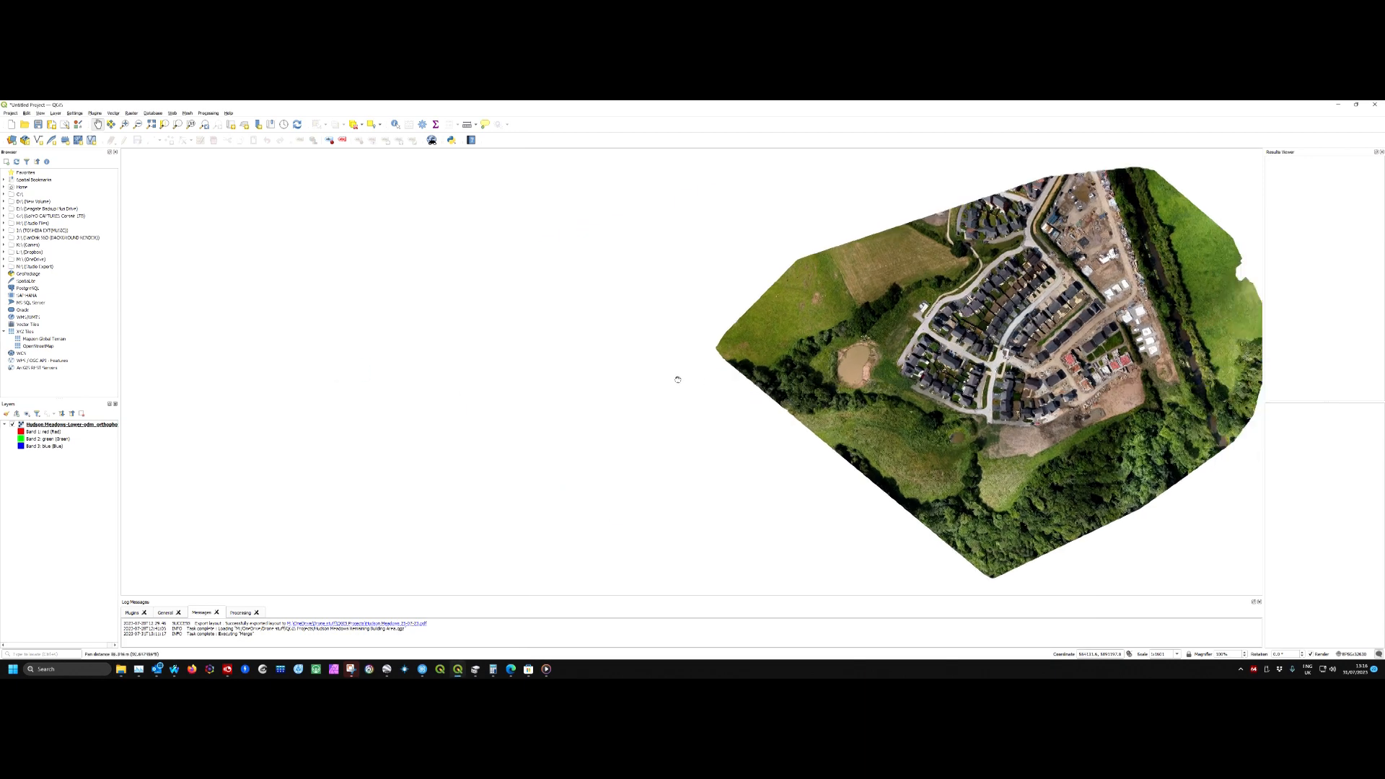
Zoom the map out so the whole lower-site orthophoto is visible.
{"action": "scroll", "scroll_direction": "down", "scroll_amount": 3}
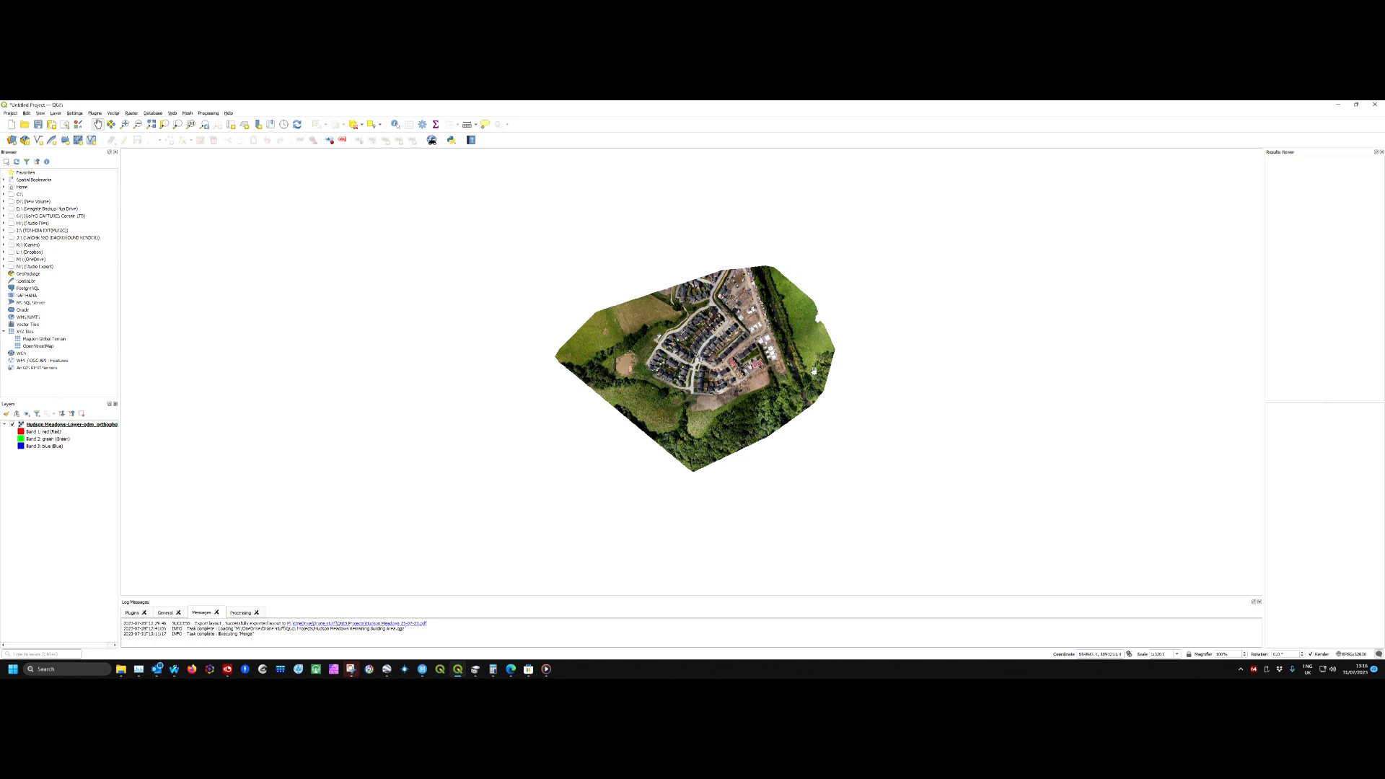
{"action": "mouse_move", "coordinate": [453, 431]}
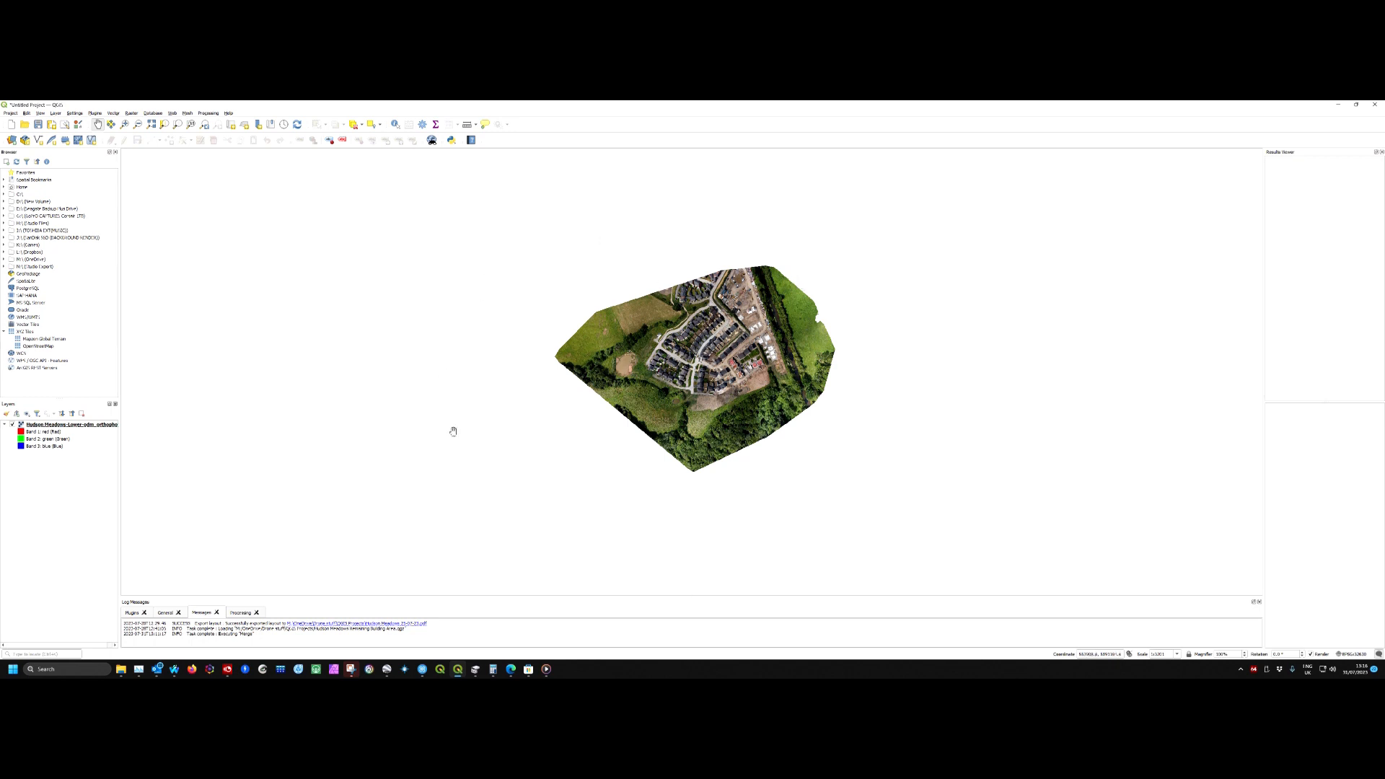
{"action": "mouse_move", "coordinate": [368, 324]}
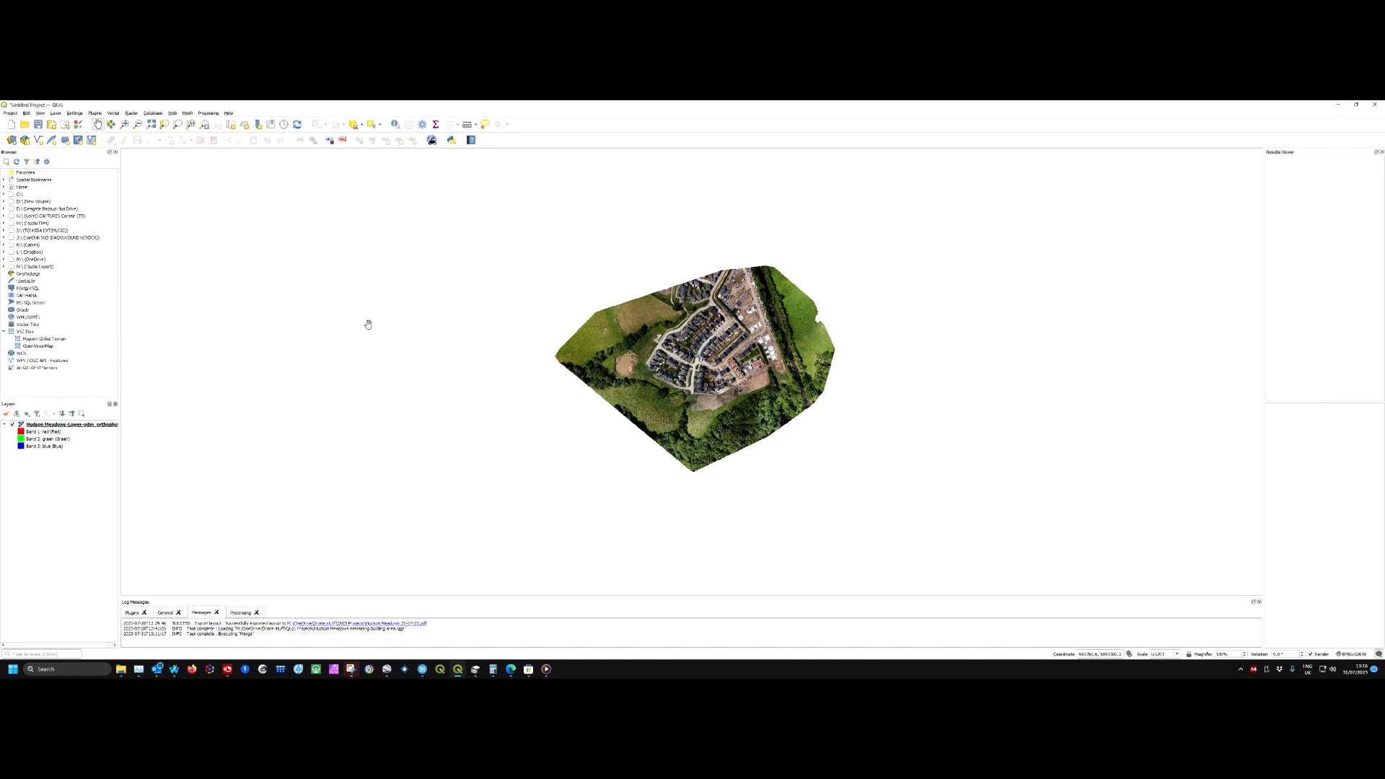
{"action": "mouse_move", "coordinate": [213, 385]}
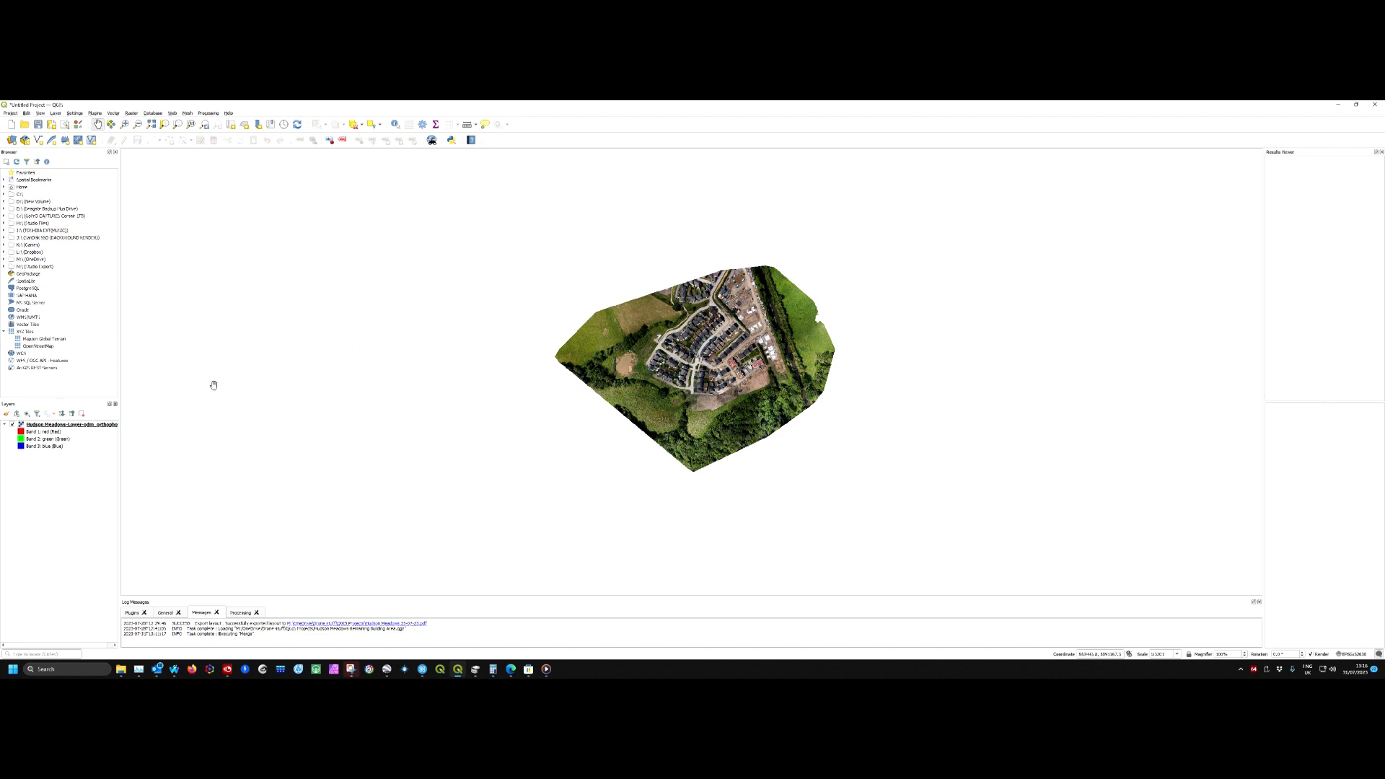
{"action": "mouse_move", "coordinate": [377, 350]}
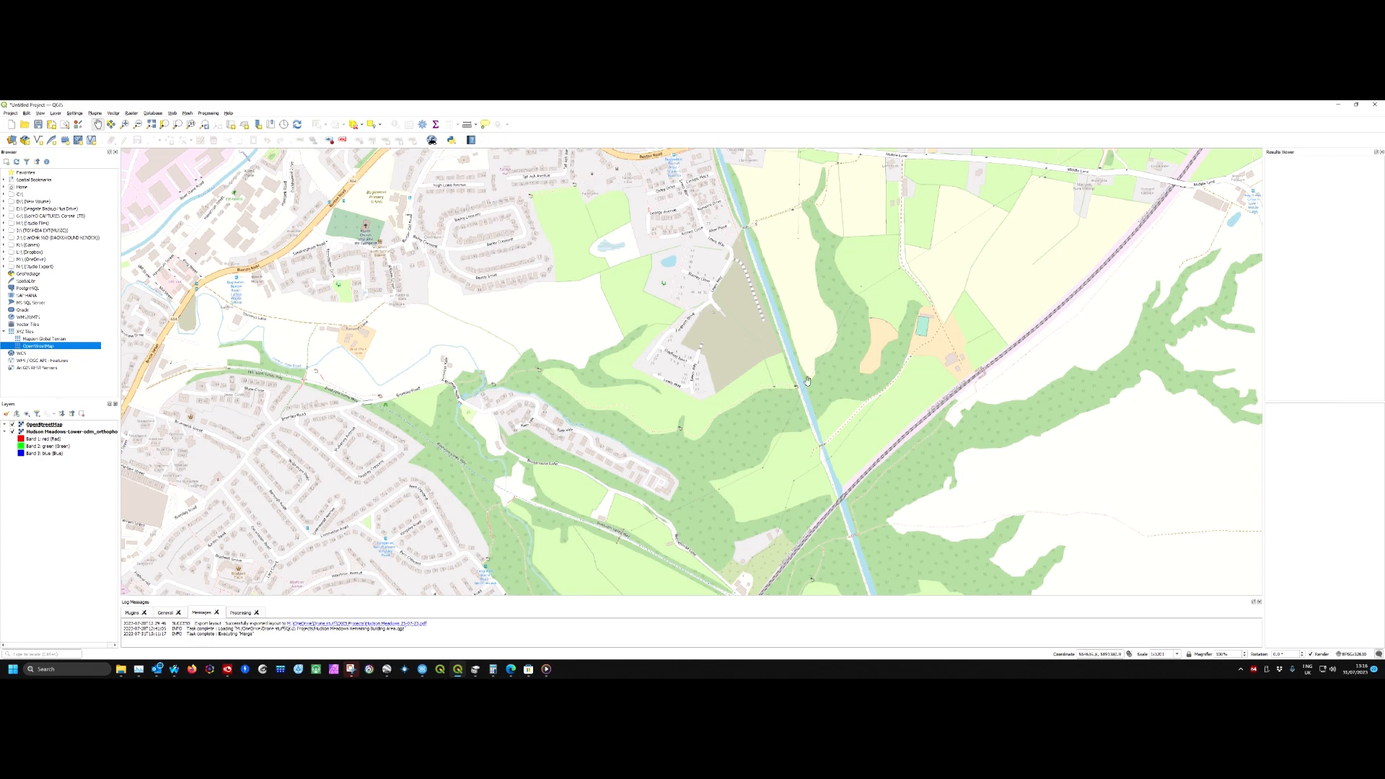
{"action": "mouse_move", "coordinate": [423, 442]}
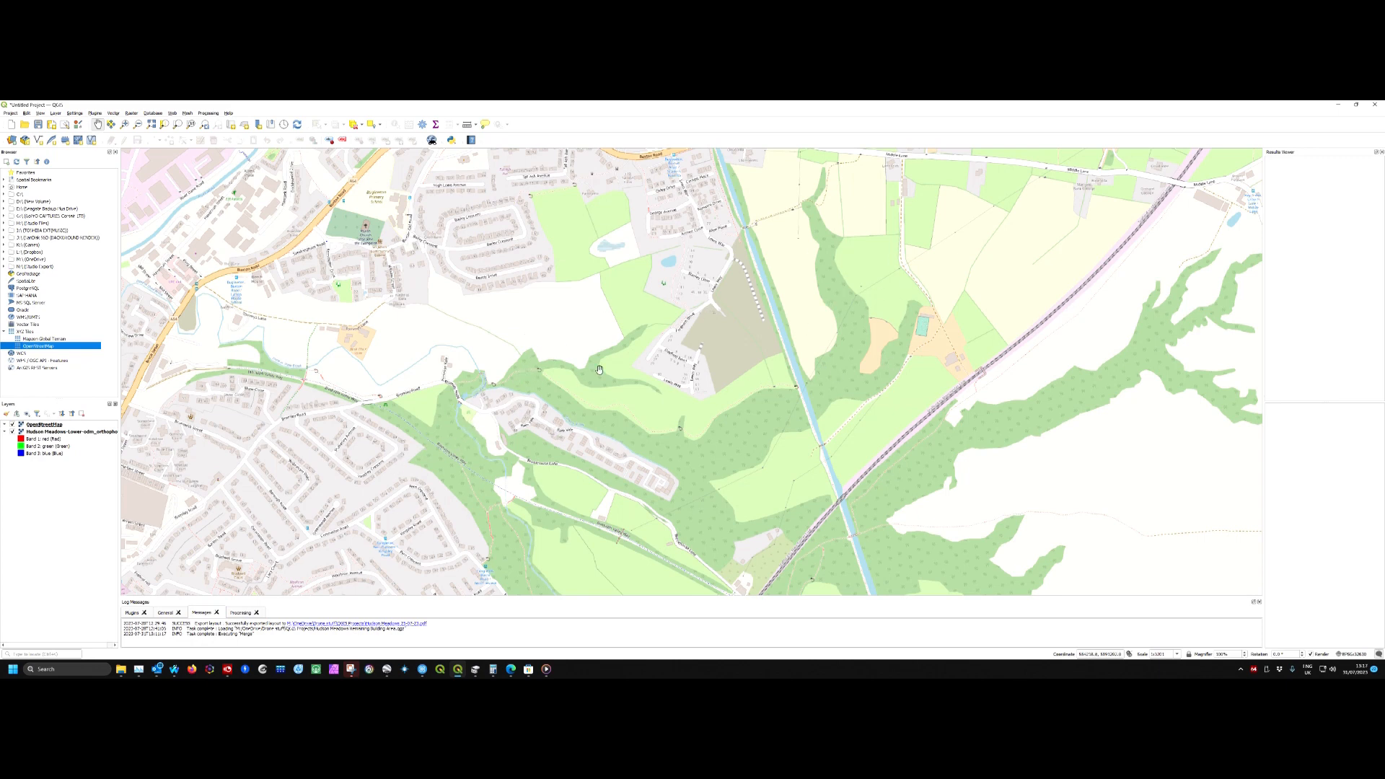
{"action": "mouse_move", "coordinate": [478, 371]}
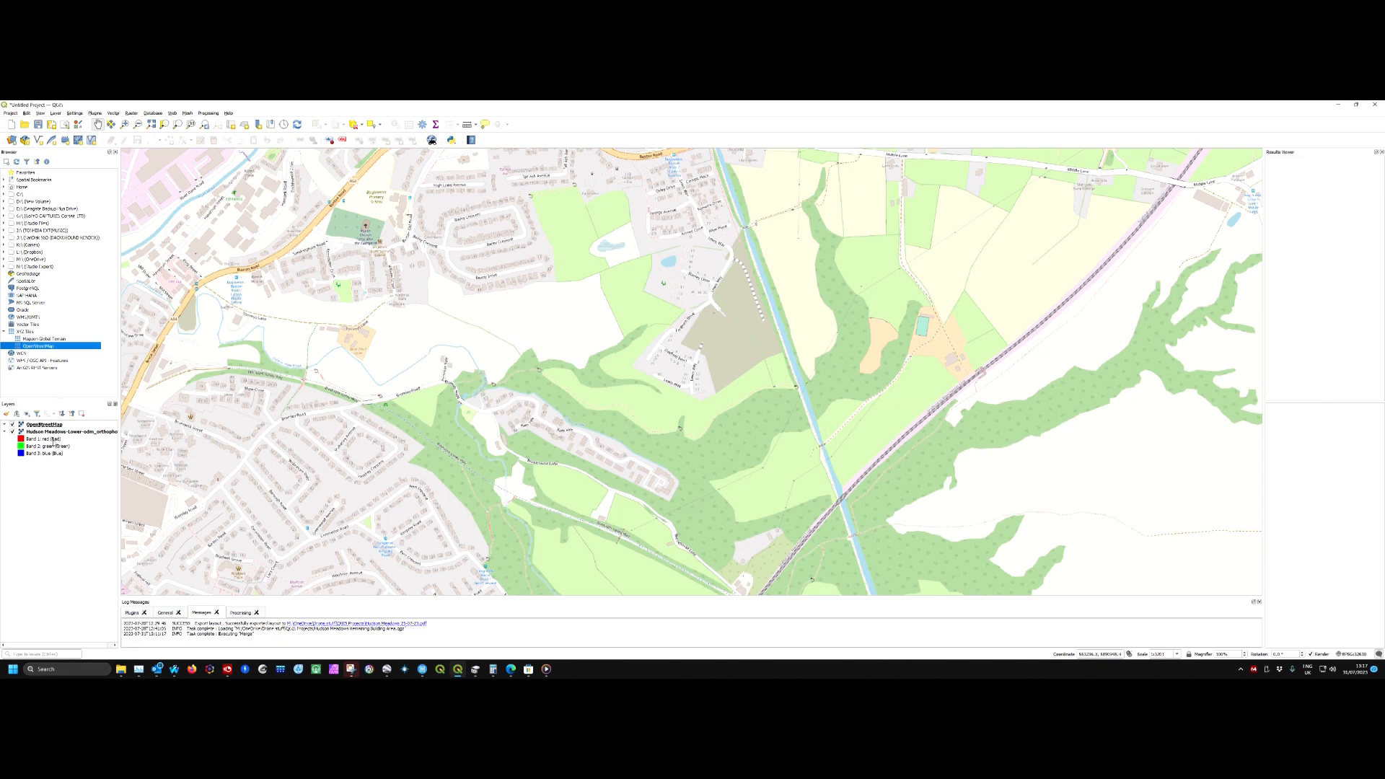
Move the OpenStreetMap basemap layer beneath the orthophoto via its layer options.
{"action": "right_click", "coordinate": [53, 432]}
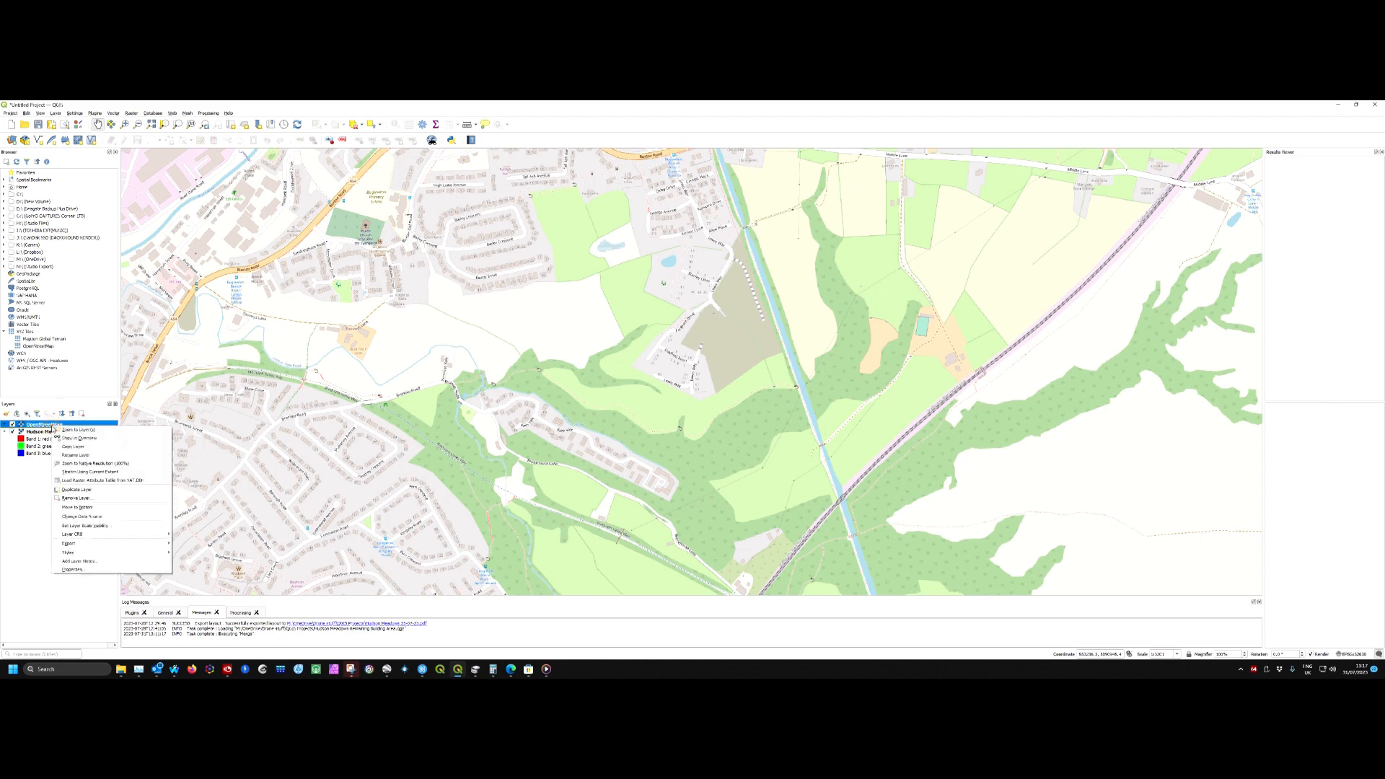
{"action": "mouse_move", "coordinate": [80, 506]}
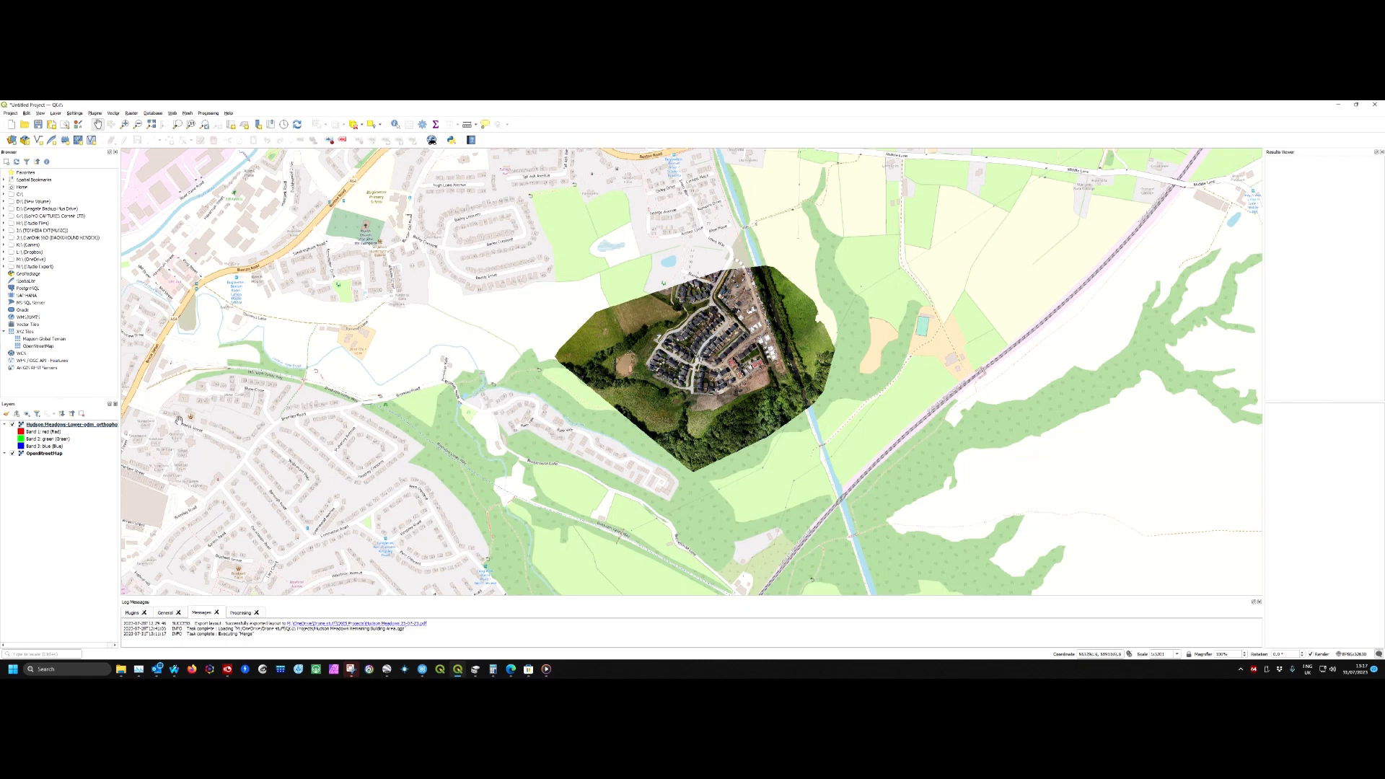
{"action": "mouse_move", "coordinate": [138, 652]}
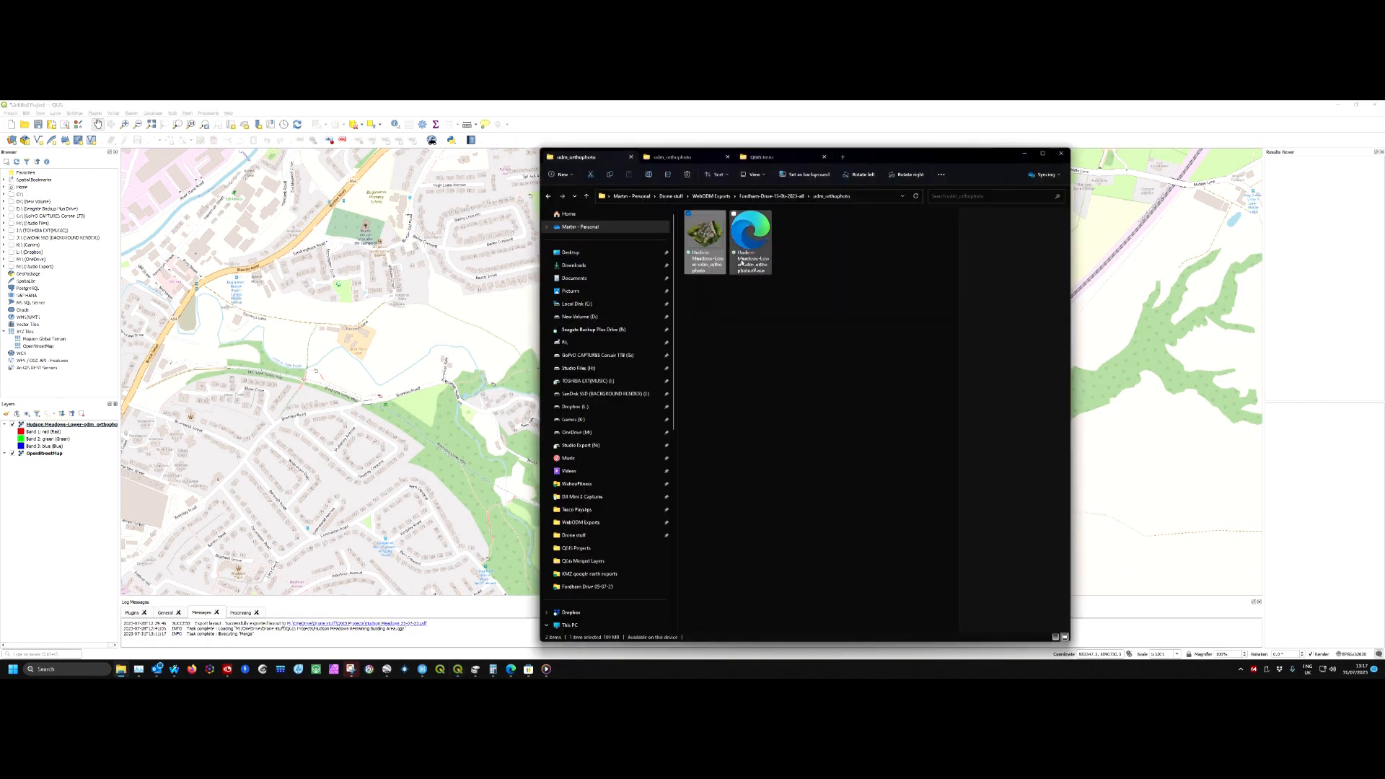
Browse to the middle-site odm_orthophoto folder and add its .tif as a second layer.
{"action": "left_click", "coordinate": [687, 156]}
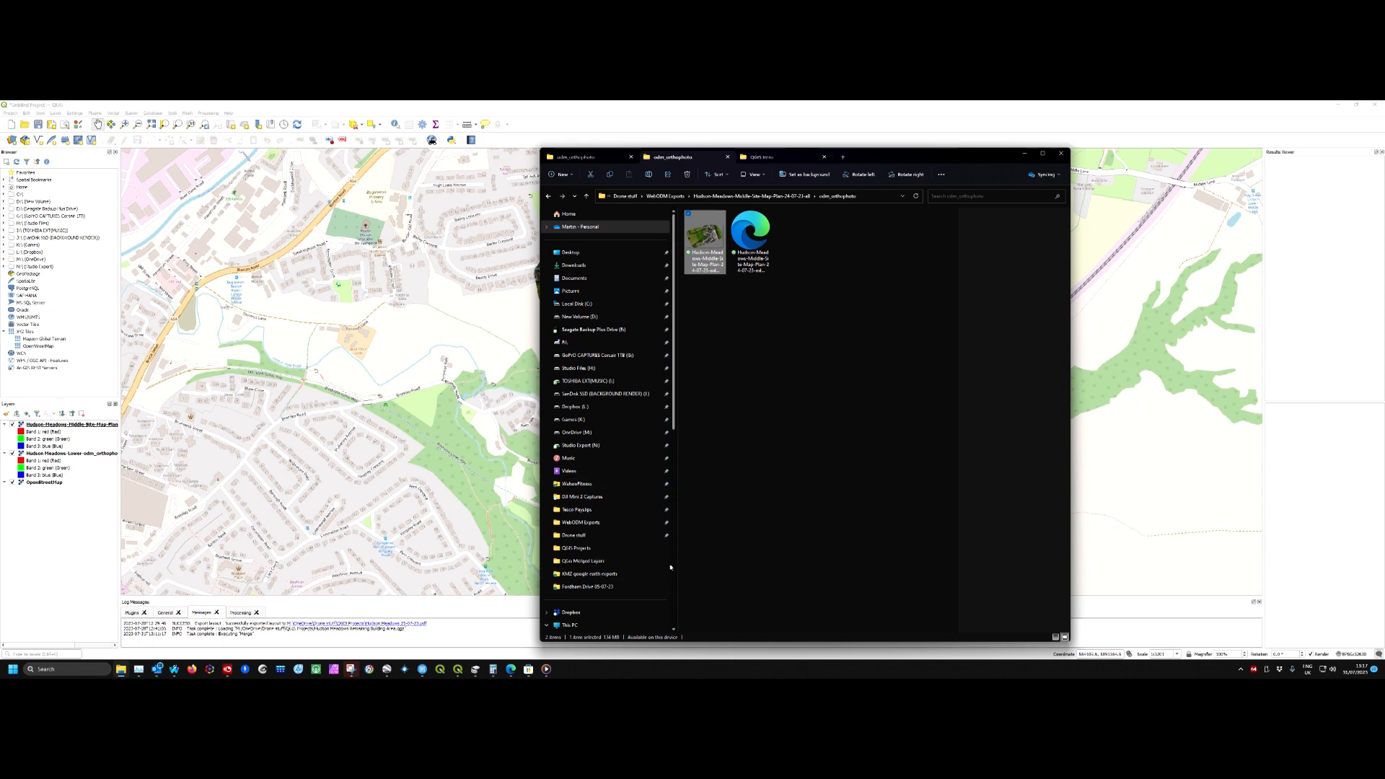
{"action": "left_click", "coordinate": [583, 561]}
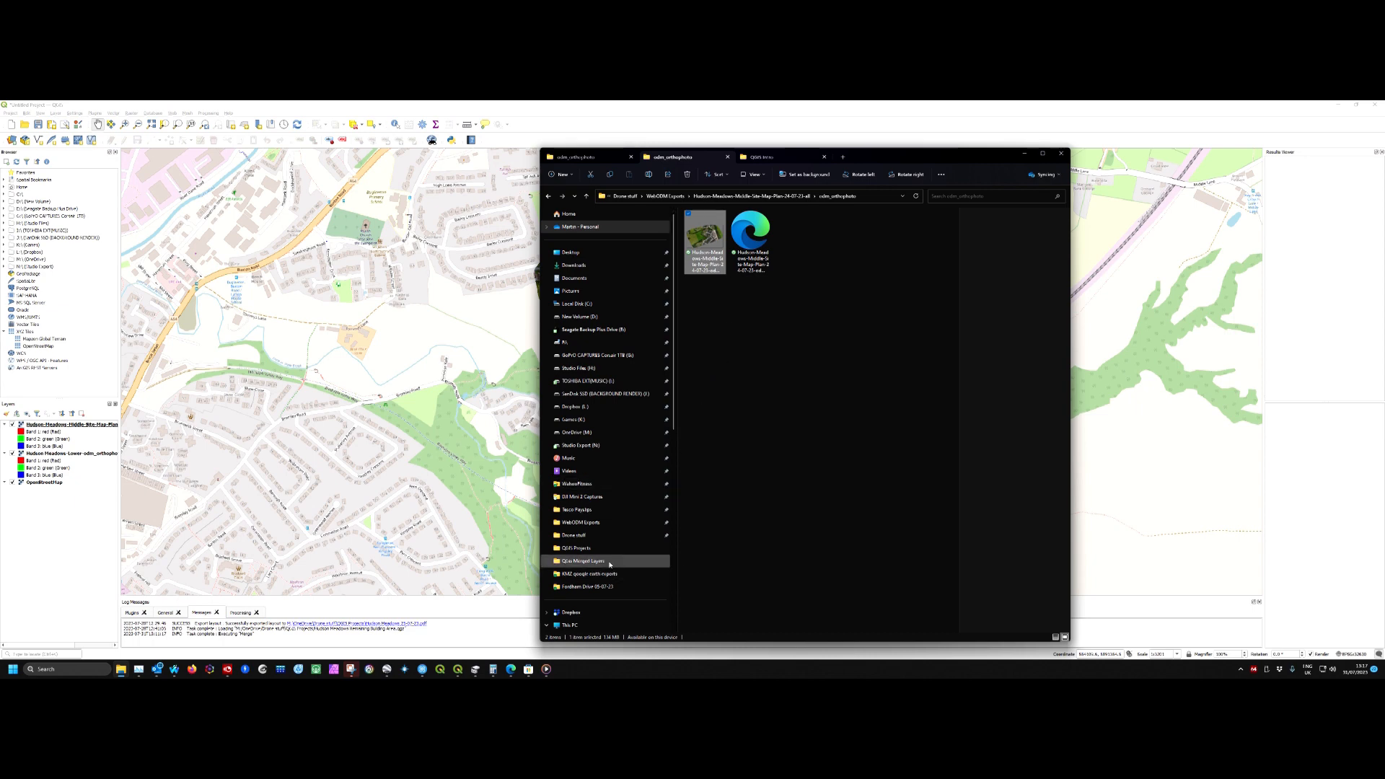
{"action": "left_click", "coordinate": [589, 572]}
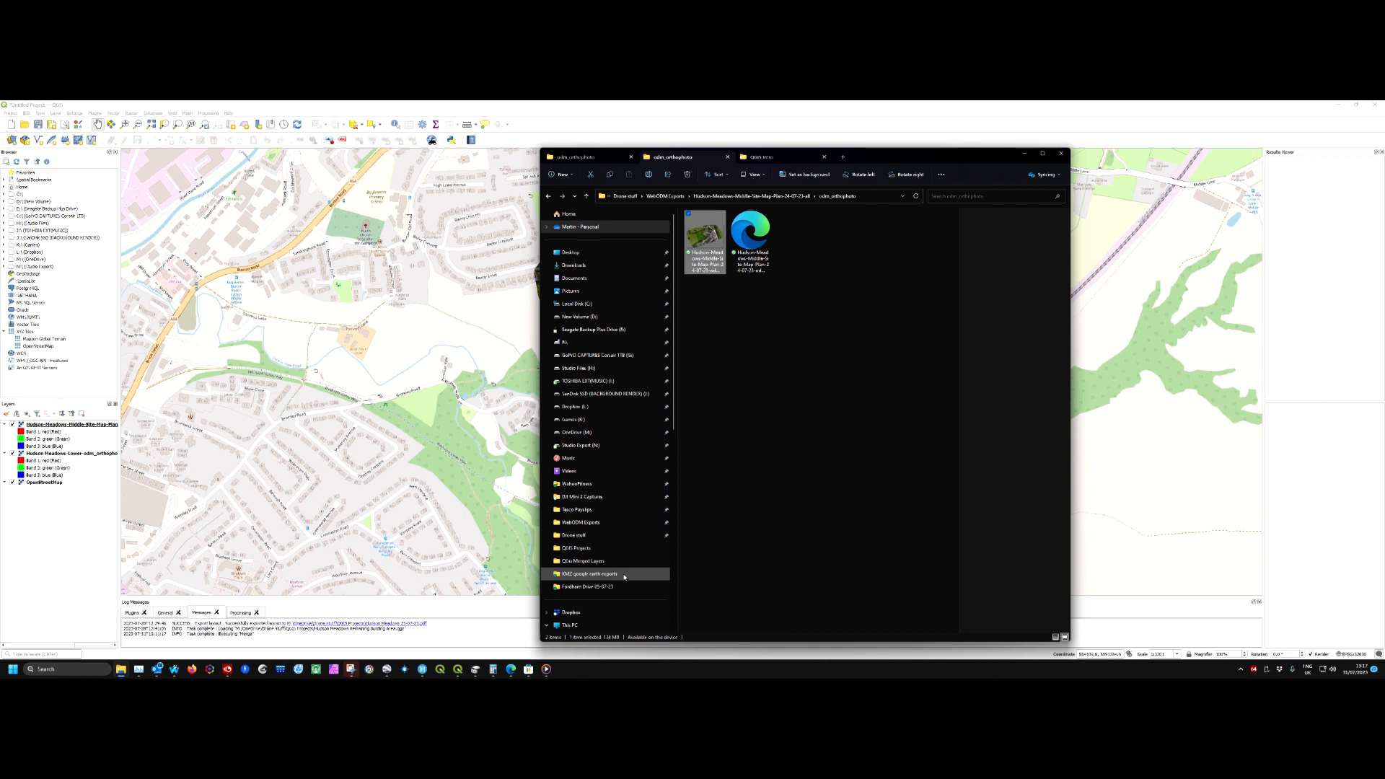
{"action": "mouse_move", "coordinate": [605, 522]}
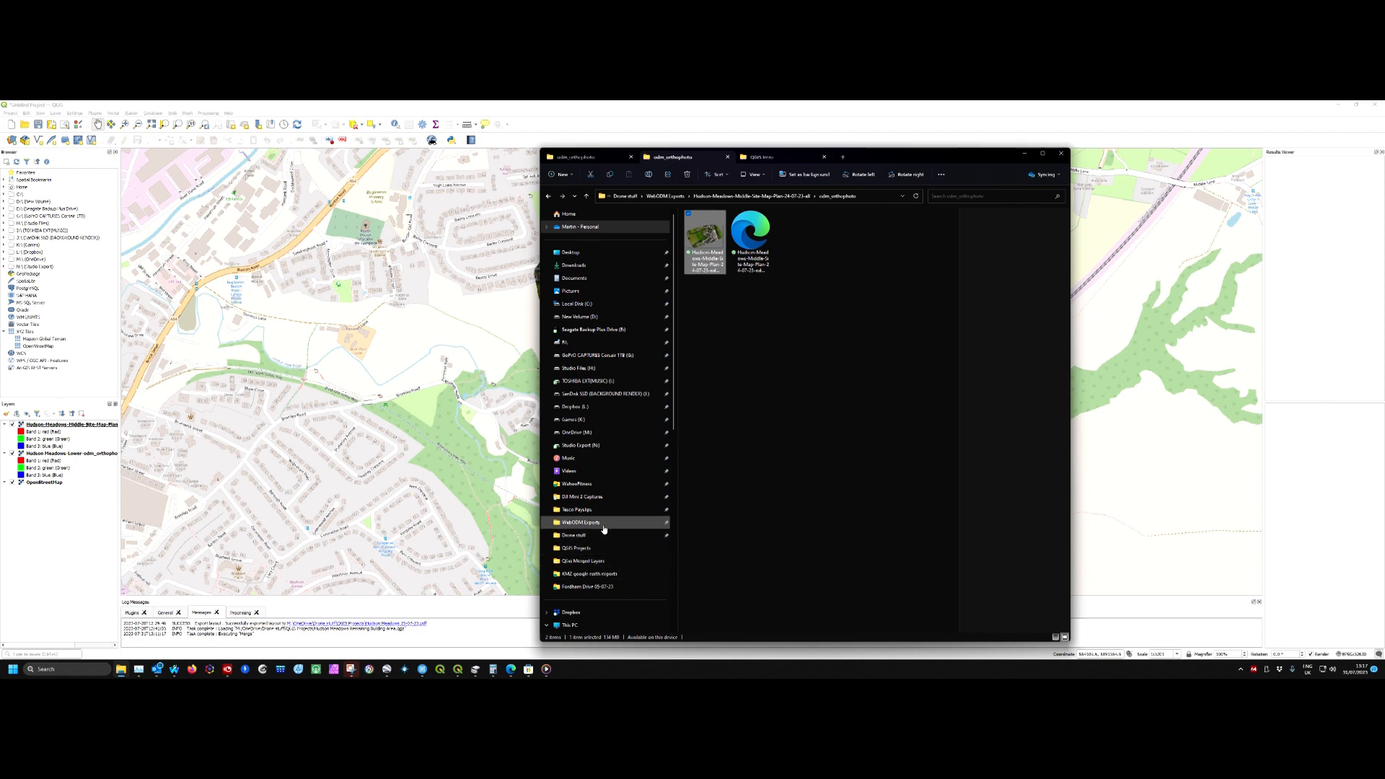
Add the upper-site orthophoto .tif from WebODM Exports as a third layer and hide Explorer.
{"action": "left_click", "coordinate": [580, 522]}
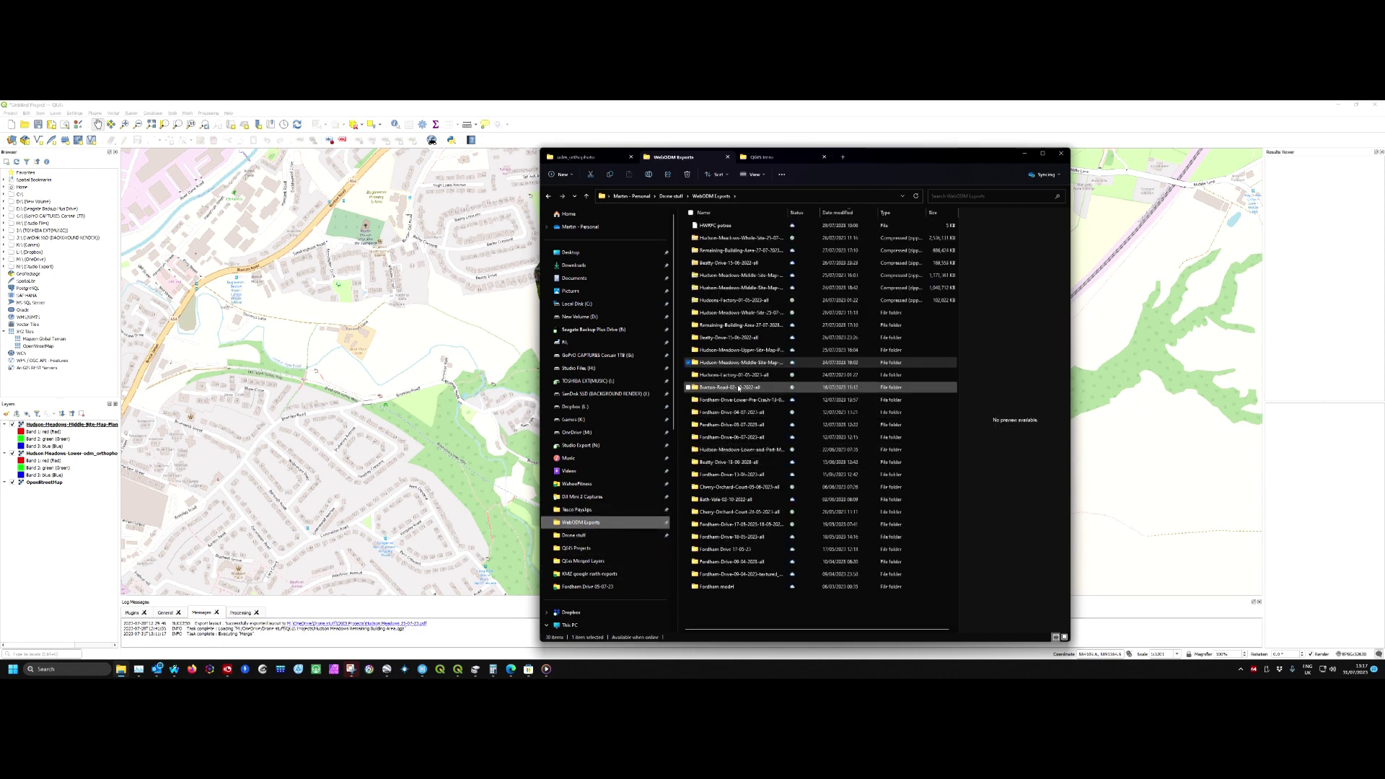
{"action": "left_click", "coordinate": [740, 350]}
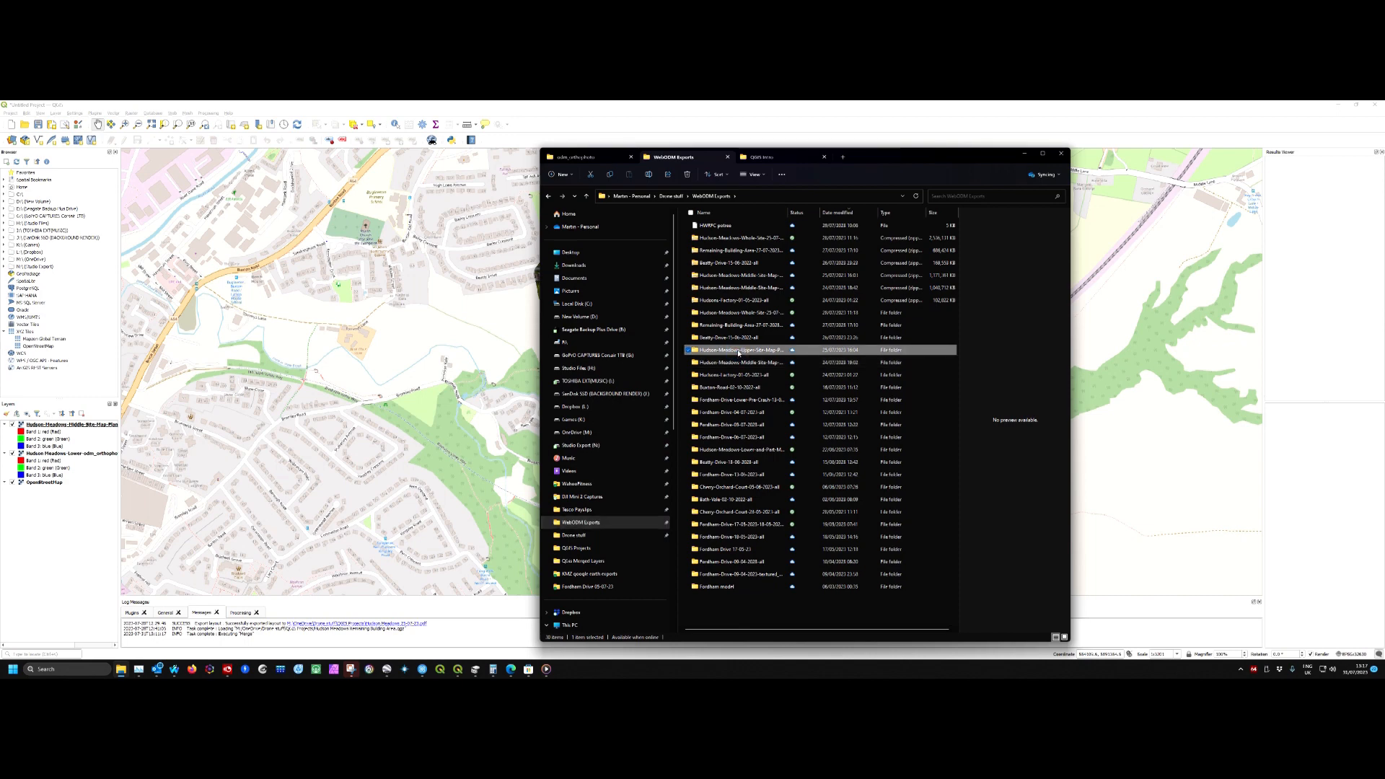
{"action": "double_click", "coordinate": [738, 349]}
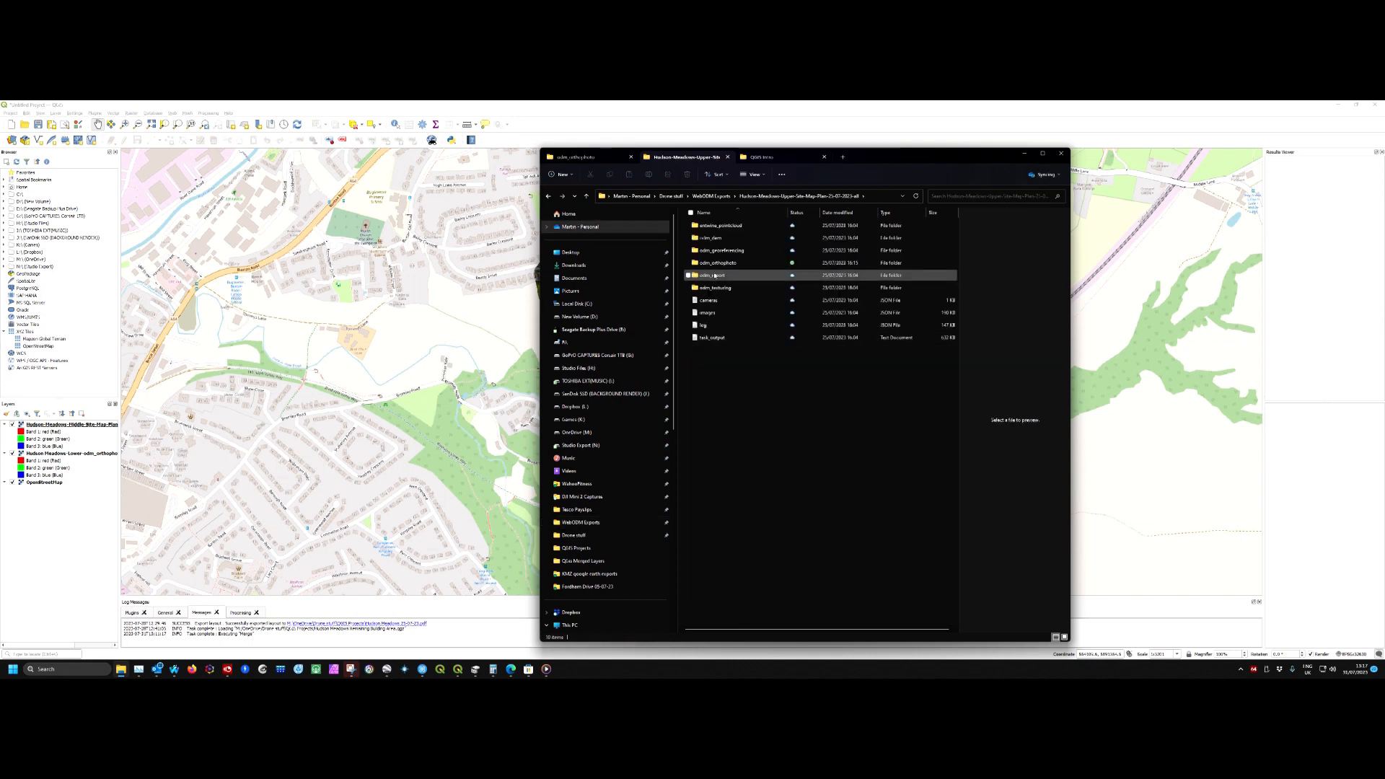
{"action": "double_click", "coordinate": [717, 262]}
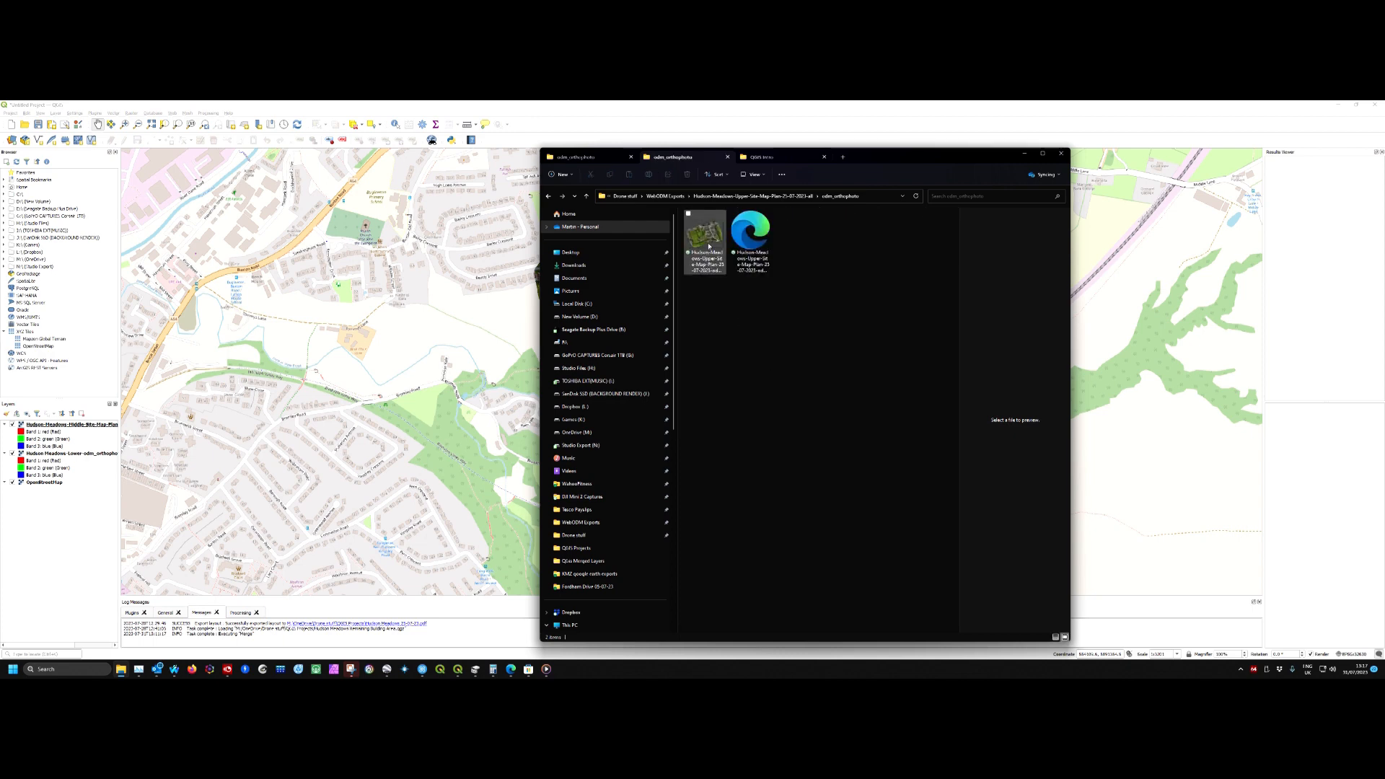
{"action": "left_click", "coordinate": [706, 234]}
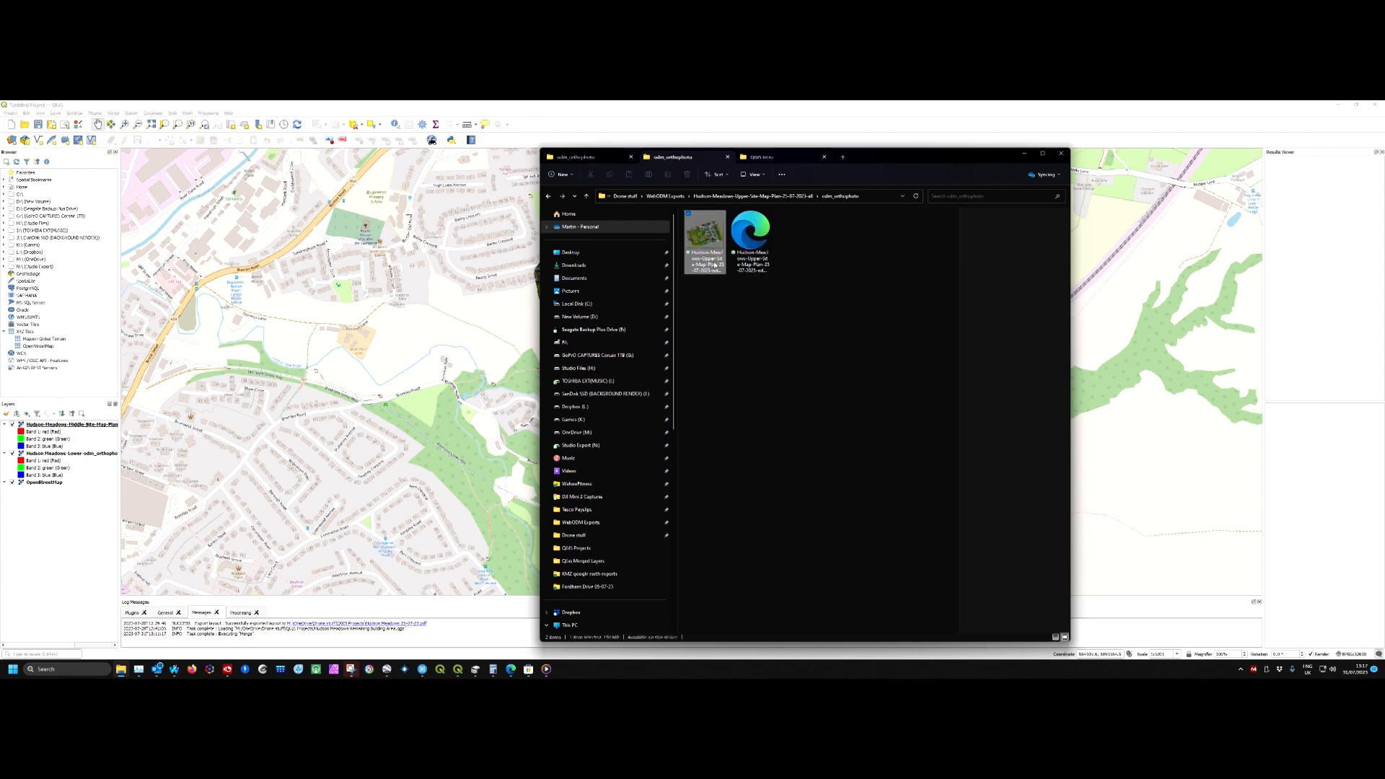
{"action": "left_click", "coordinate": [706, 242]}
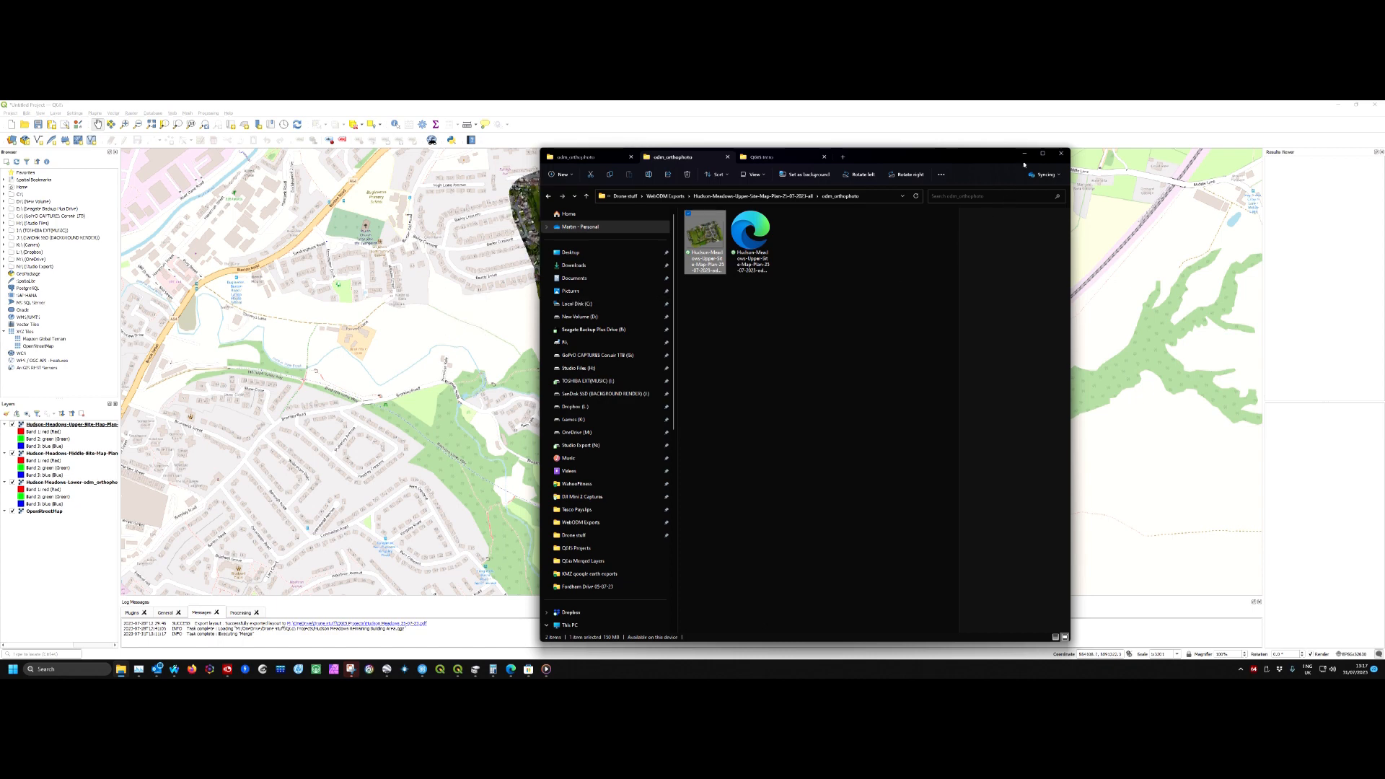
{"action": "left_click", "coordinate": [1061, 154]}
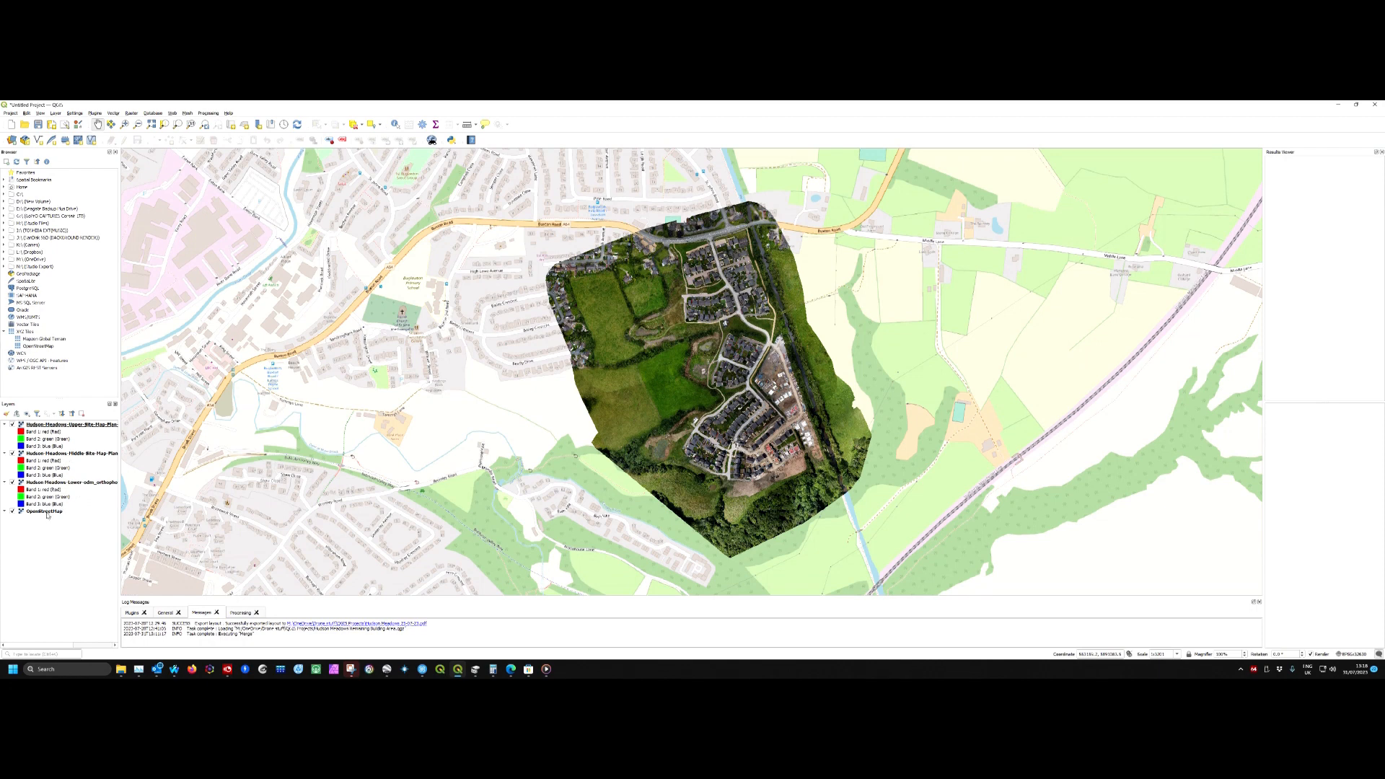
{"action": "mouse_move", "coordinate": [271, 458]}
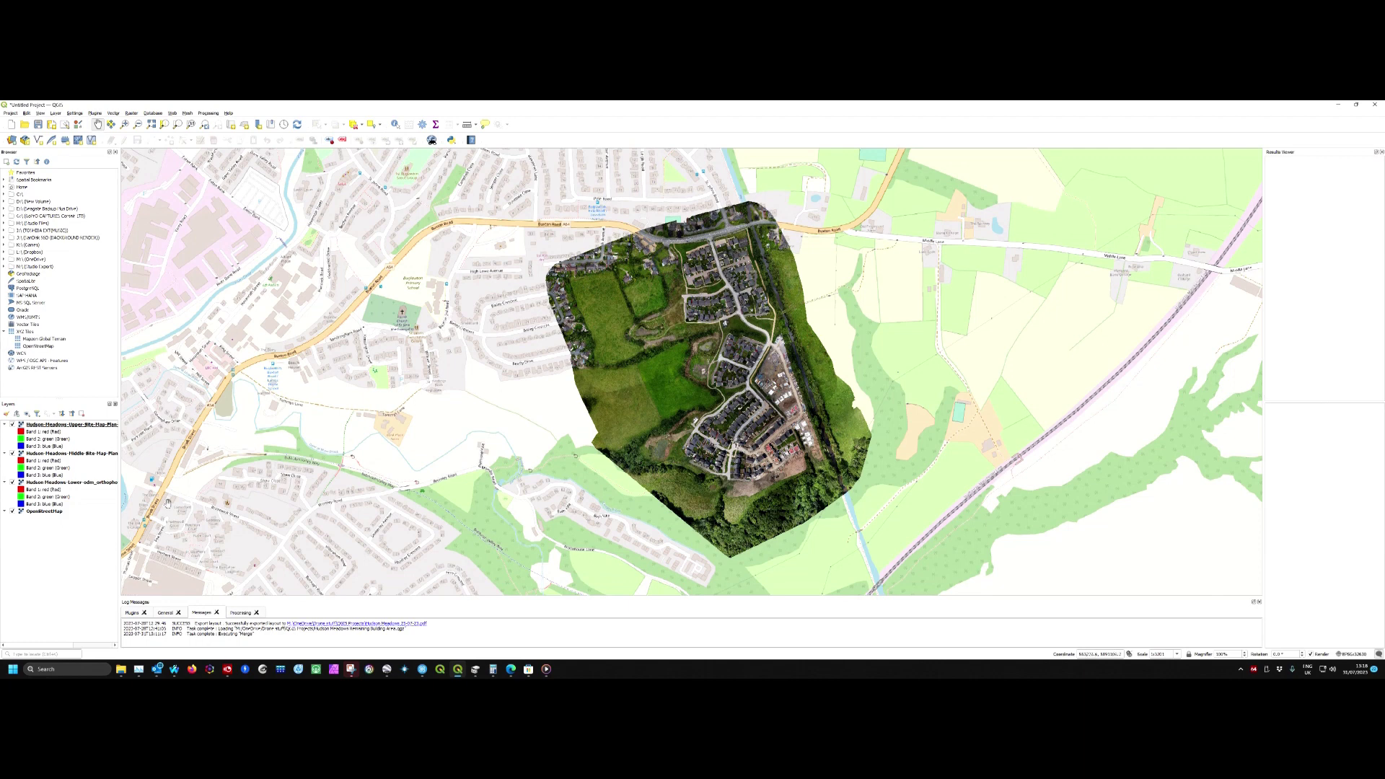
{"action": "mouse_move", "coordinate": [238, 487]}
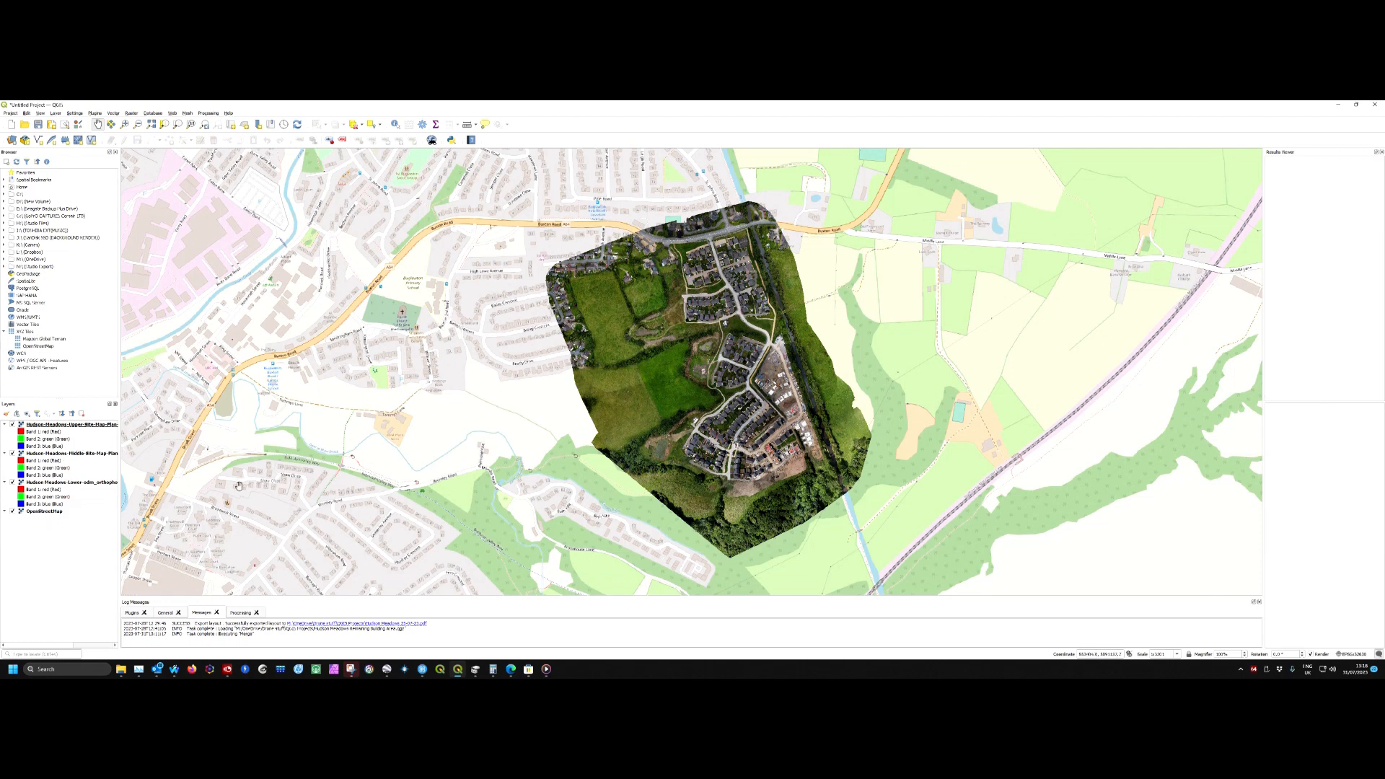
{"action": "mouse_move", "coordinate": [537, 402]}
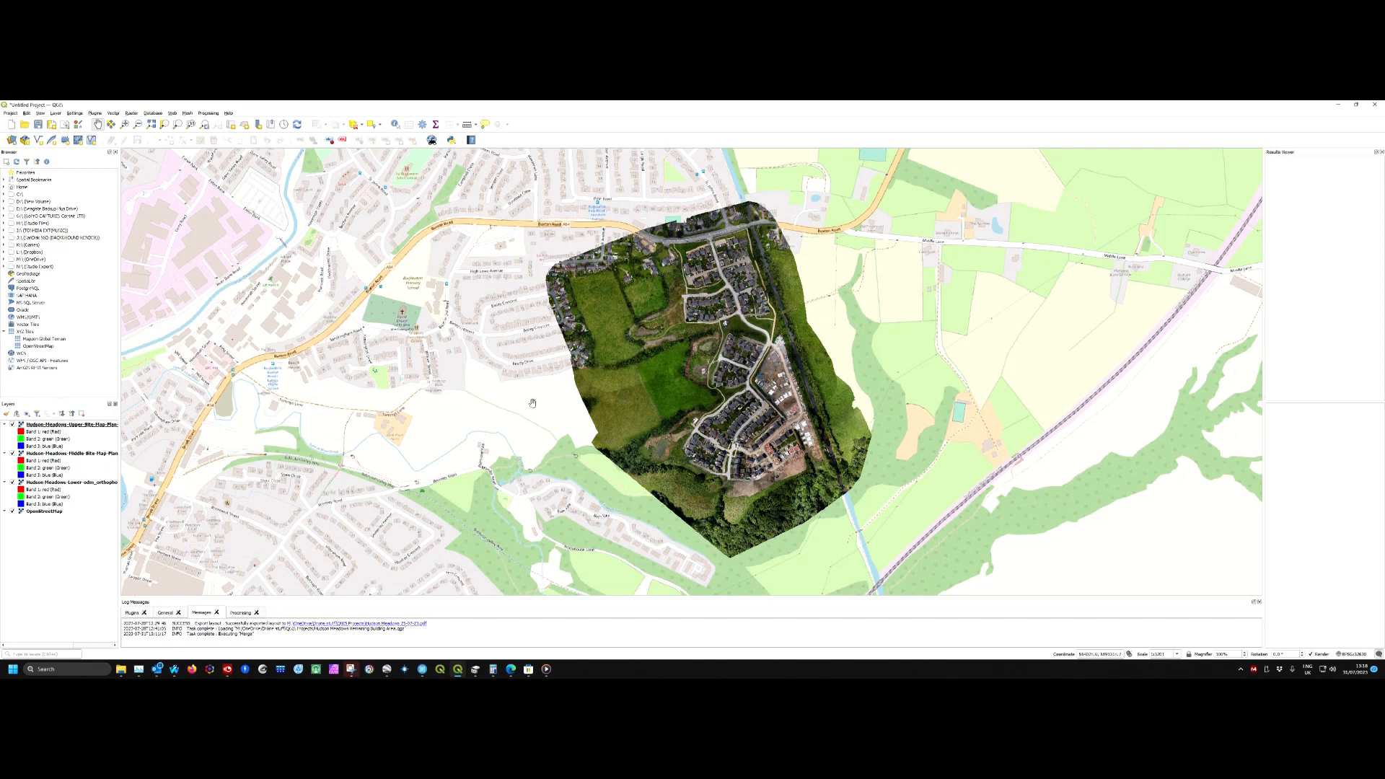
{"action": "mouse_move", "coordinate": [538, 398]}
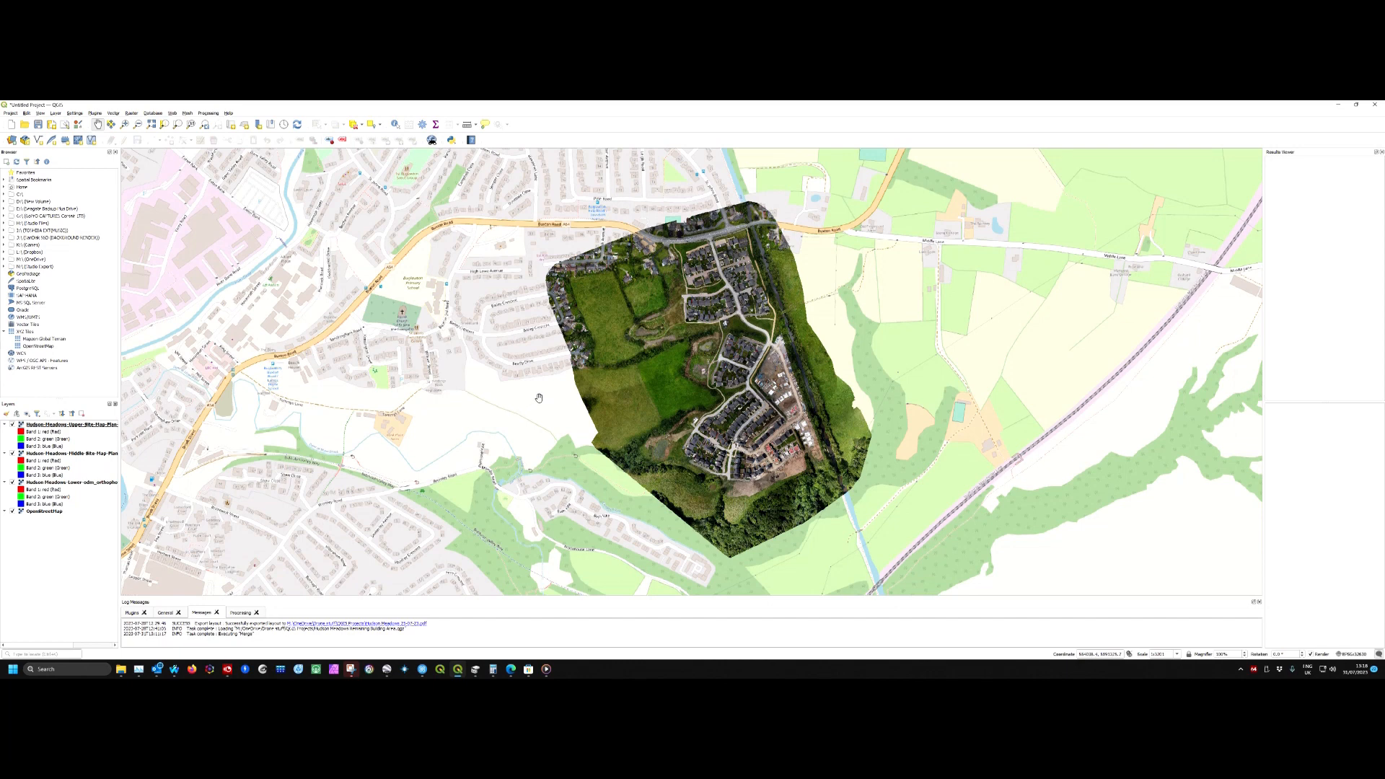
{"action": "mouse_move", "coordinate": [501, 414]}
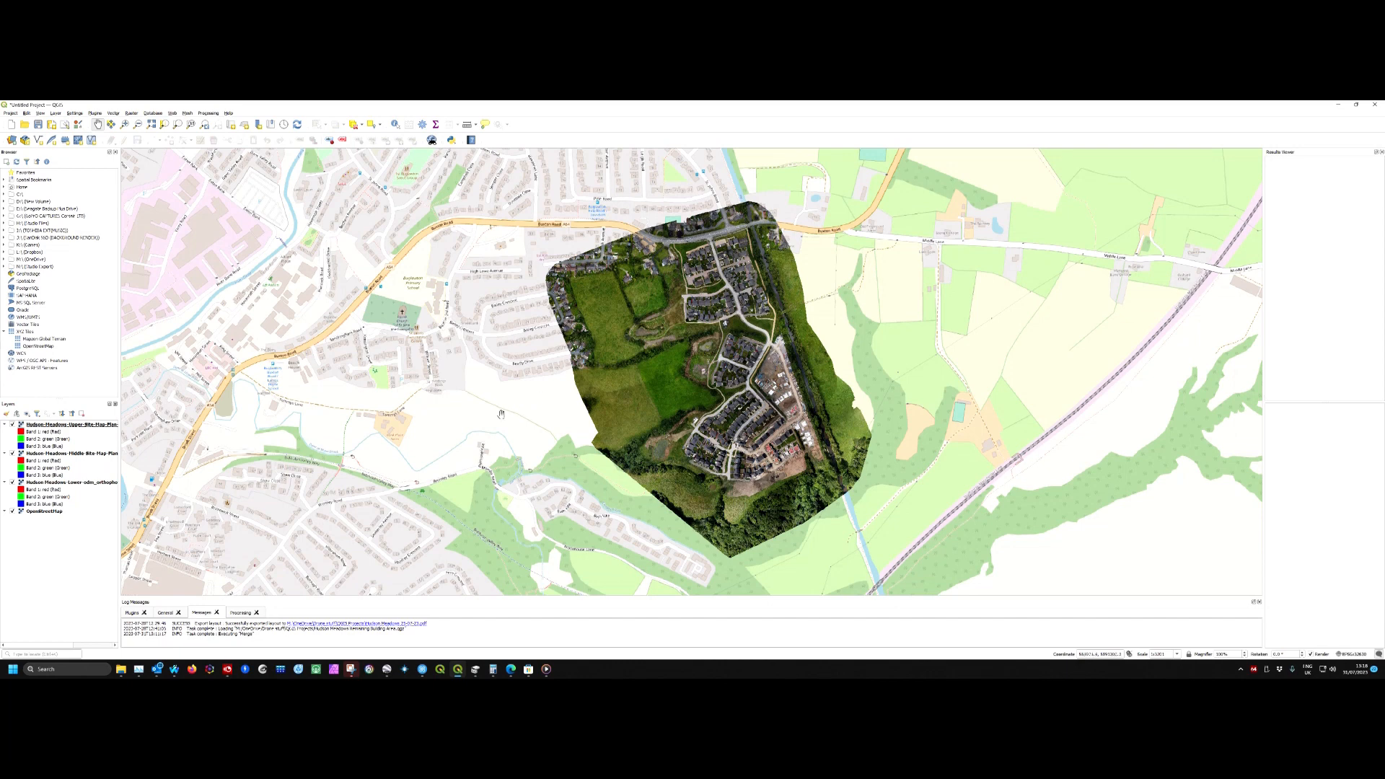
{"action": "mouse_move", "coordinate": [527, 443]}
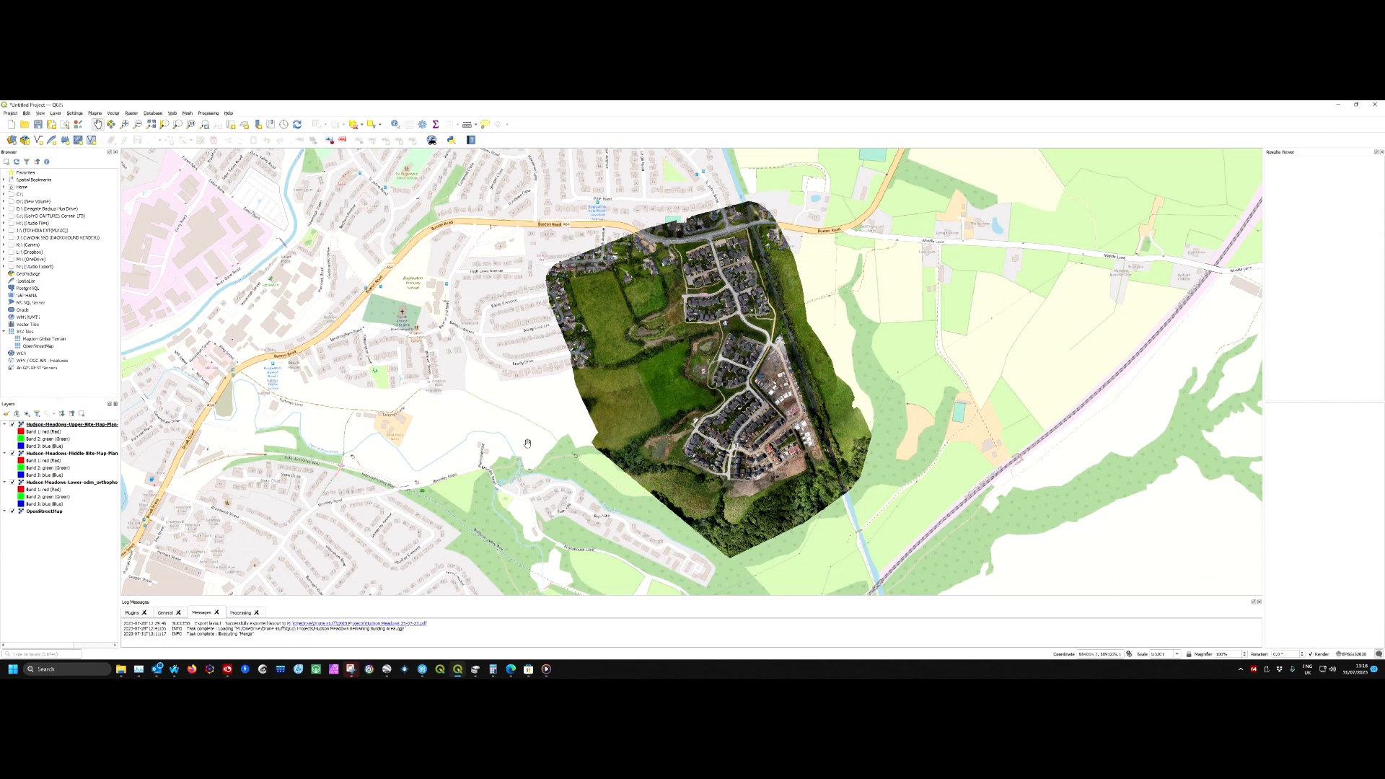
{"action": "mouse_move", "coordinate": [174, 154]}
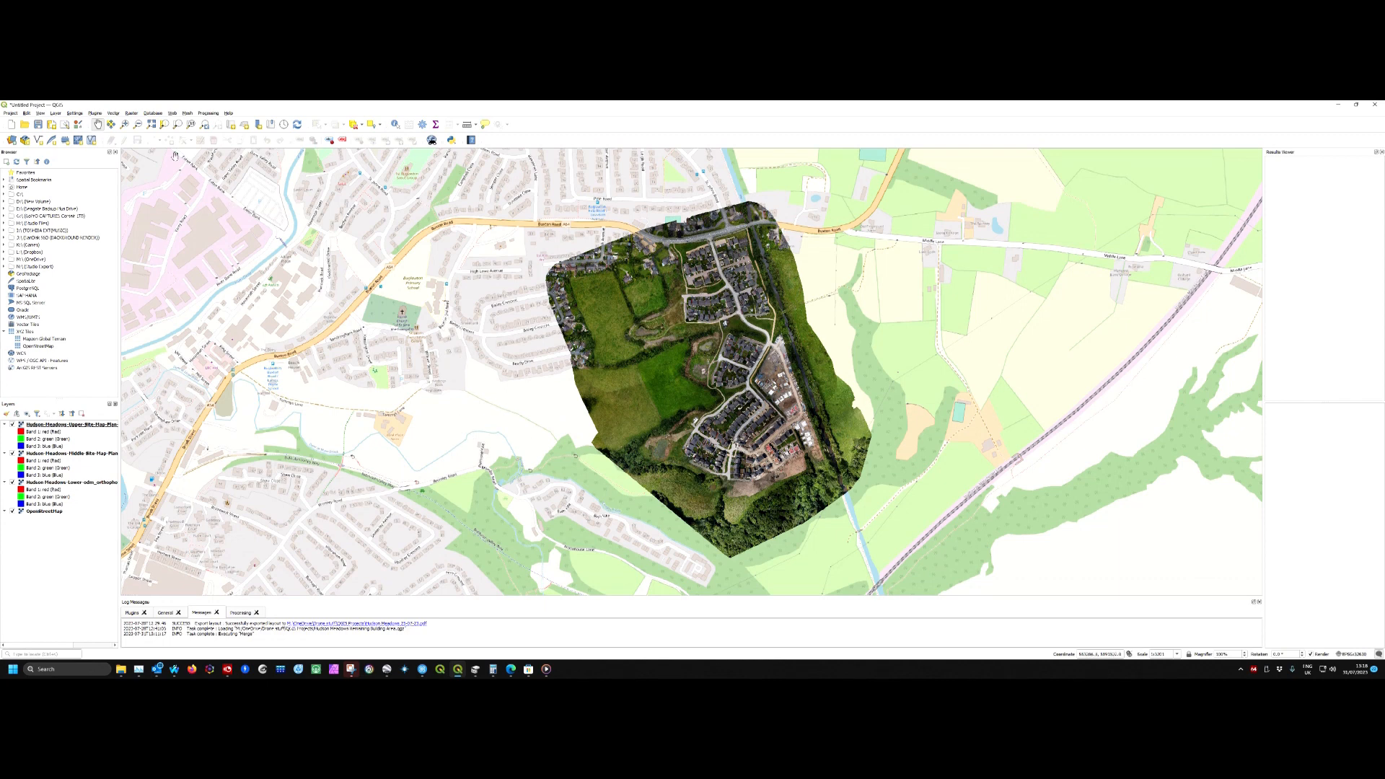
Launch the raster Merge tool from Raster > Miscellaneous.
{"action": "left_click", "coordinate": [132, 112]}
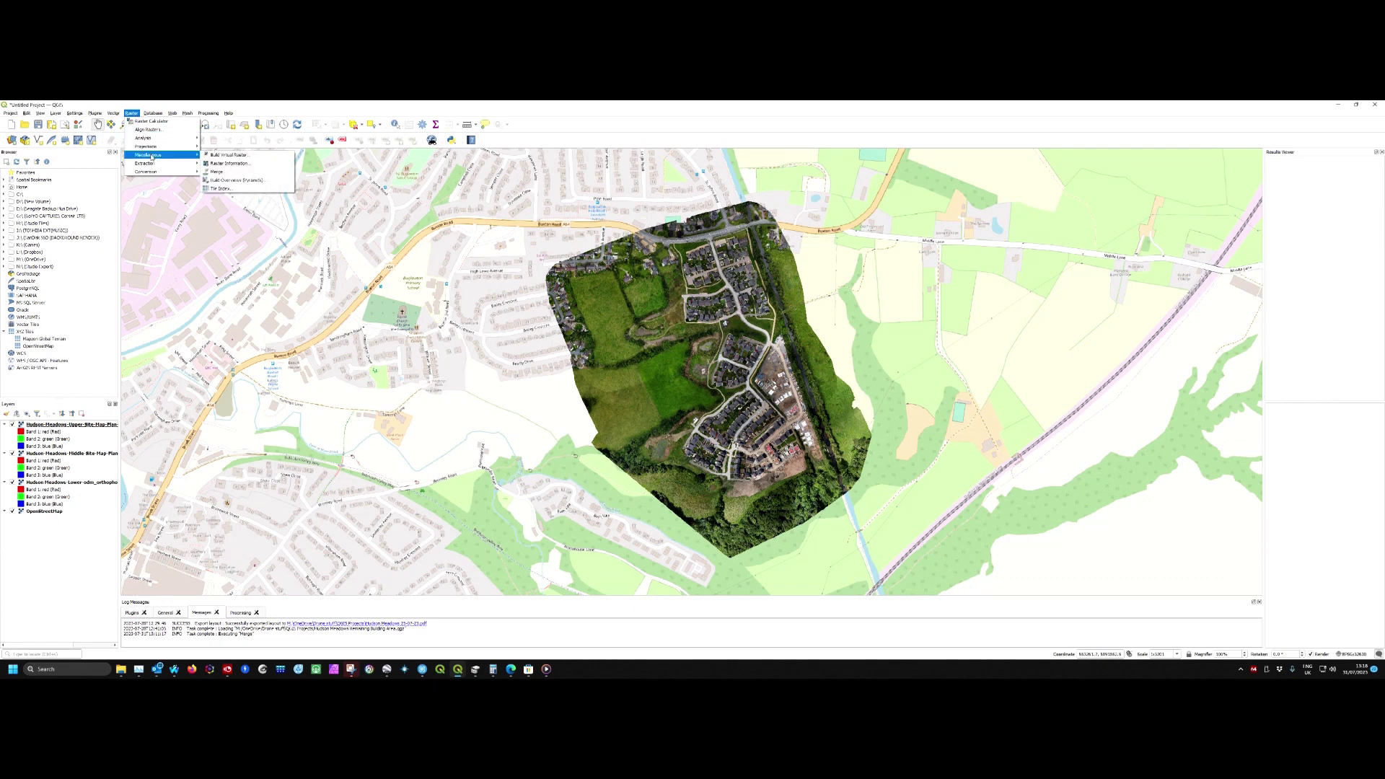
{"action": "mouse_move", "coordinate": [219, 172]}
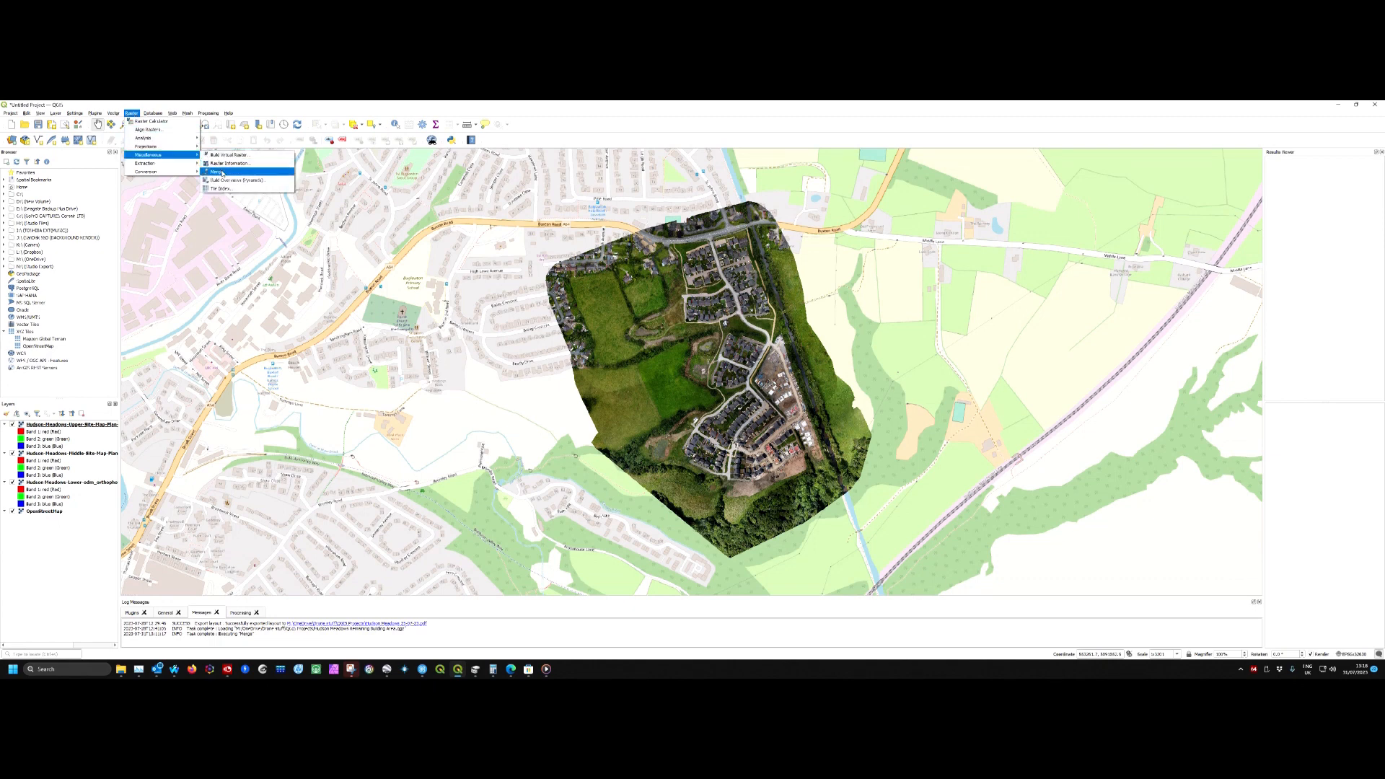
{"action": "left_click", "coordinate": [216, 172]}
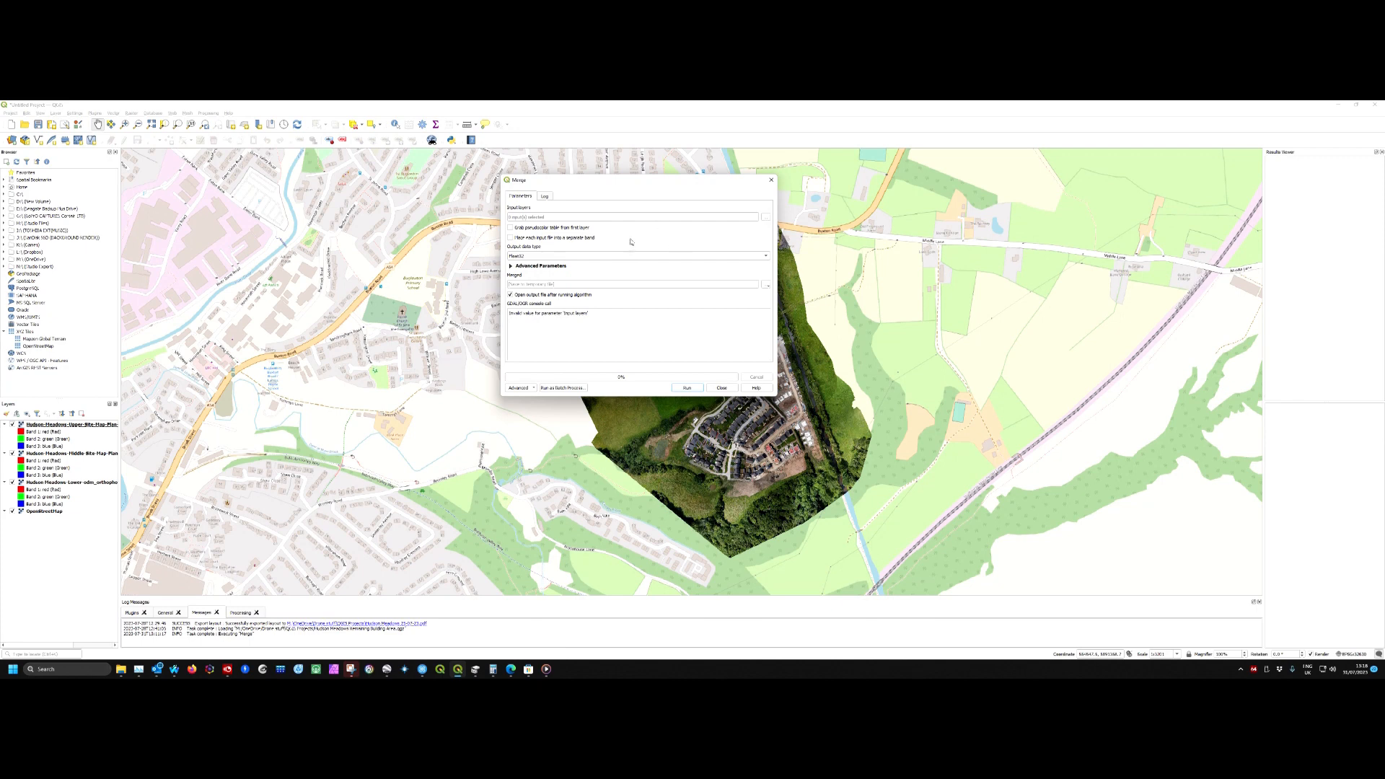
{"action": "mouse_move", "coordinate": [717, 239]}
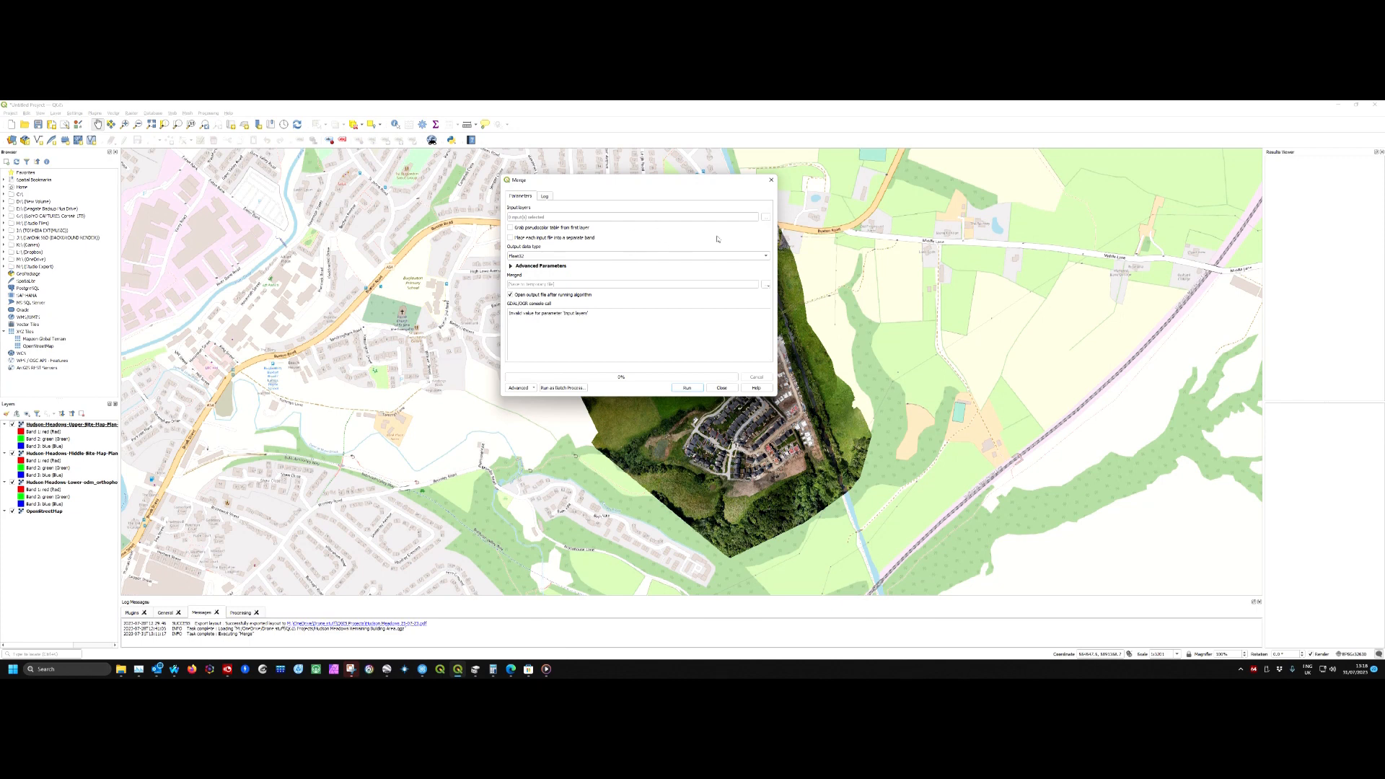
{"action": "mouse_move", "coordinate": [648, 235]}
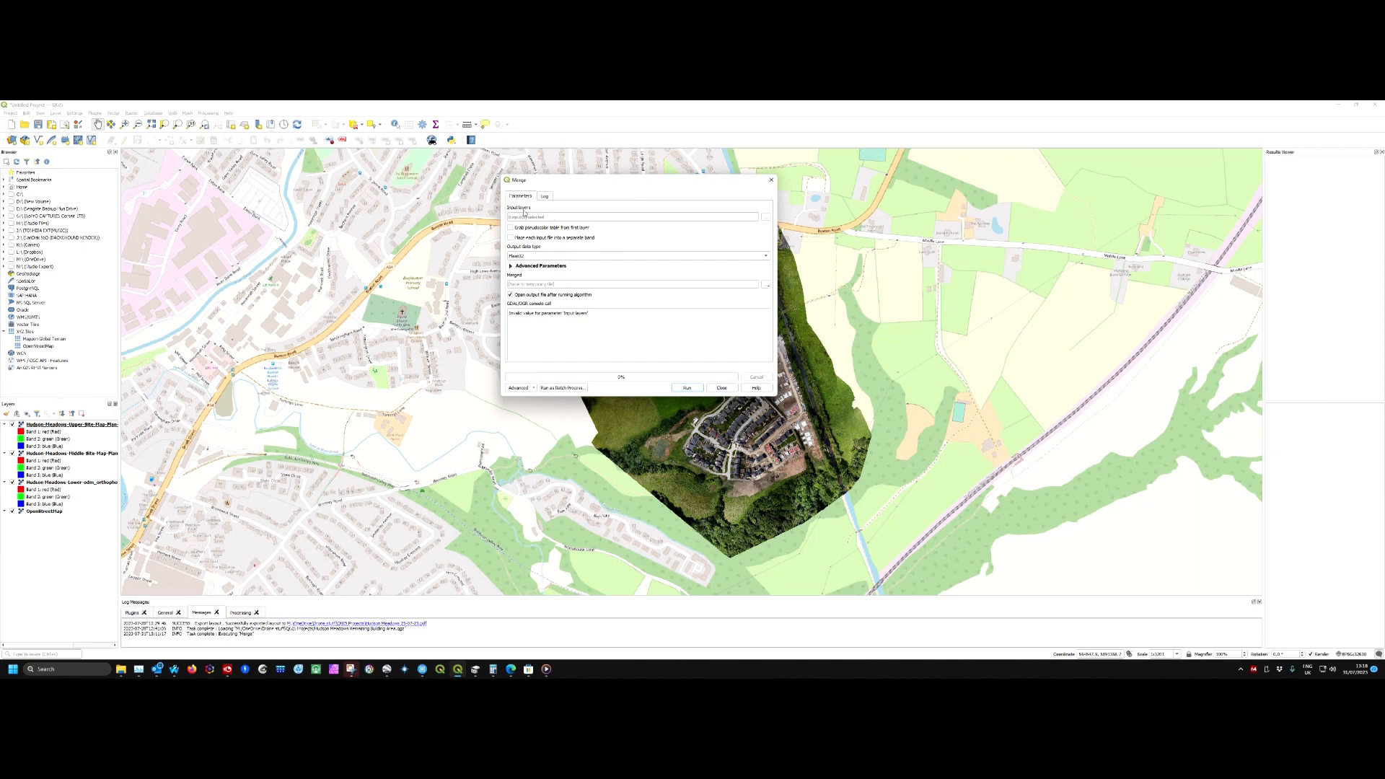
{"action": "mouse_move", "coordinate": [765, 219]}
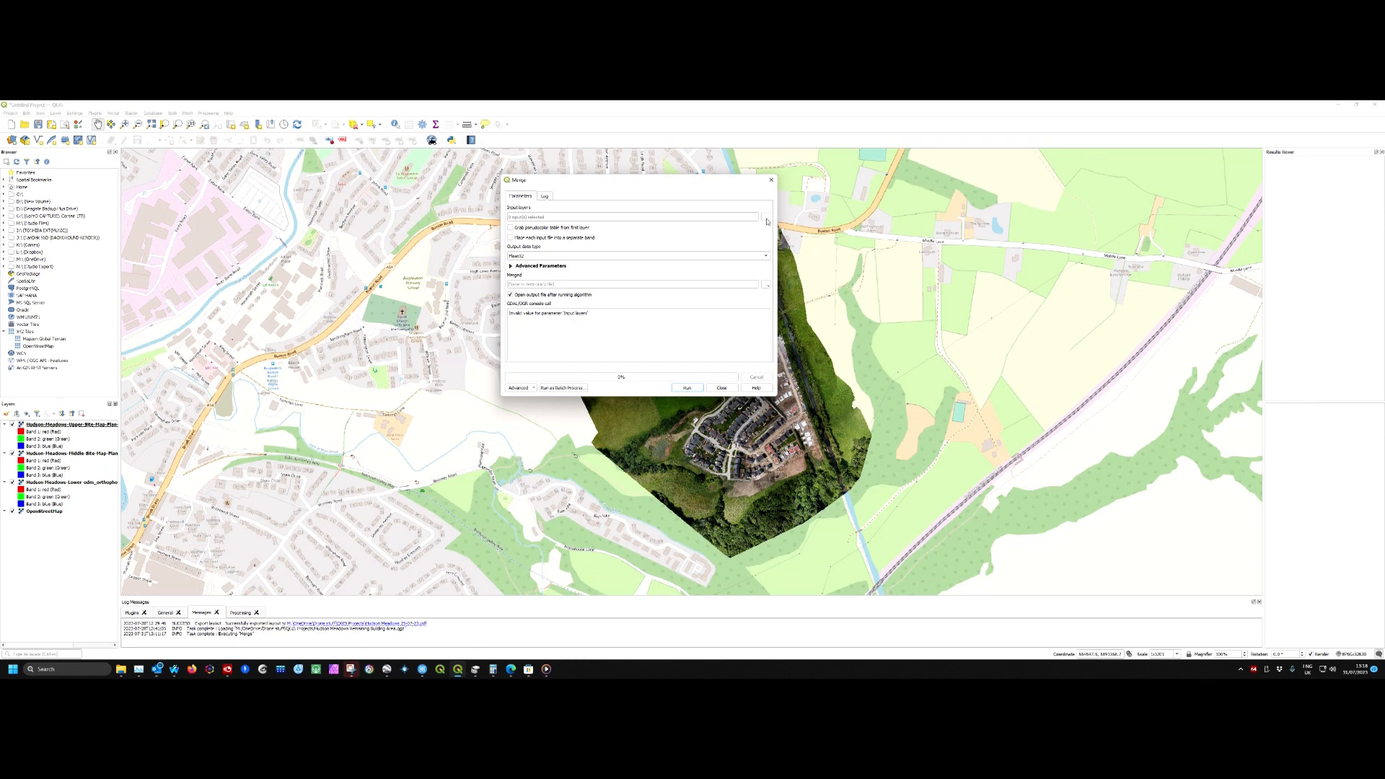
Tick the three orthophoto layers as Merge inputs, leaving OpenStreetMap unticked.
{"action": "left_click", "coordinate": [765, 216]}
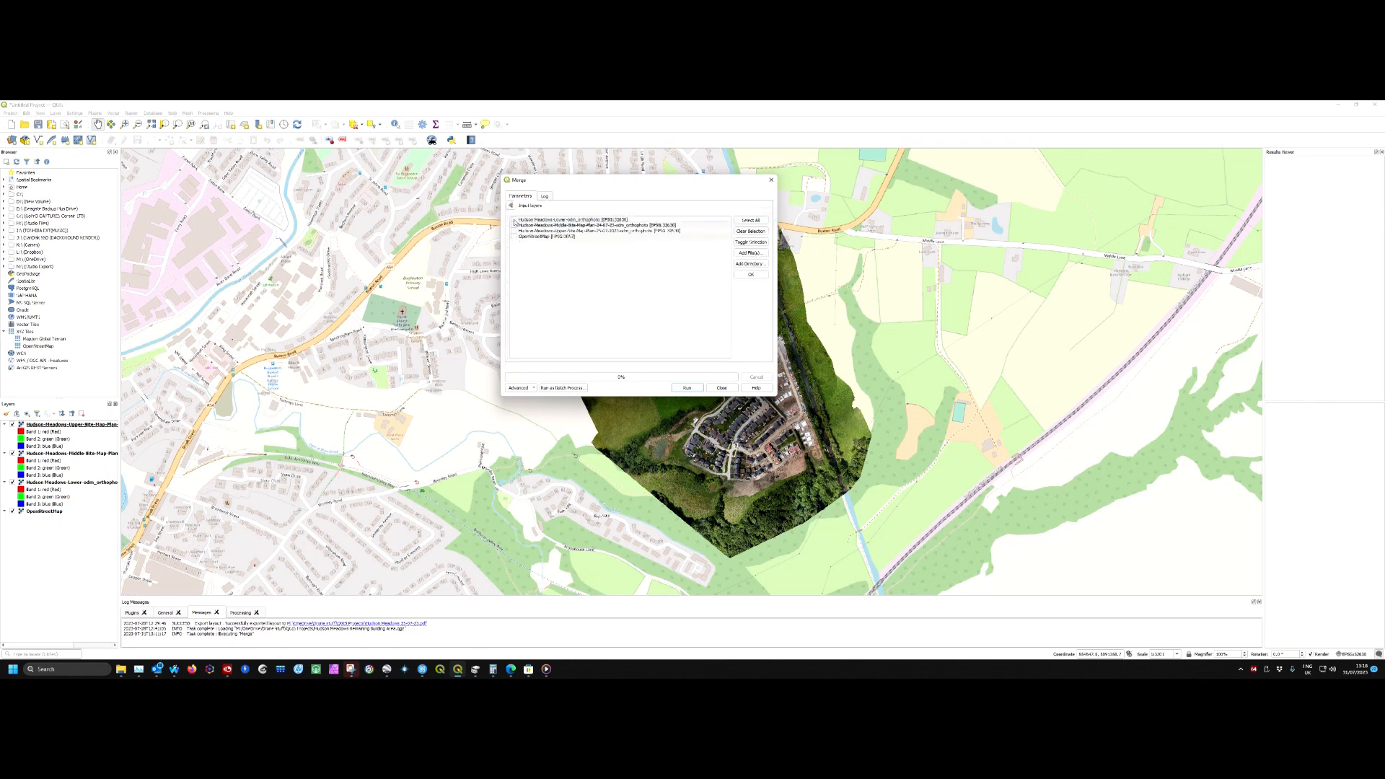
{"action": "left_click", "coordinate": [512, 218]}
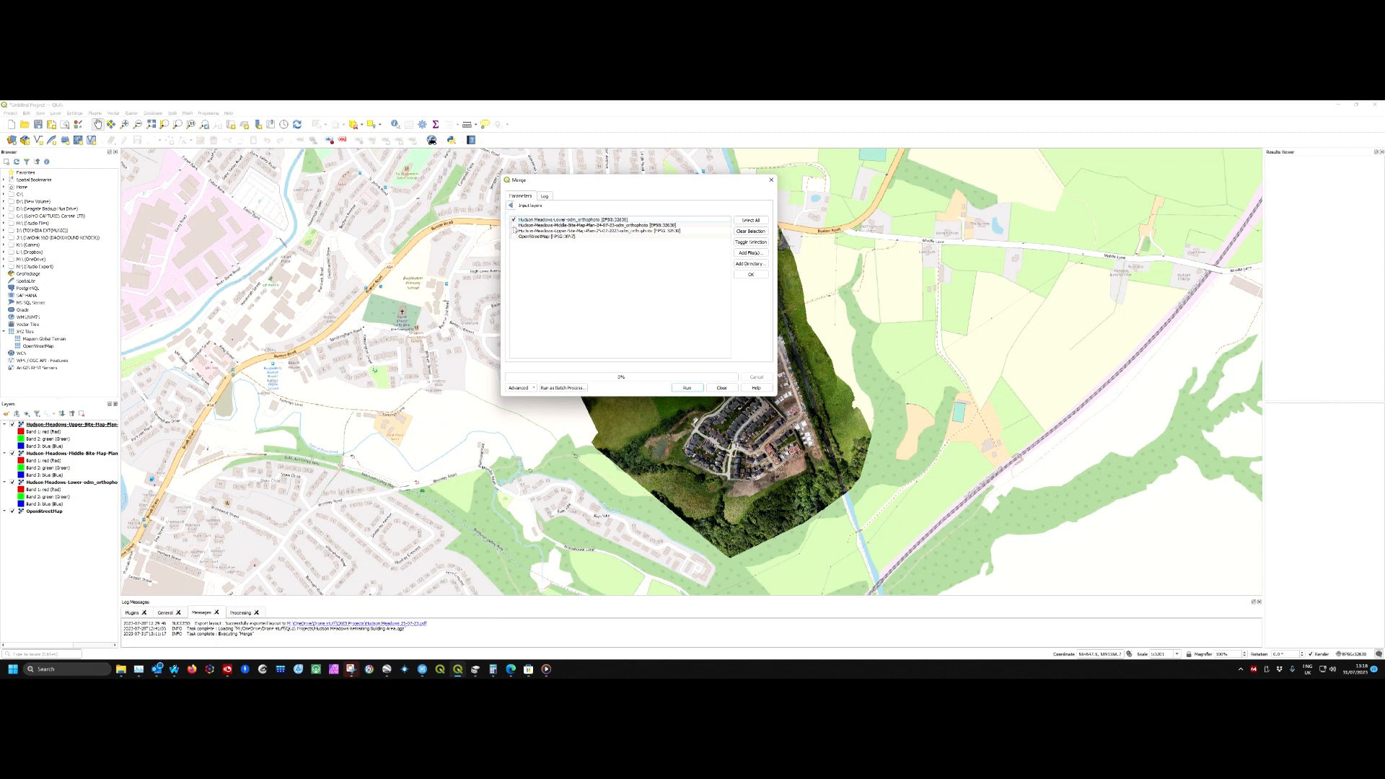
{"action": "left_click", "coordinate": [514, 225]}
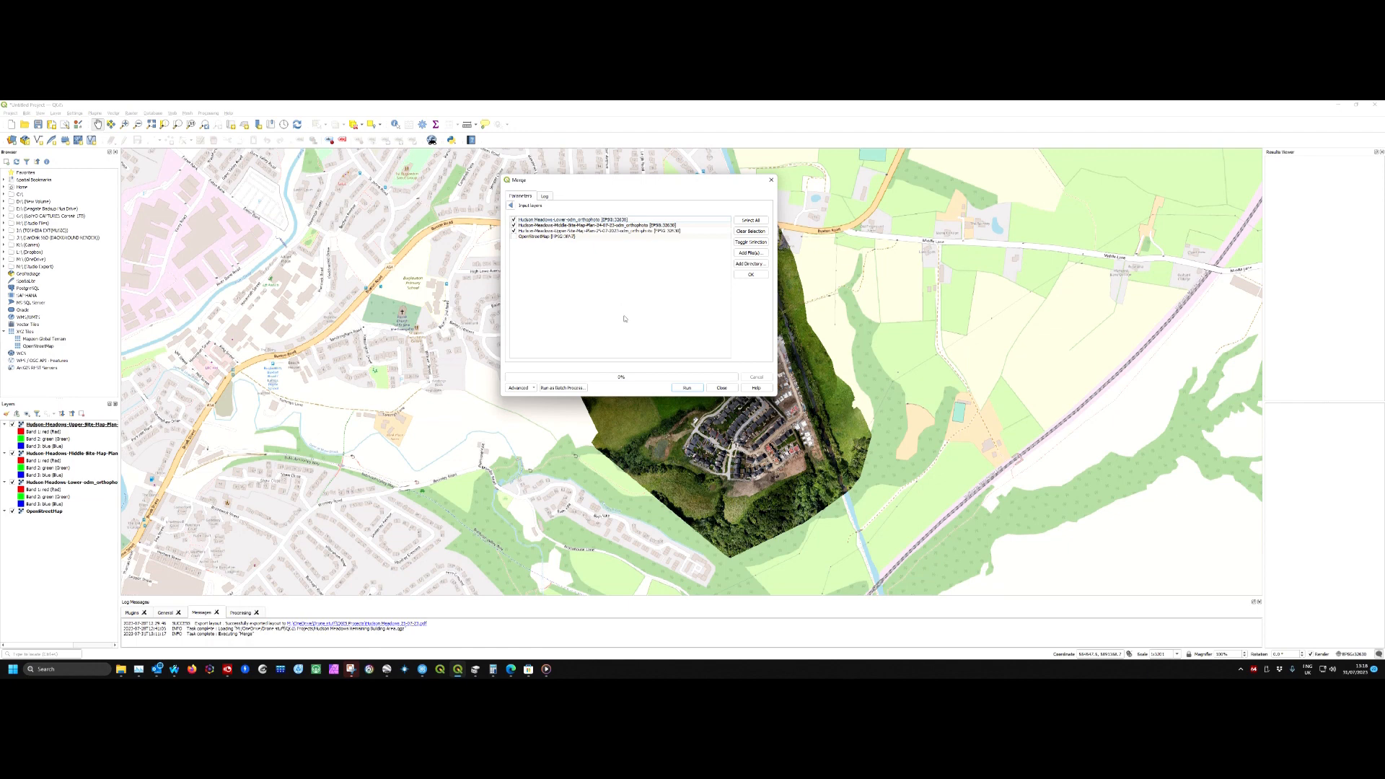
{"action": "mouse_move", "coordinate": [573, 315]}
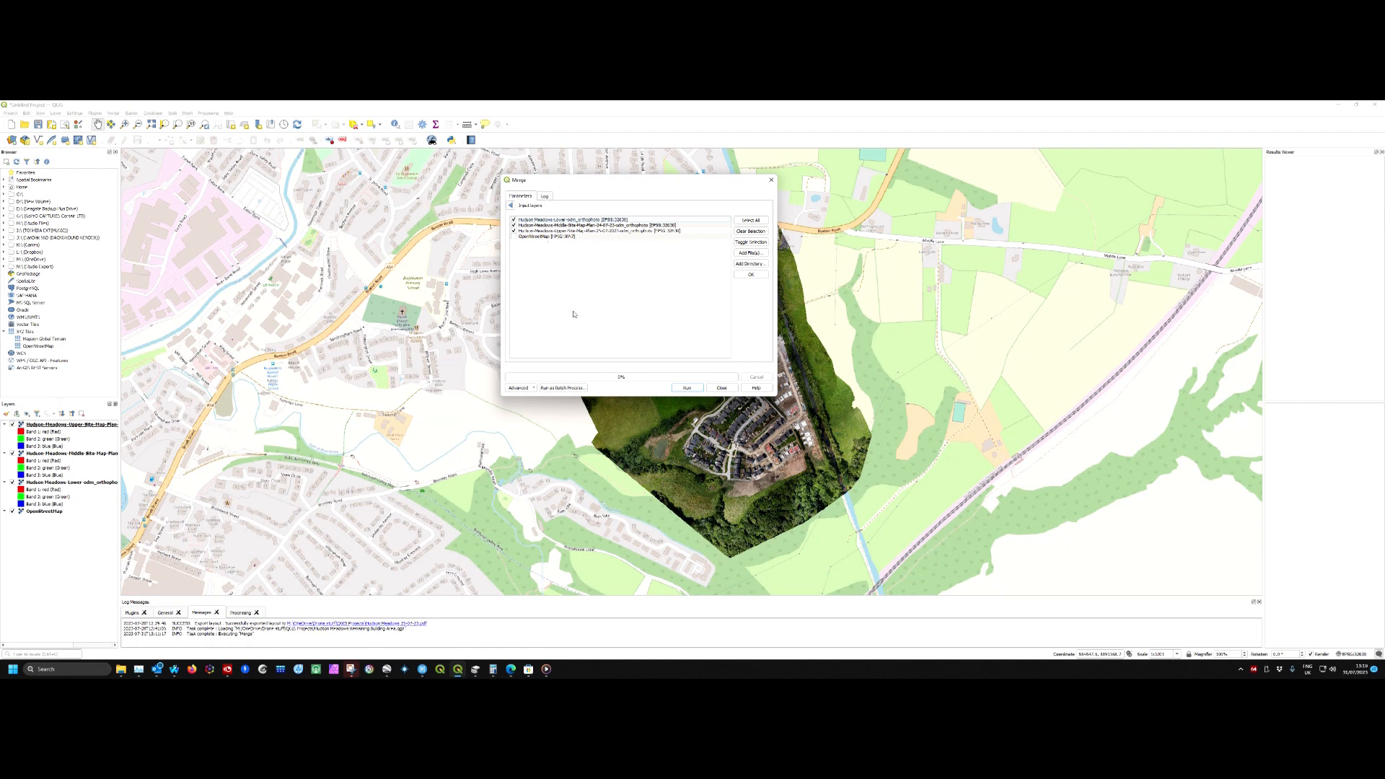
{"action": "mouse_move", "coordinate": [569, 248]}
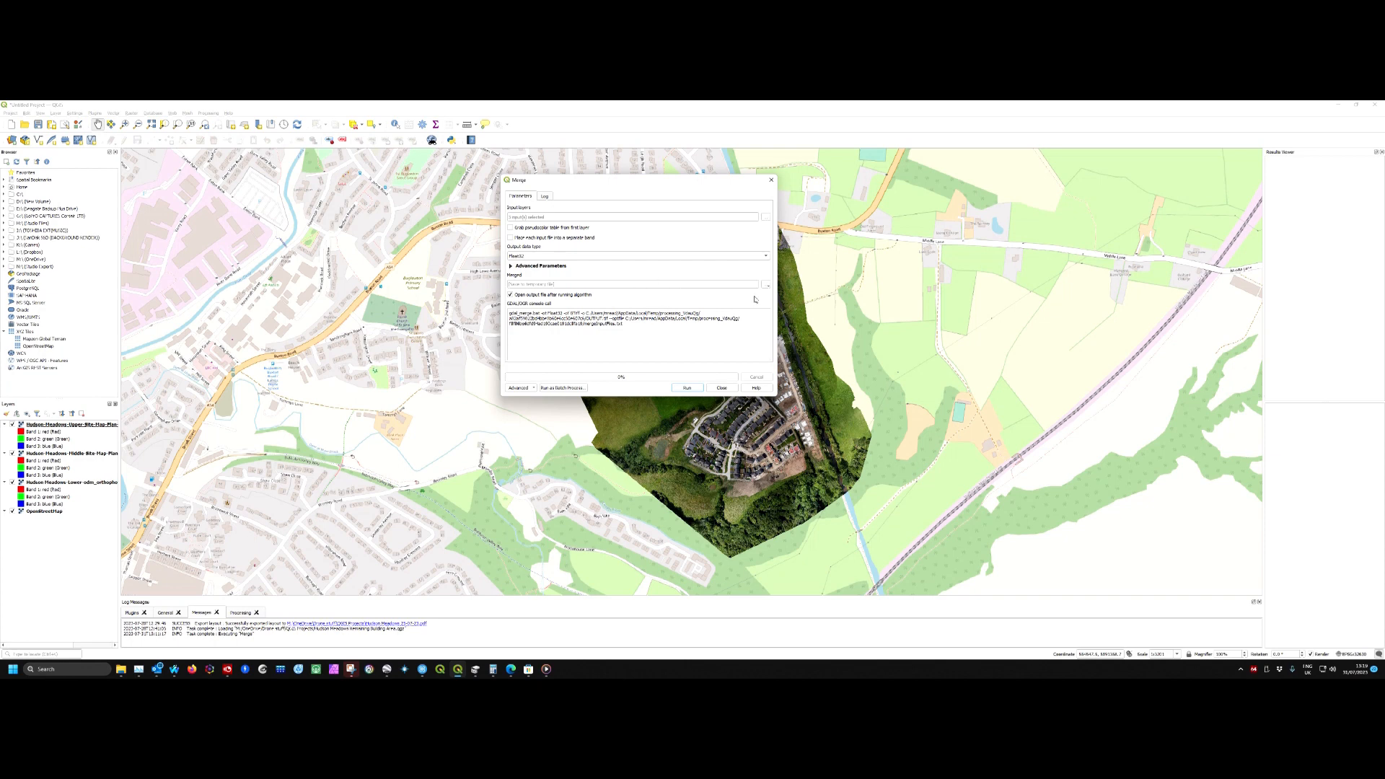
{"action": "mouse_move", "coordinate": [769, 290]}
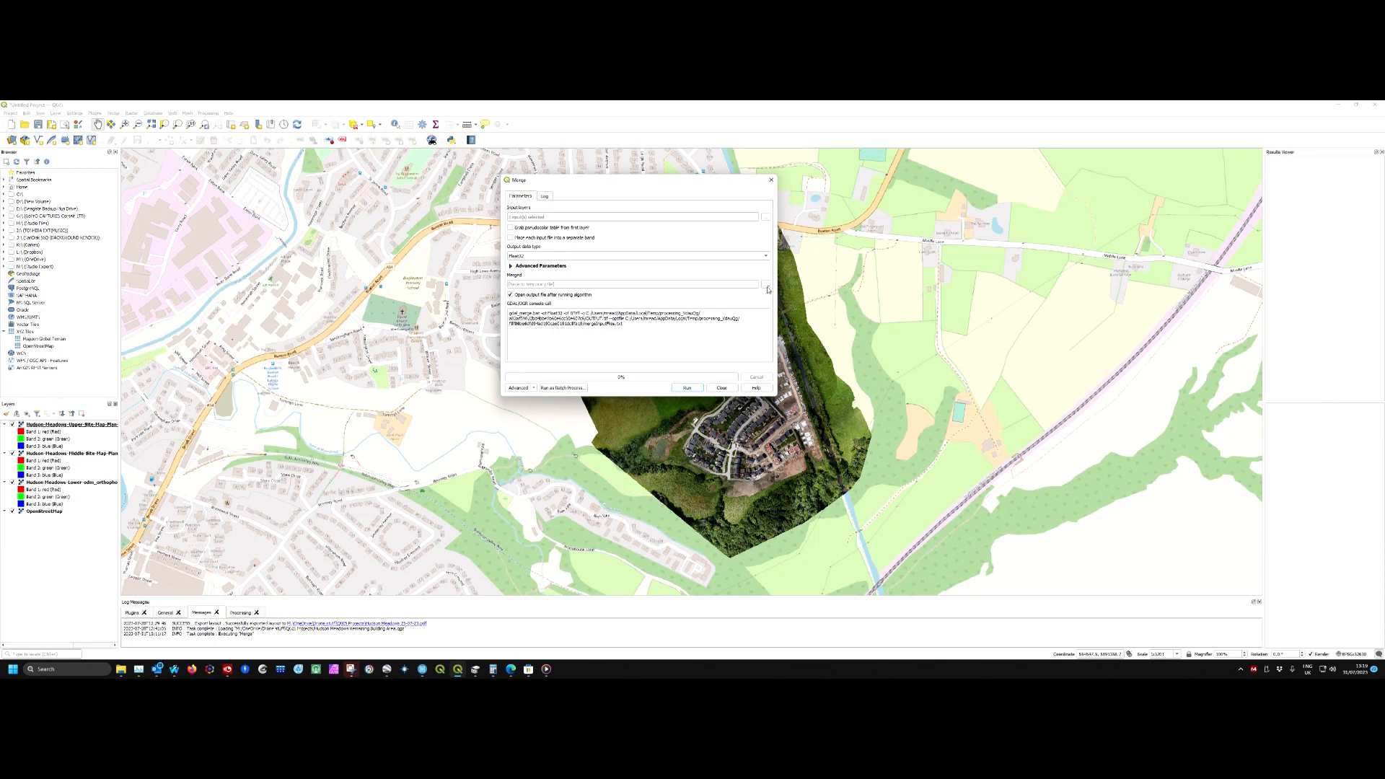
{"action": "mouse_move", "coordinate": [767, 289]}
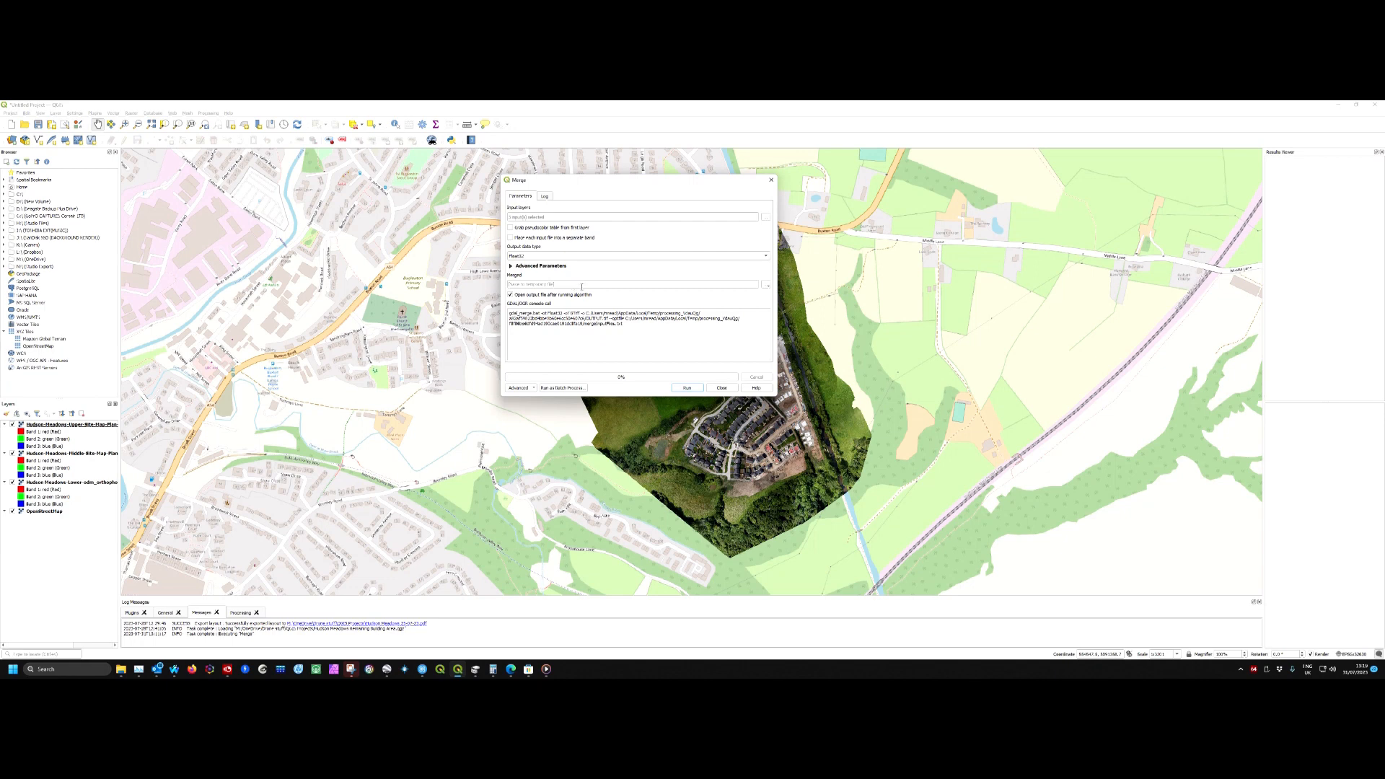
{"action": "mouse_move", "coordinate": [605, 285]}
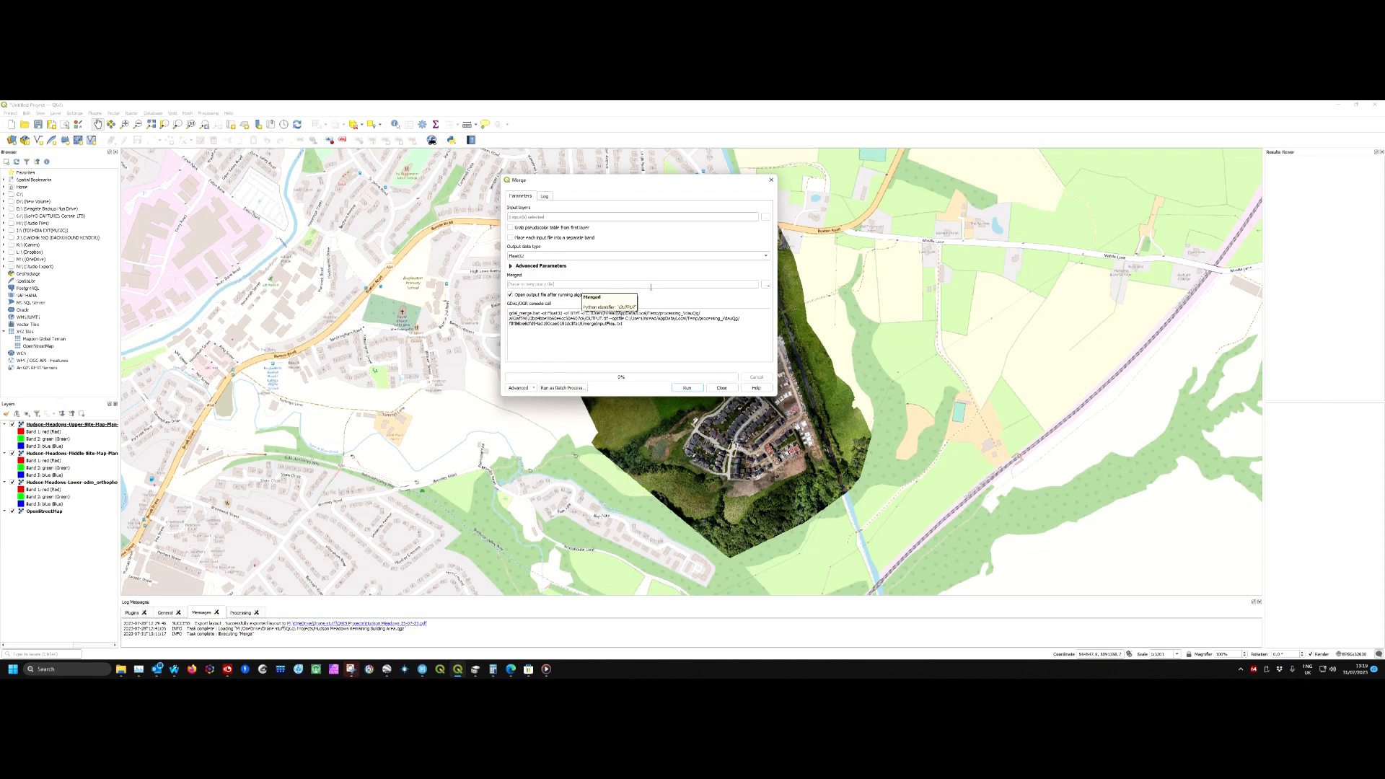
Choose Save to File for the merged output, showing the merged layers folder.
{"action": "left_click", "coordinate": [765, 284]}
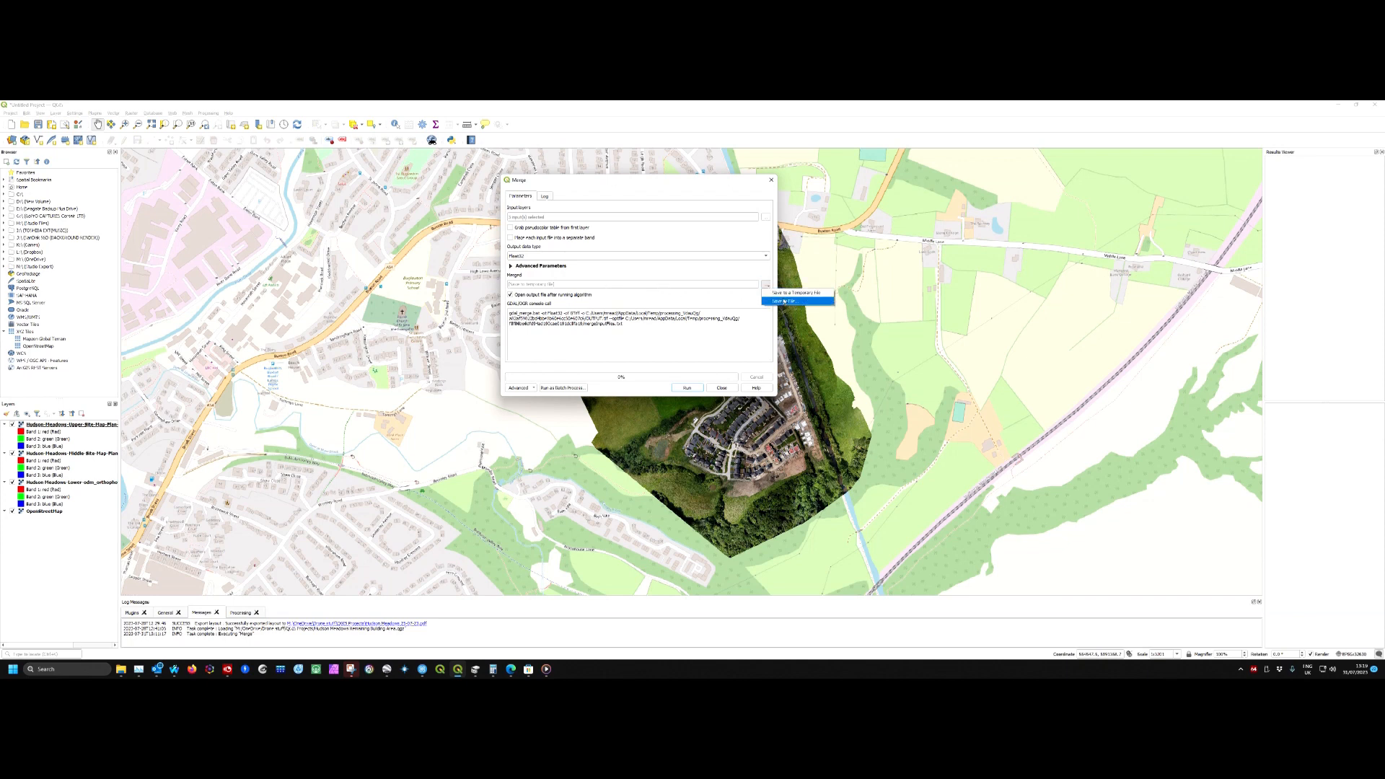
{"action": "left_click", "coordinate": [787, 300]}
{"action": "type", "text": "Hudson"}
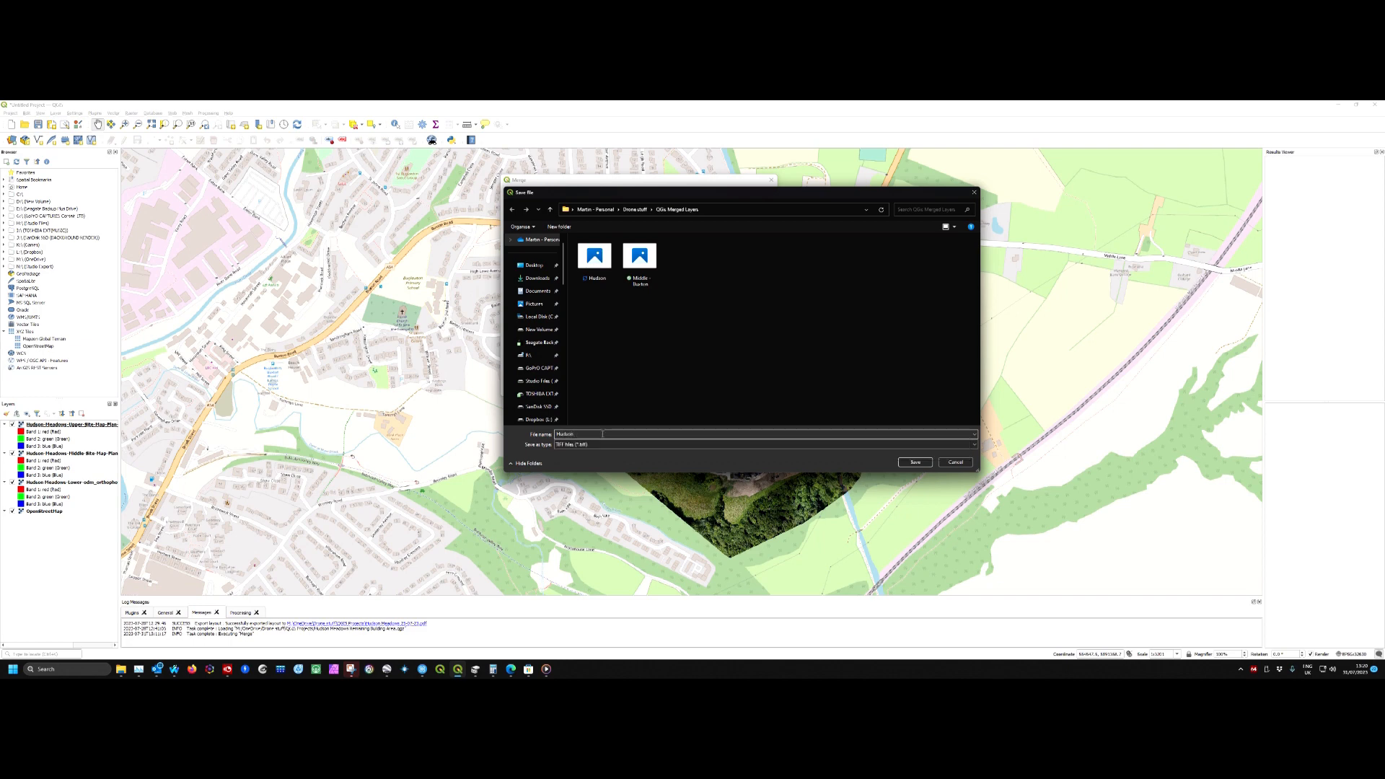
Name the merged output a Hudson Meadows GeoTIFF in the merged layers folder and save.
{"action": "type", "text": "Meadows"}
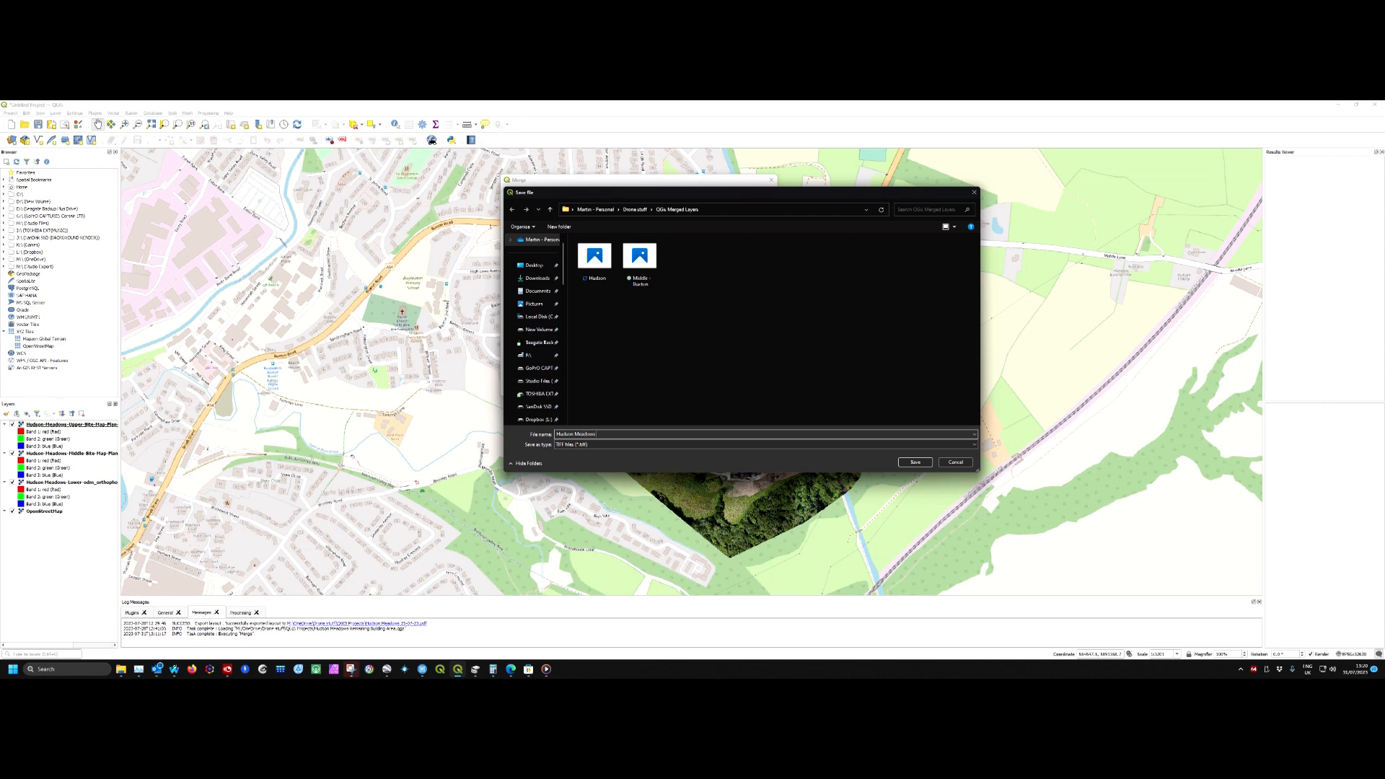
{"action": "type", "text": "QGIS Intro"}
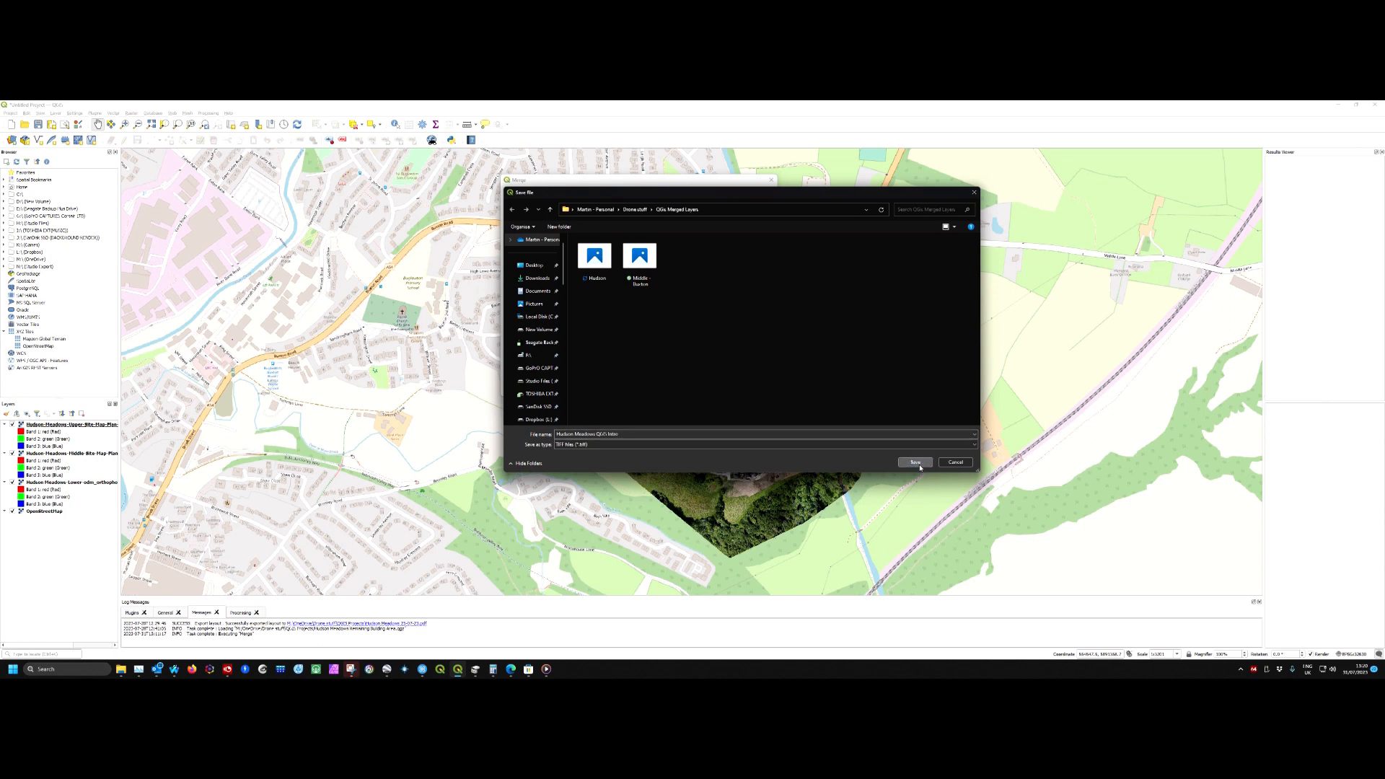
{"action": "left_click", "coordinate": [915, 462]}
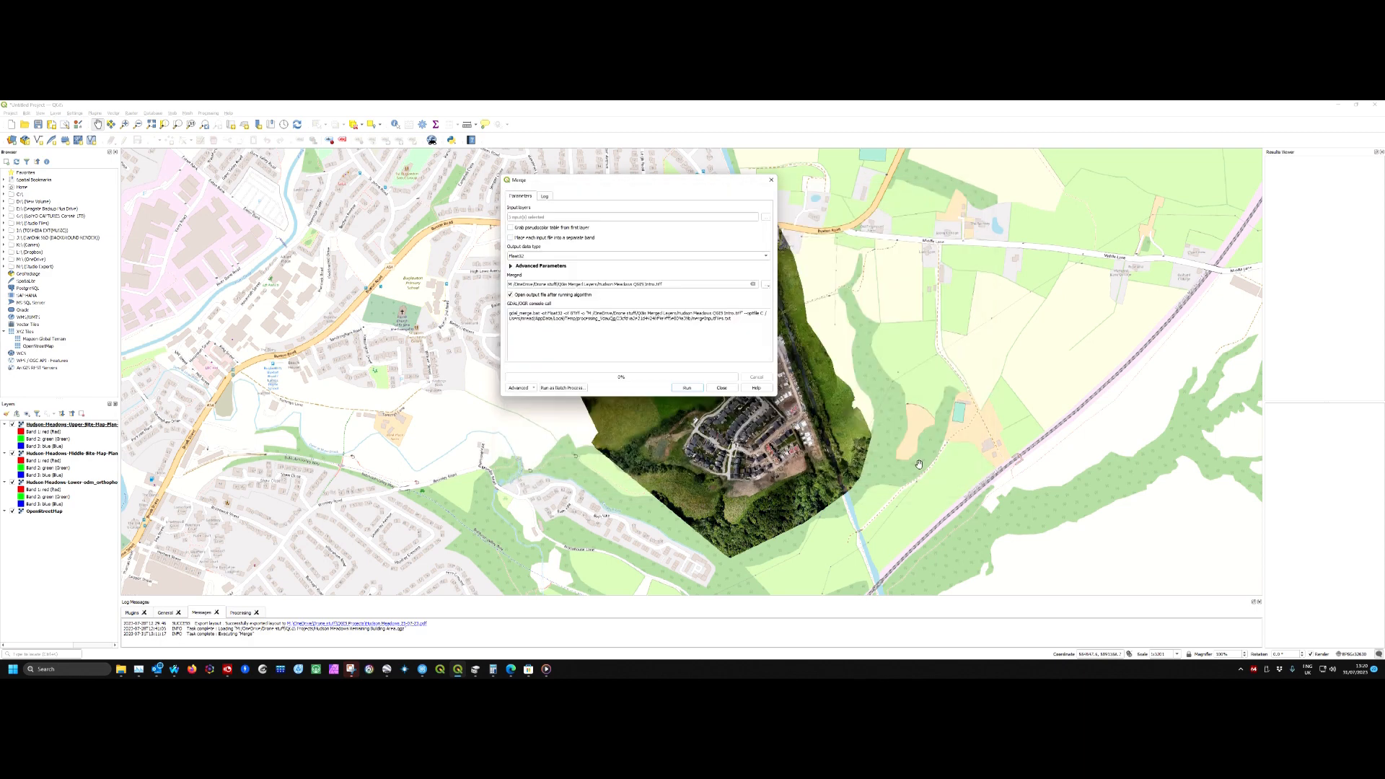
{"action": "mouse_move", "coordinate": [603, 325]}
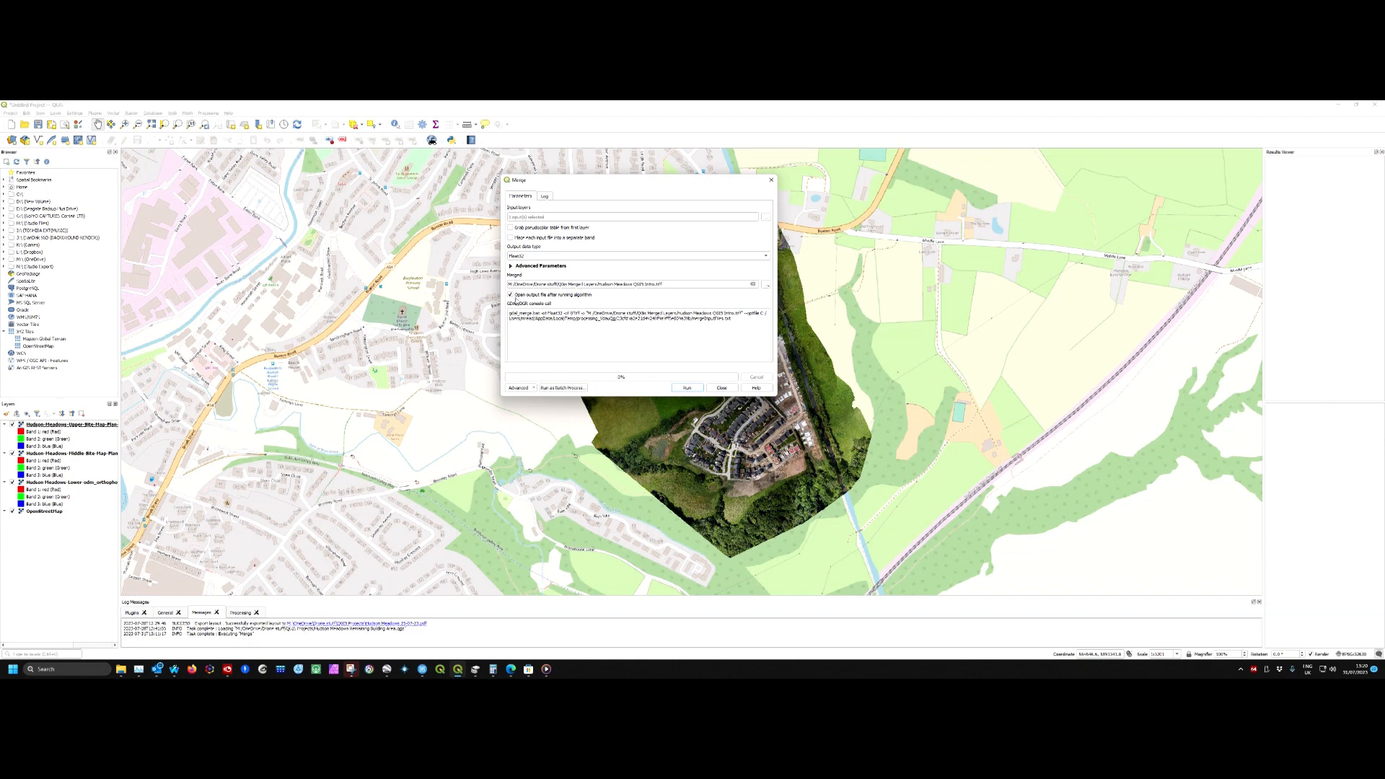
{"action": "mouse_move", "coordinate": [538, 303]}
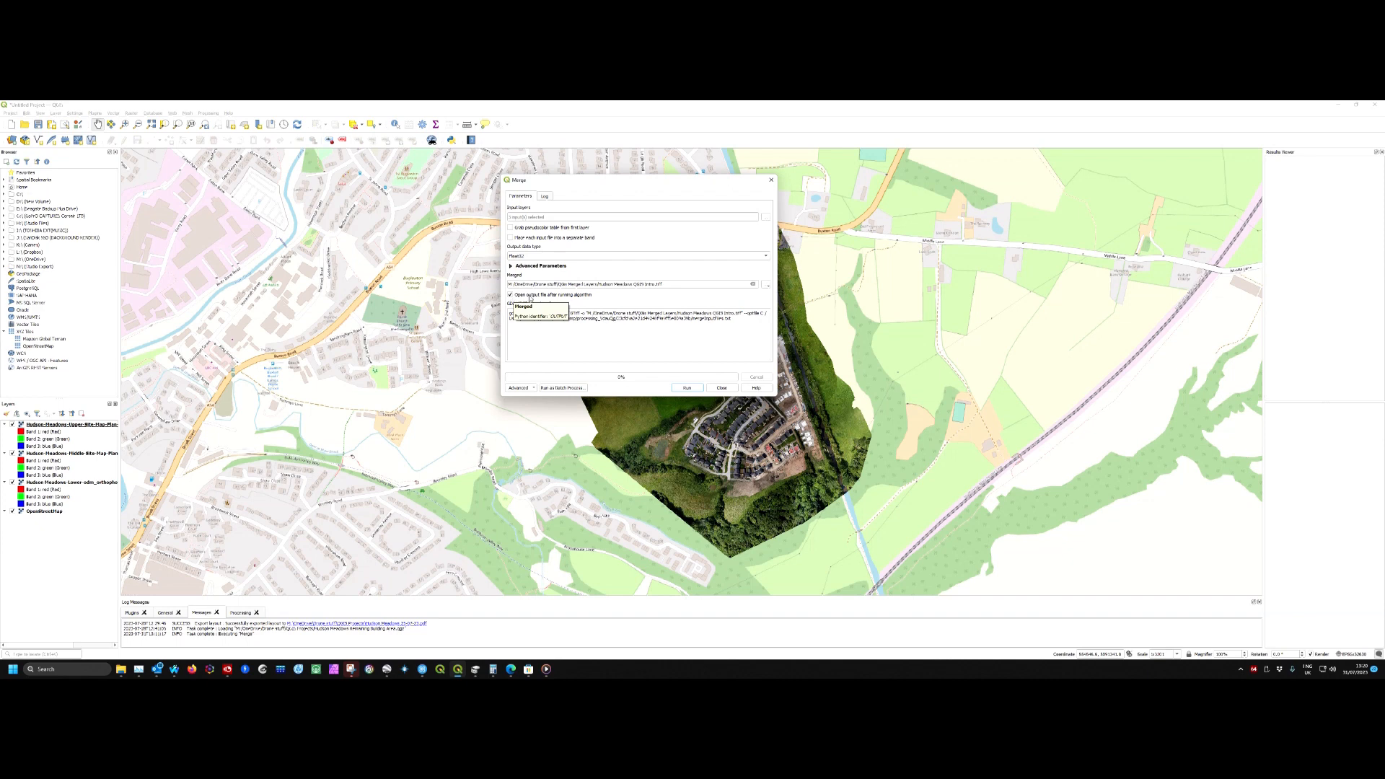
{"action": "mouse_move", "coordinate": [597, 299]}
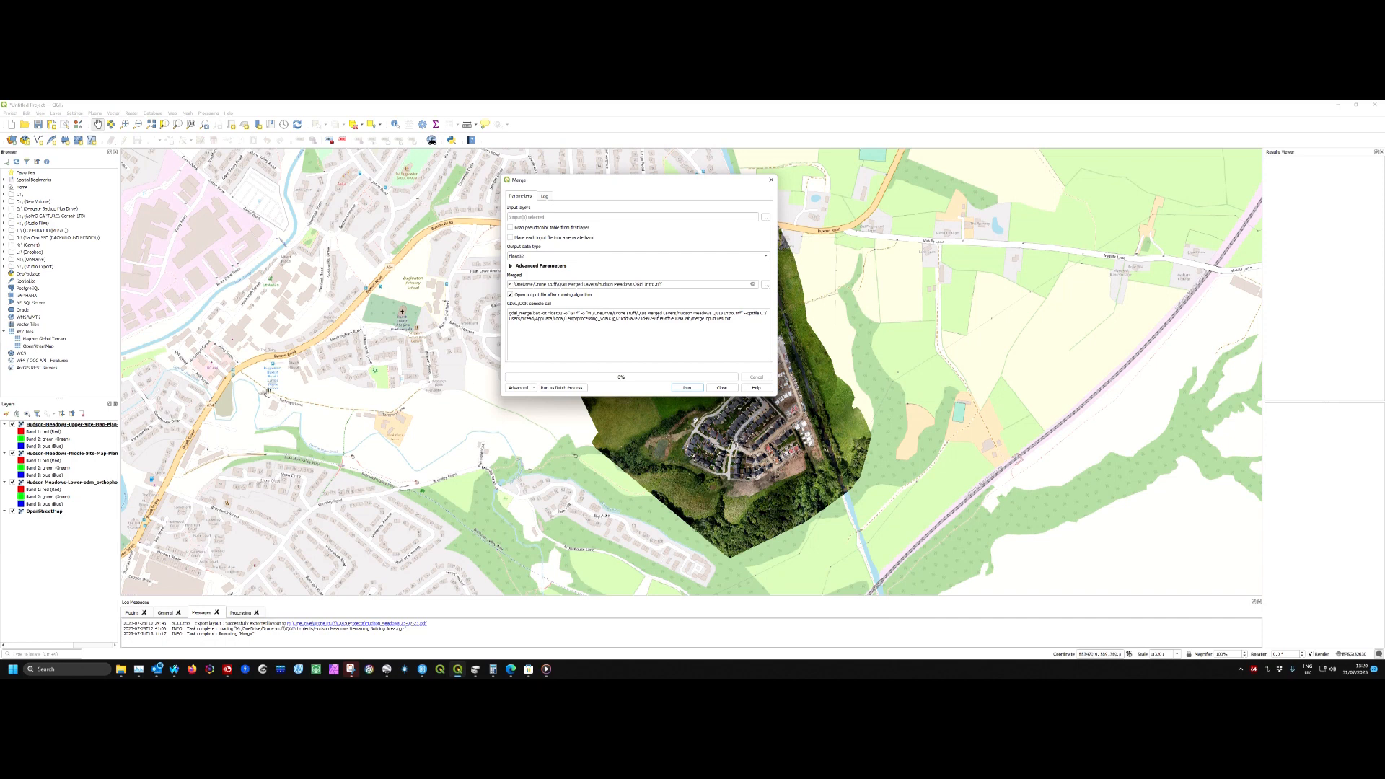
{"action": "mouse_move", "coordinate": [192, 434]}
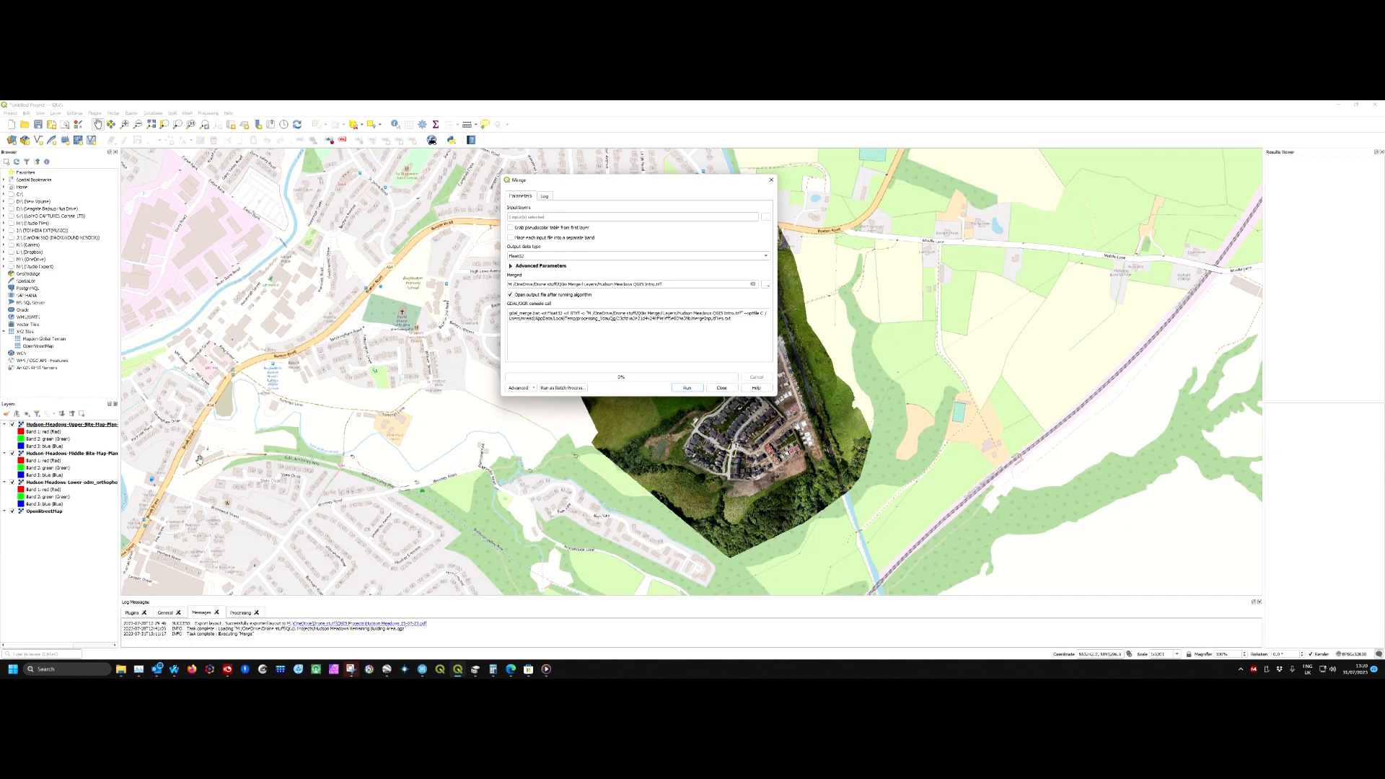
{"action": "mouse_move", "coordinate": [473, 462]}
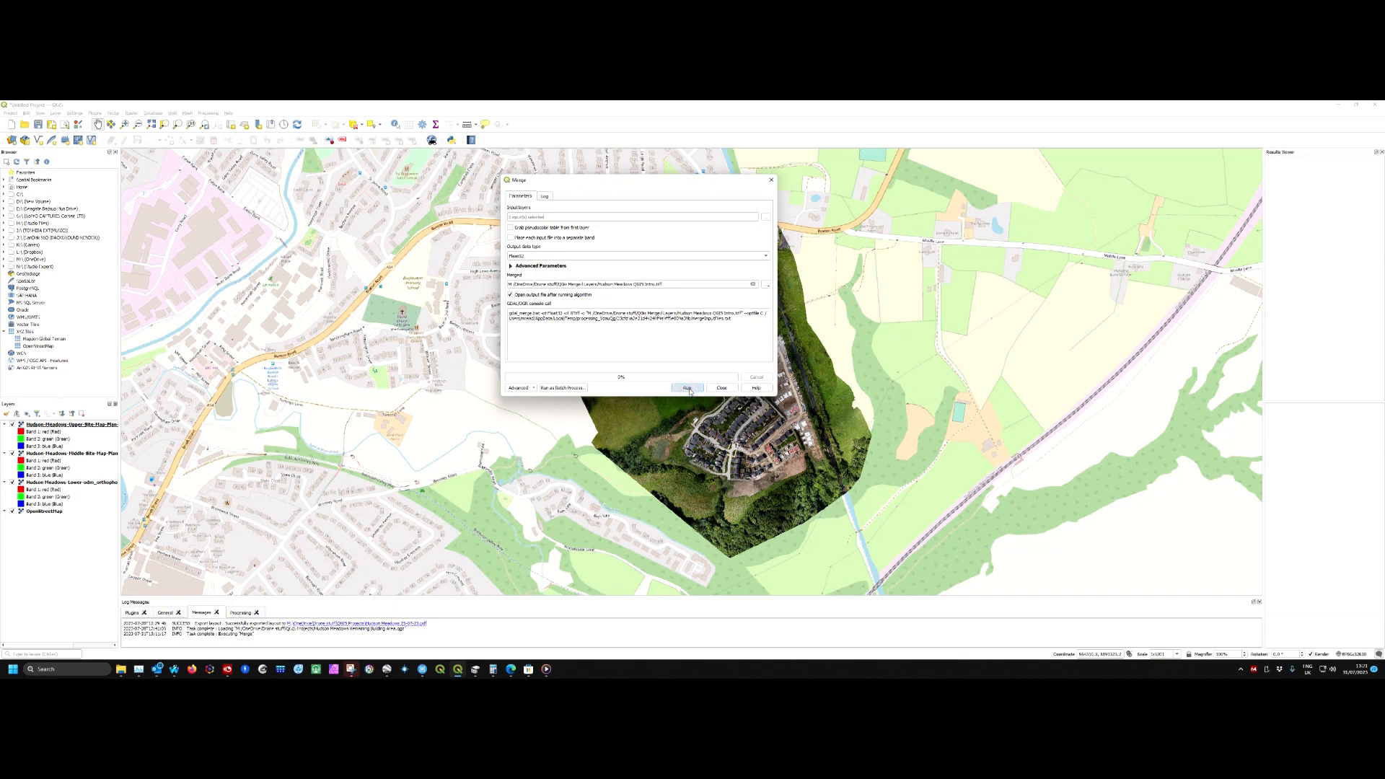
Run the GDAL Merge on the three Hudson Meadows orthophotos.
{"action": "left_click", "coordinate": [687, 387]}
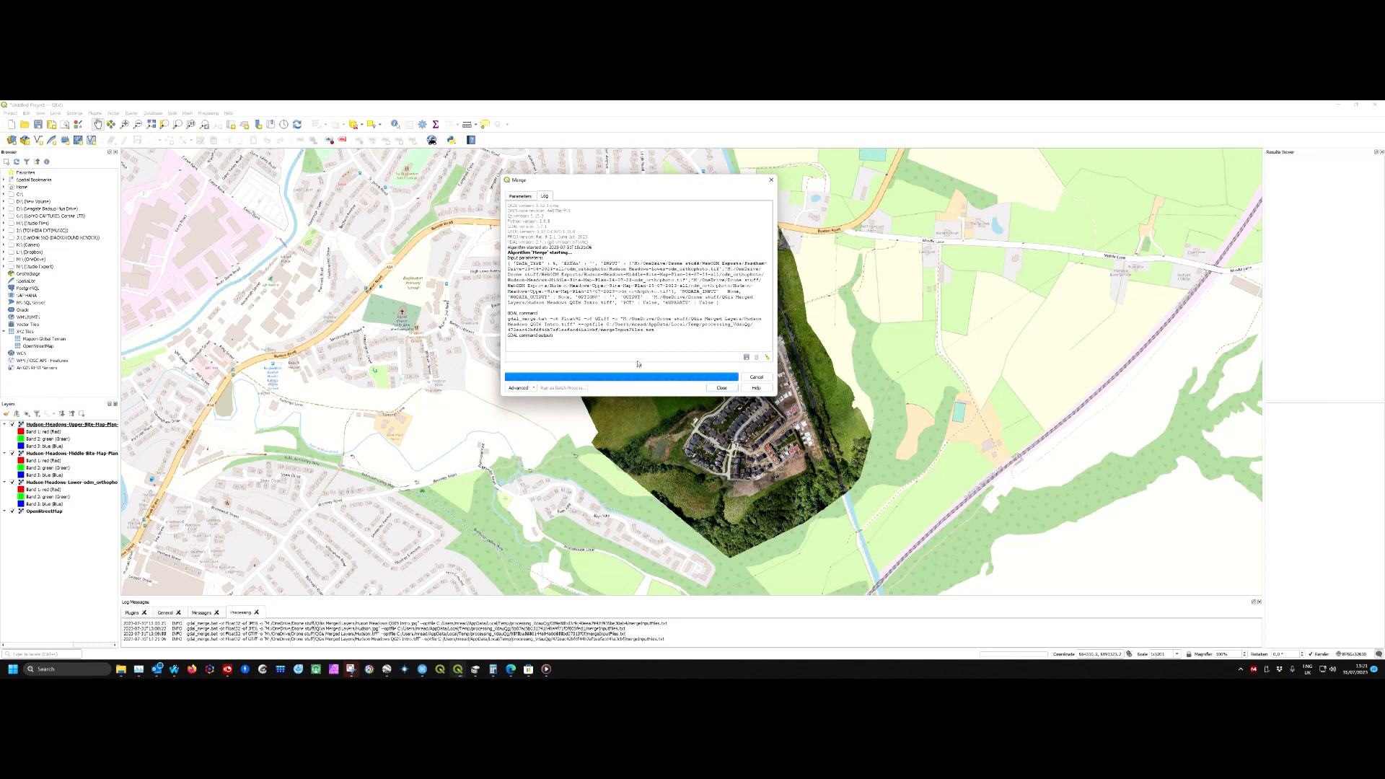
{"action": "mouse_move", "coordinate": [651, 343]}
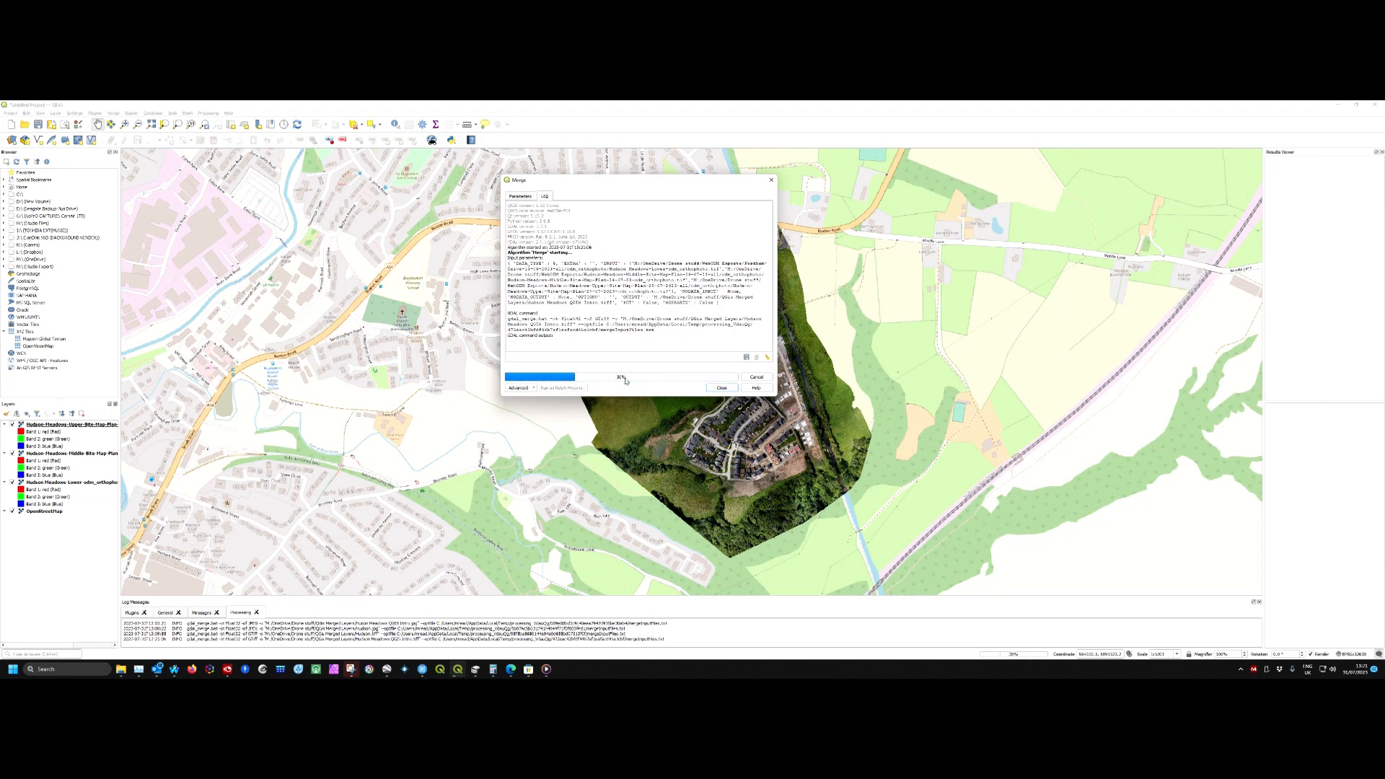
{"action": "mouse_move", "coordinate": [615, 384]}
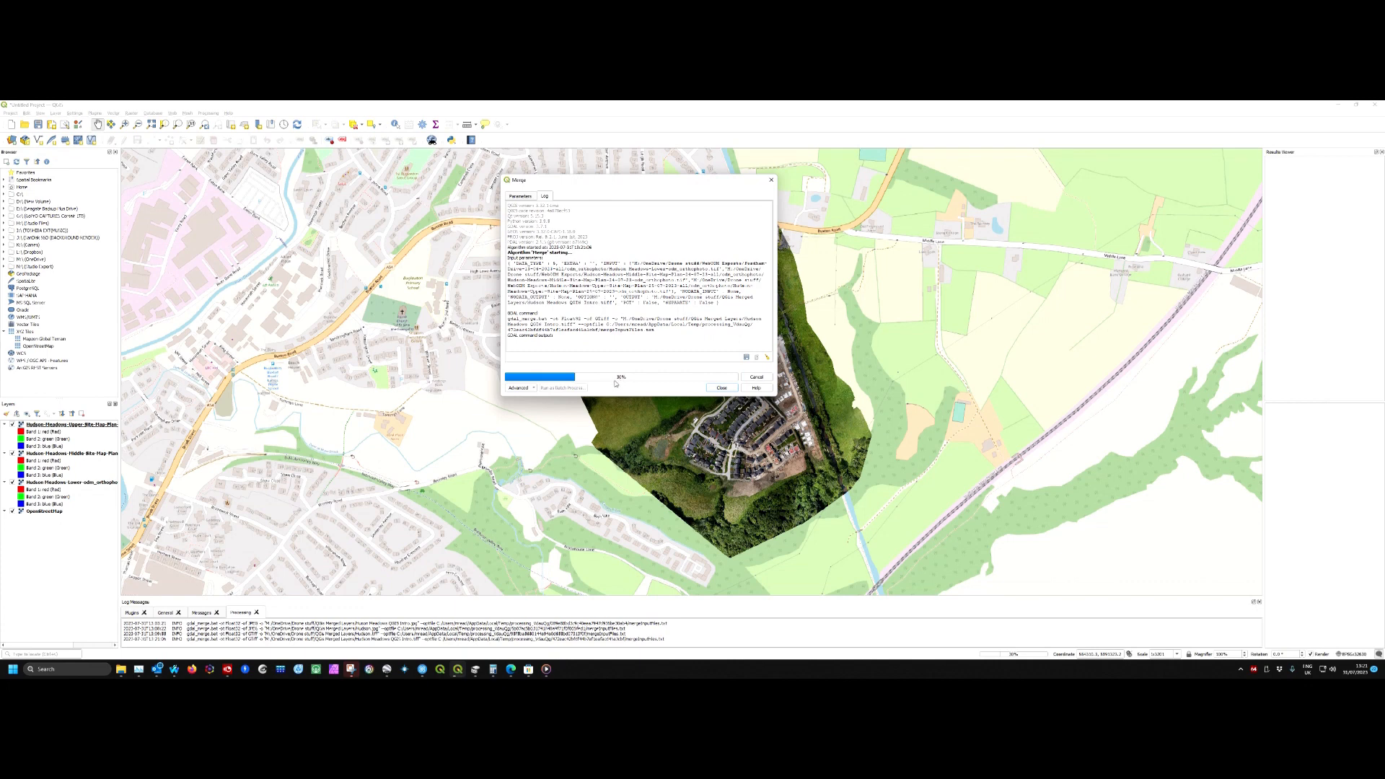
{"action": "mouse_move", "coordinate": [623, 381]}
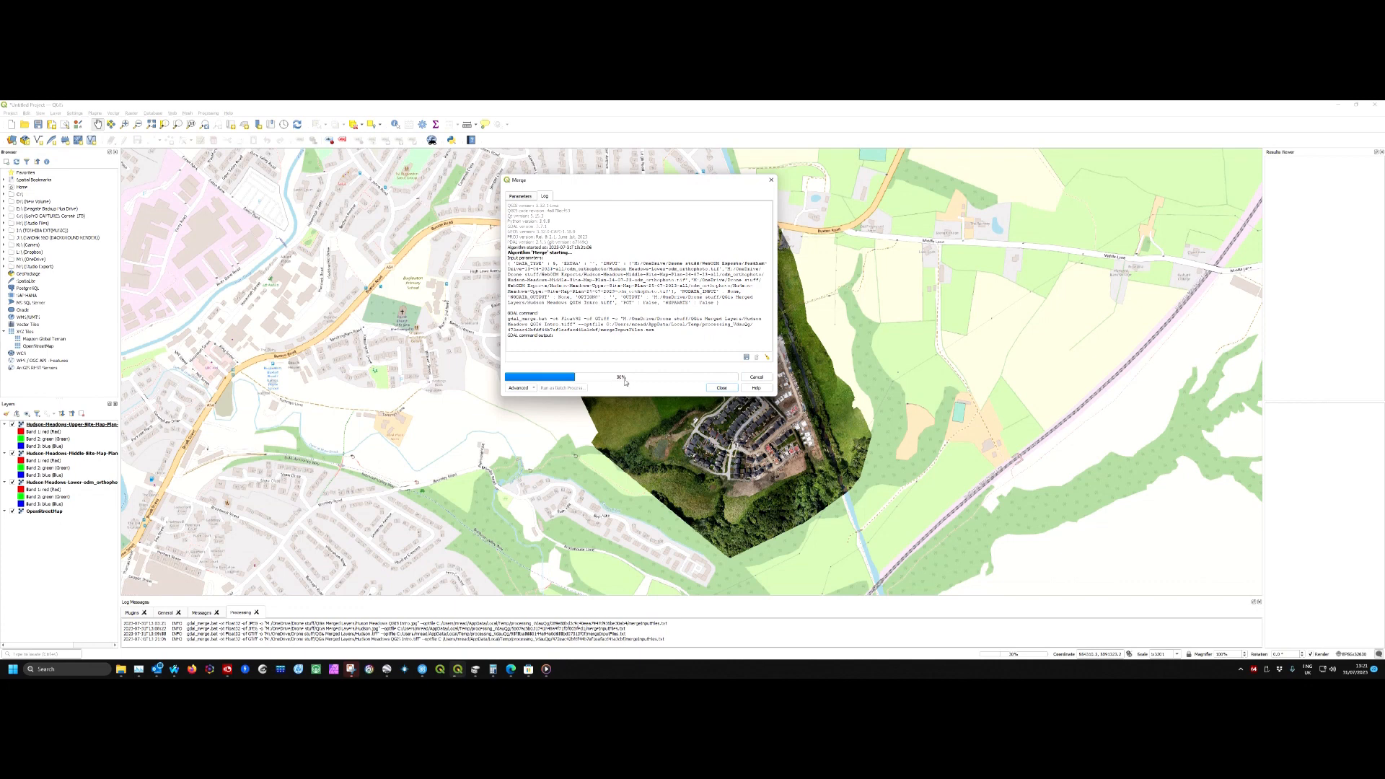
{"action": "mouse_move", "coordinate": [640, 384]}
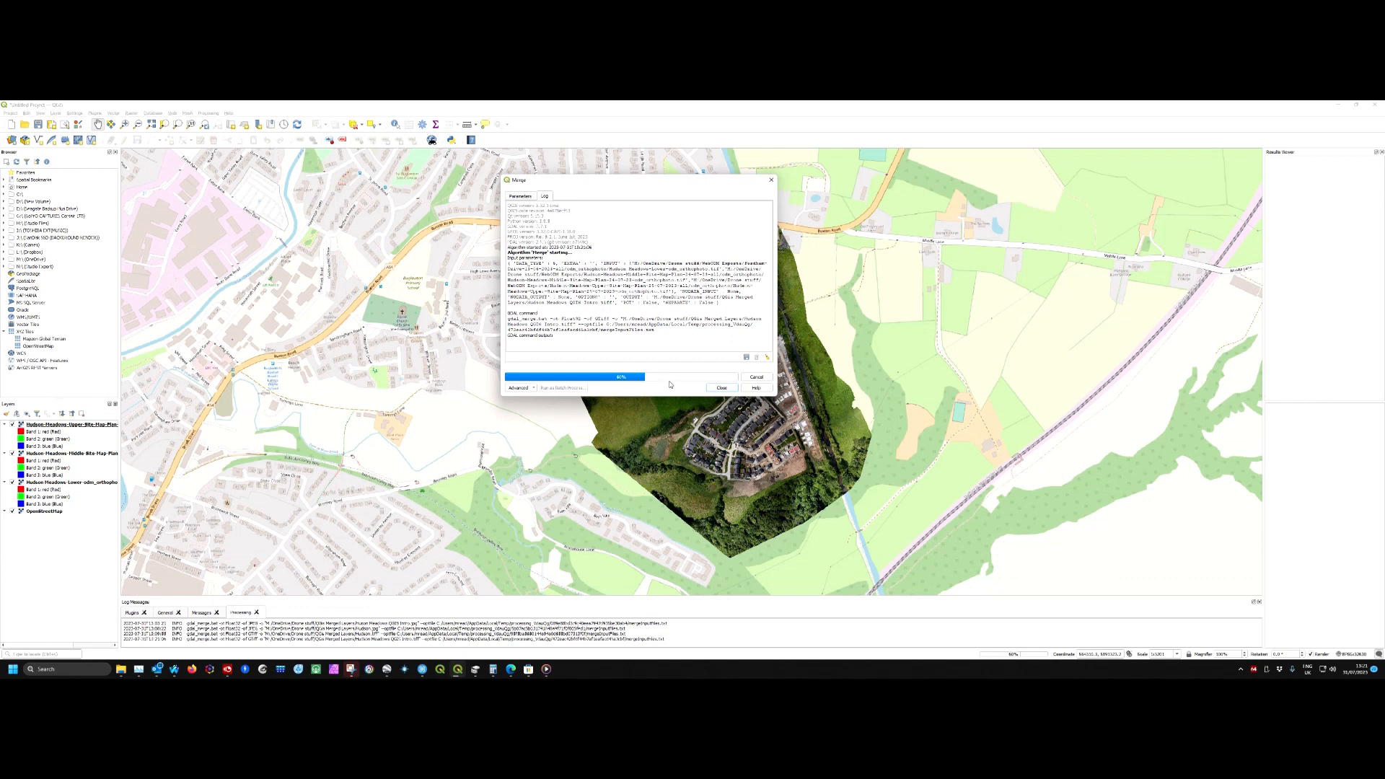
{"action": "mouse_move", "coordinate": [674, 387]}
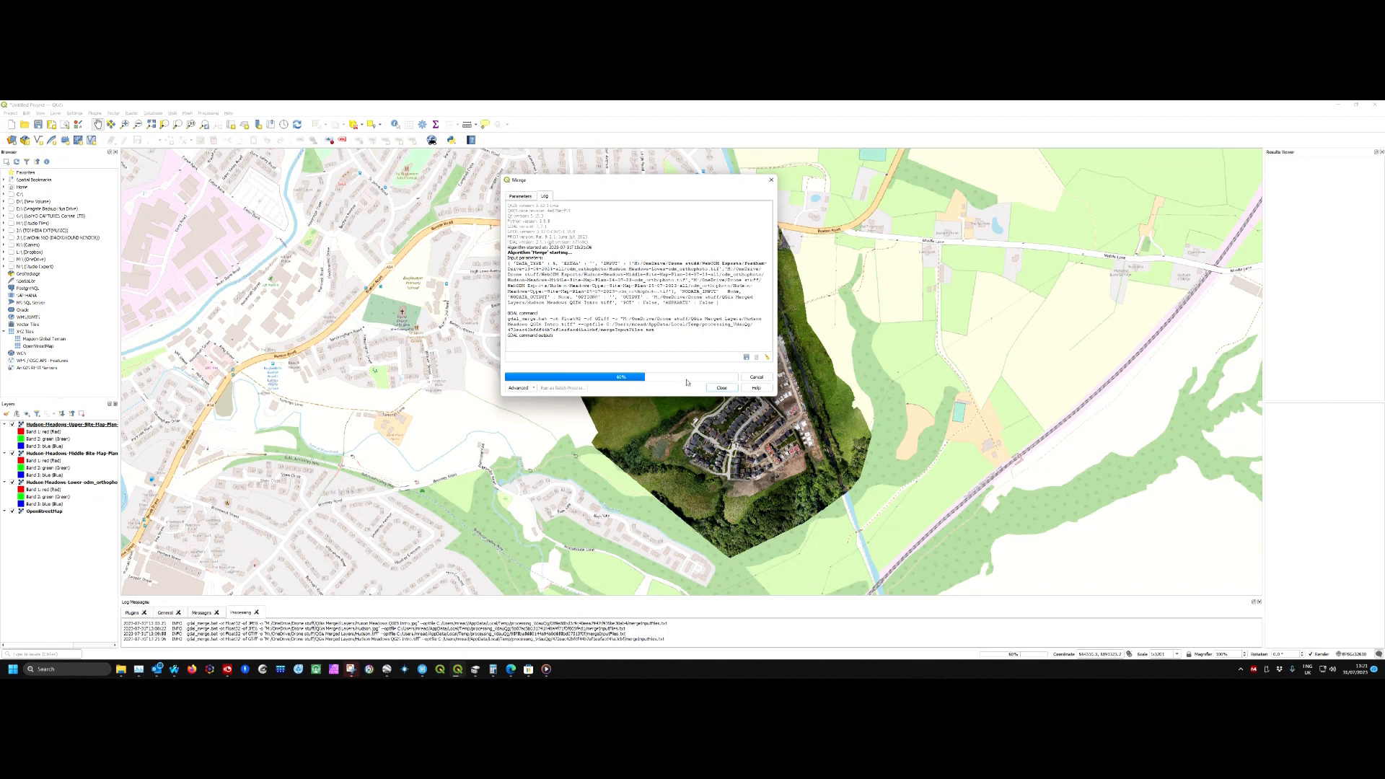
{"action": "mouse_move", "coordinate": [684, 383]}
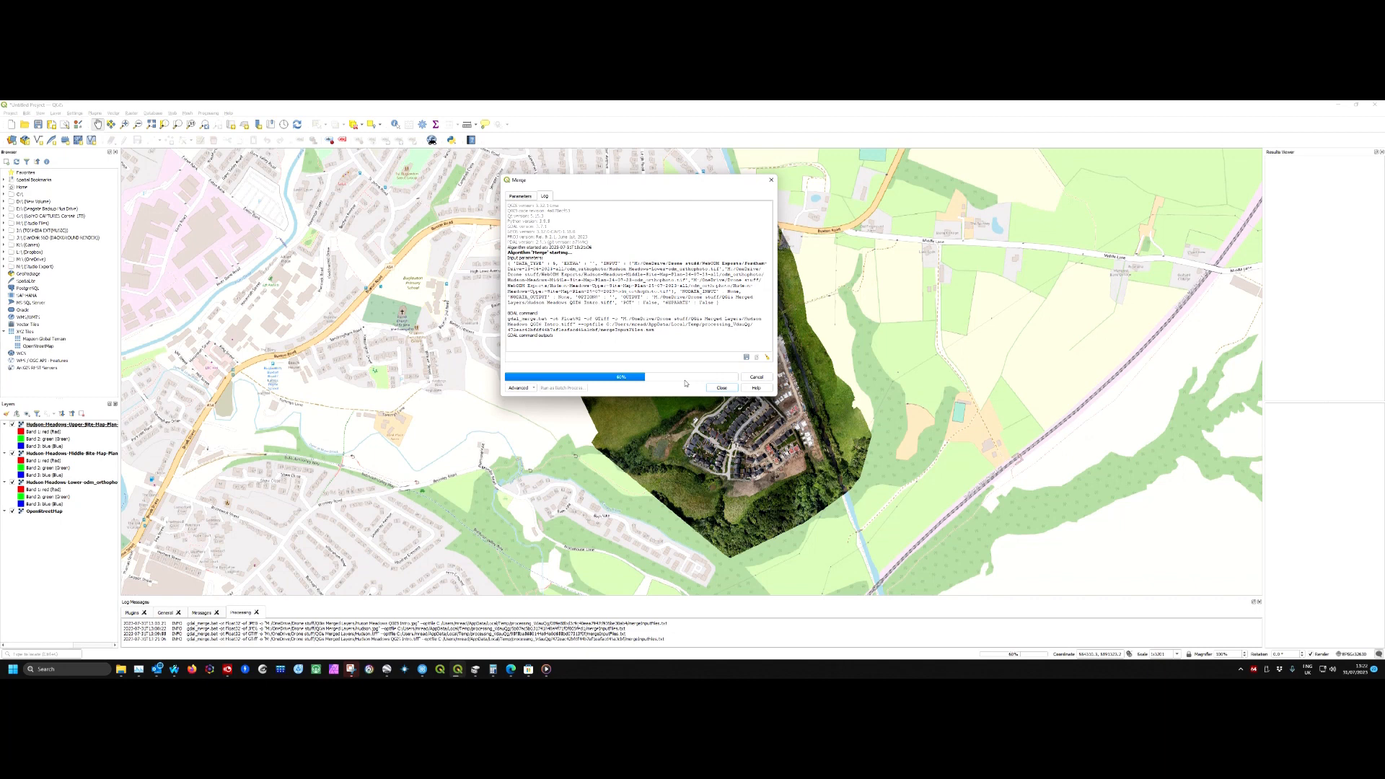
{"action": "mouse_move", "coordinate": [703, 381]}
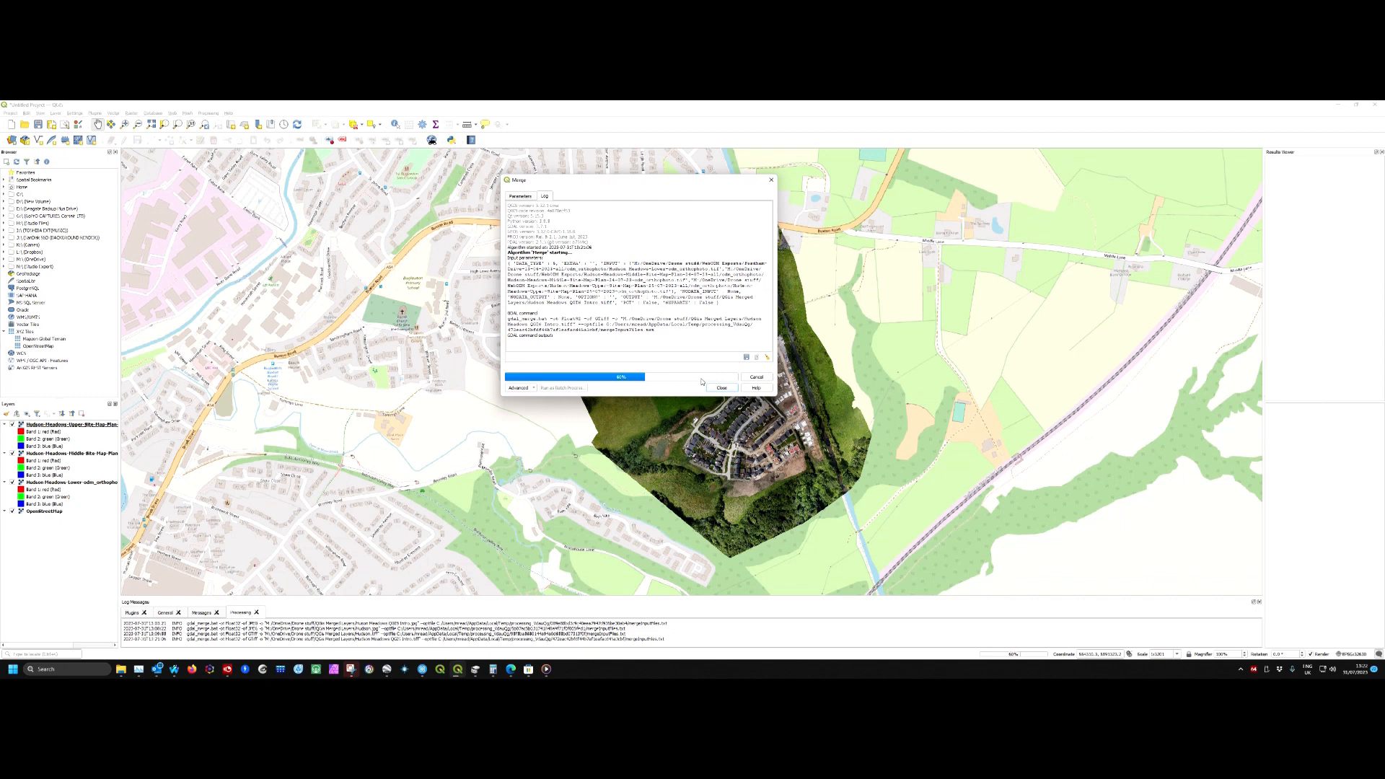
{"action": "mouse_move", "coordinate": [690, 381]}
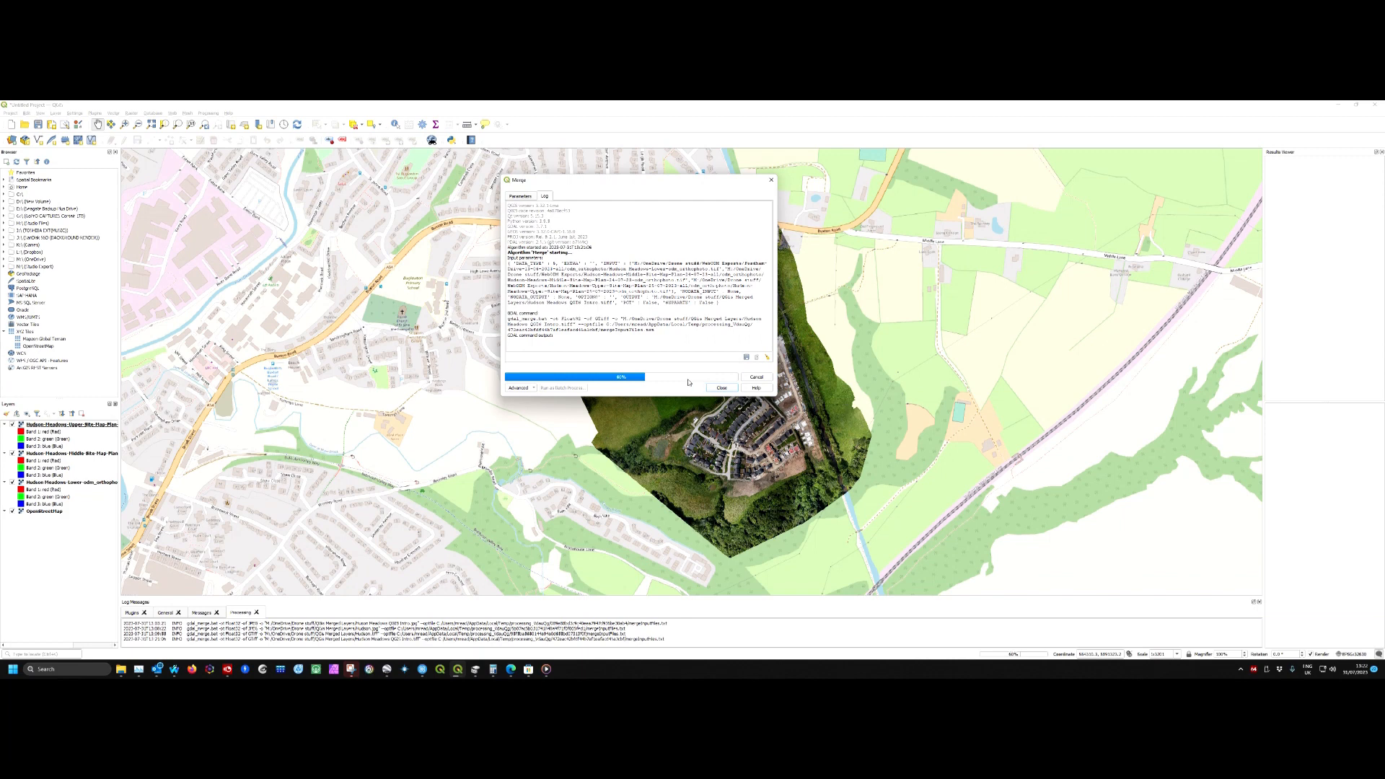
{"action": "mouse_move", "coordinate": [685, 381]}
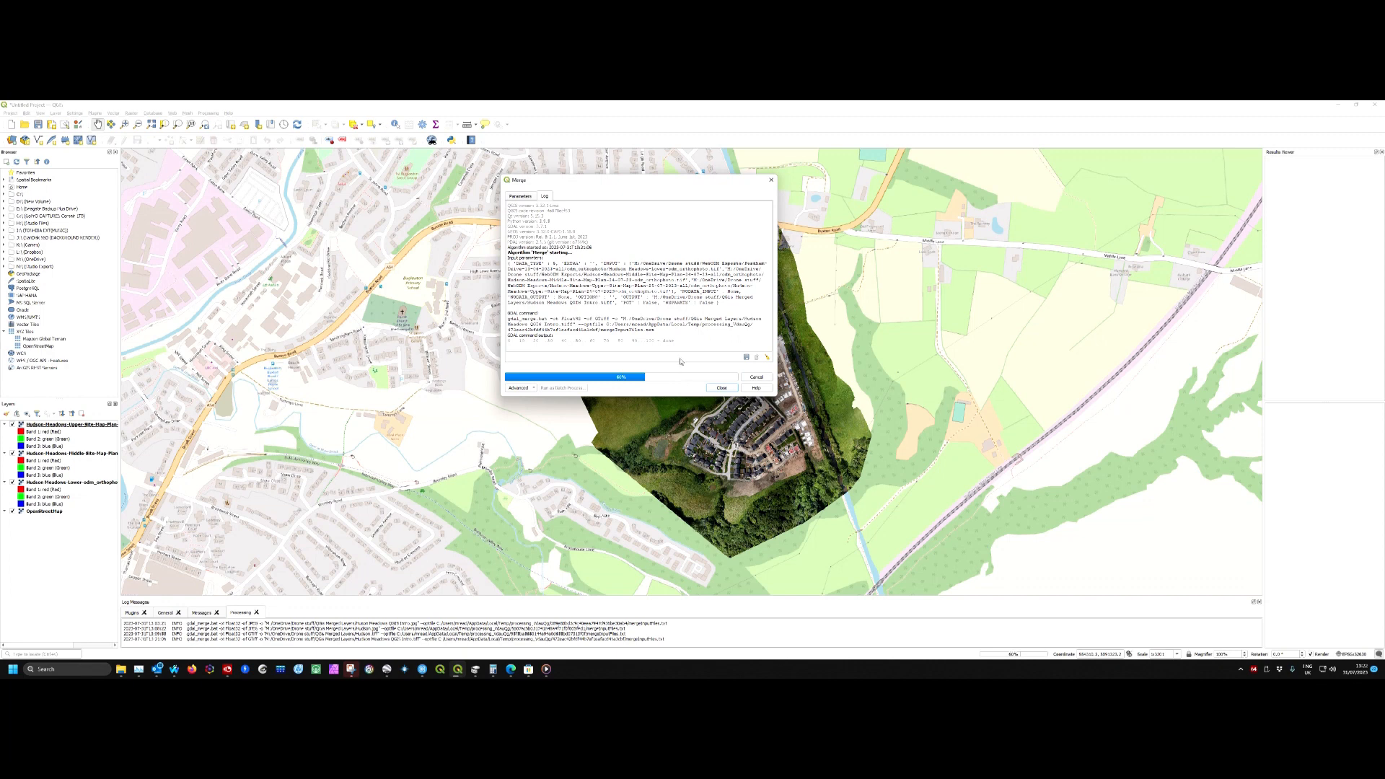
{"action": "mouse_move", "coordinate": [681, 362]}
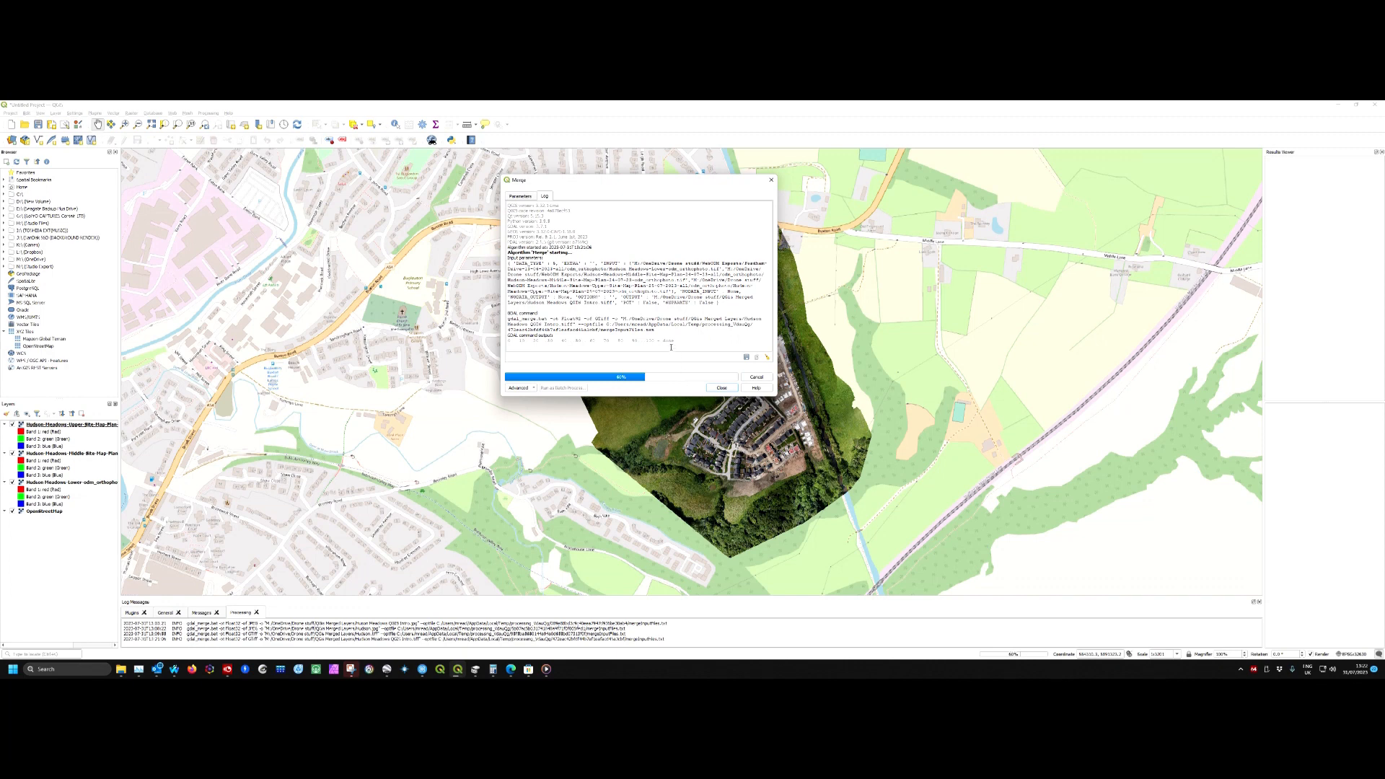
{"action": "mouse_move", "coordinate": [680, 339]}
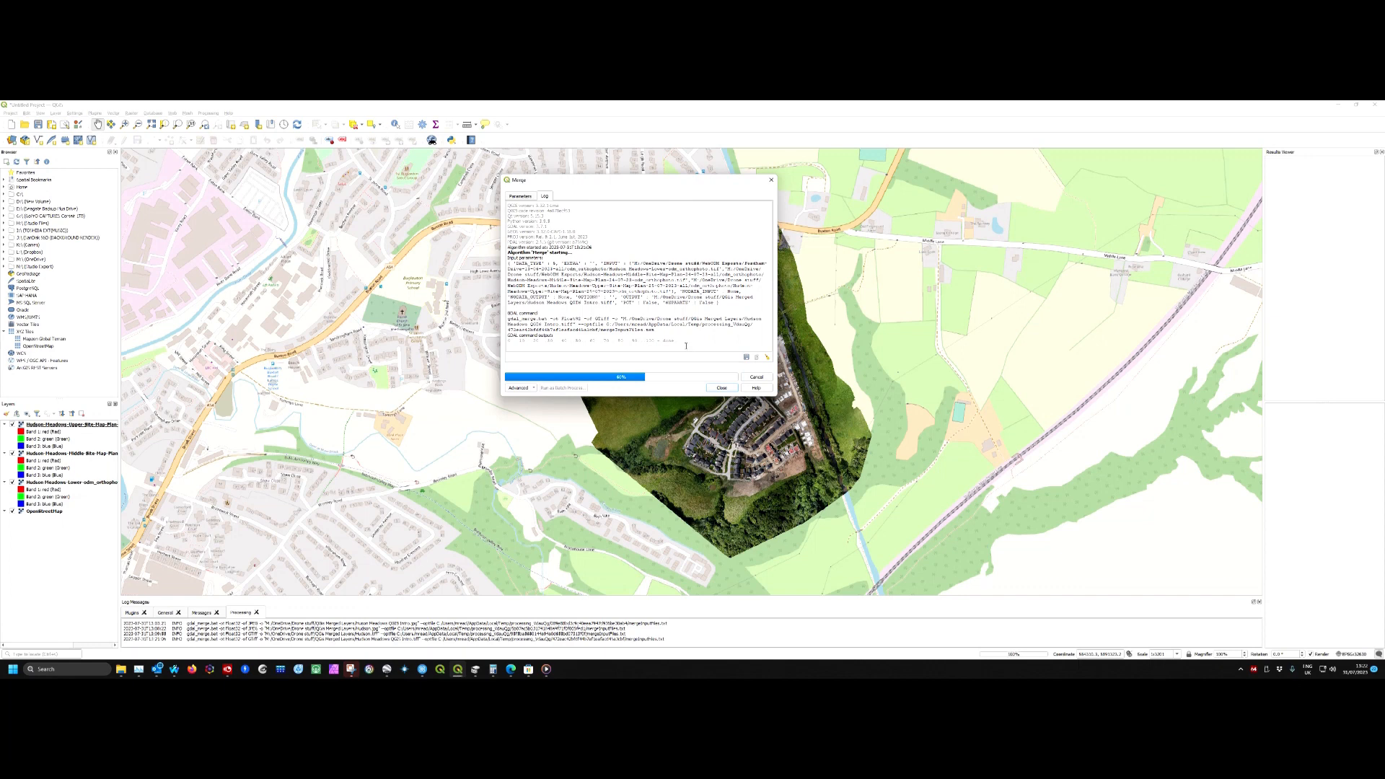
Dismiss the finished Merge window, leaving the merged GeoTIFF on the map.
{"action": "left_click", "coordinate": [723, 388]}
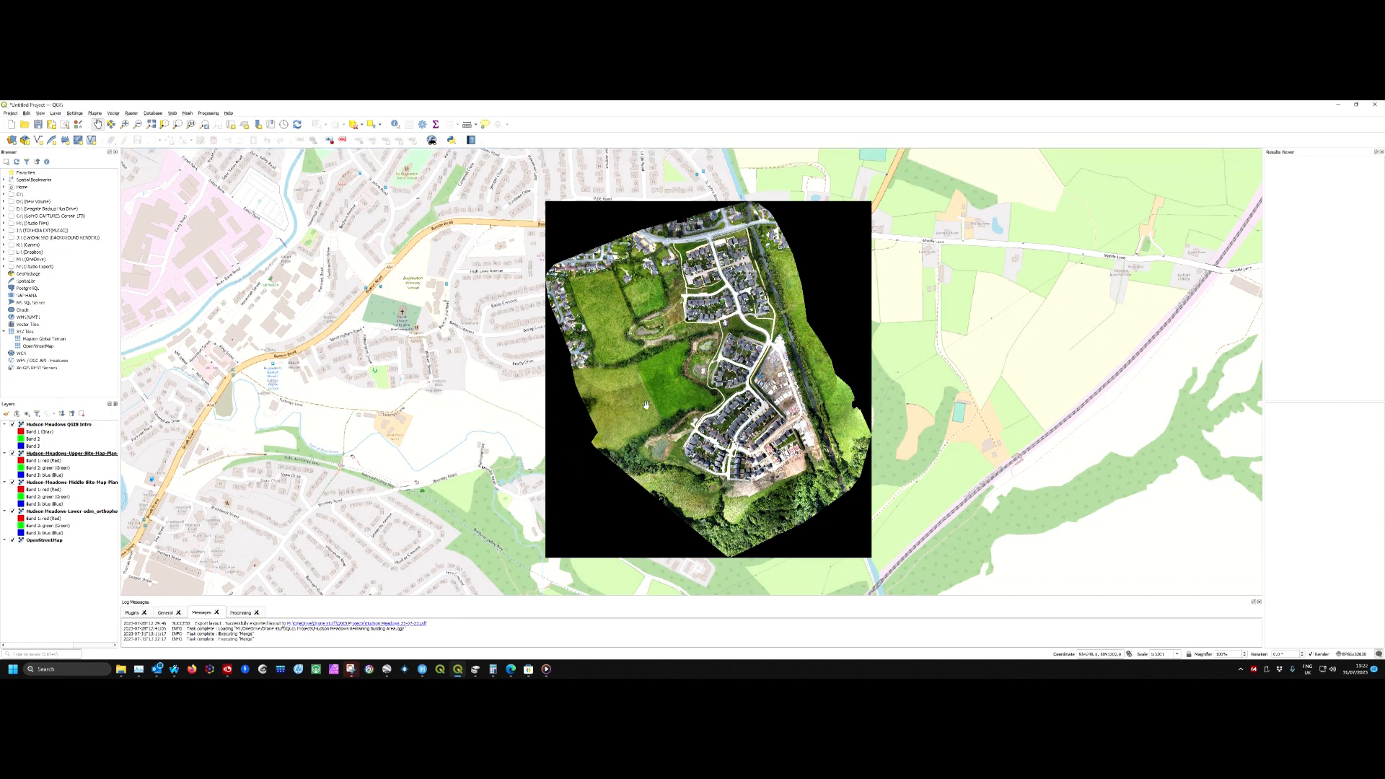
{"action": "mouse_move", "coordinate": [674, 392]}
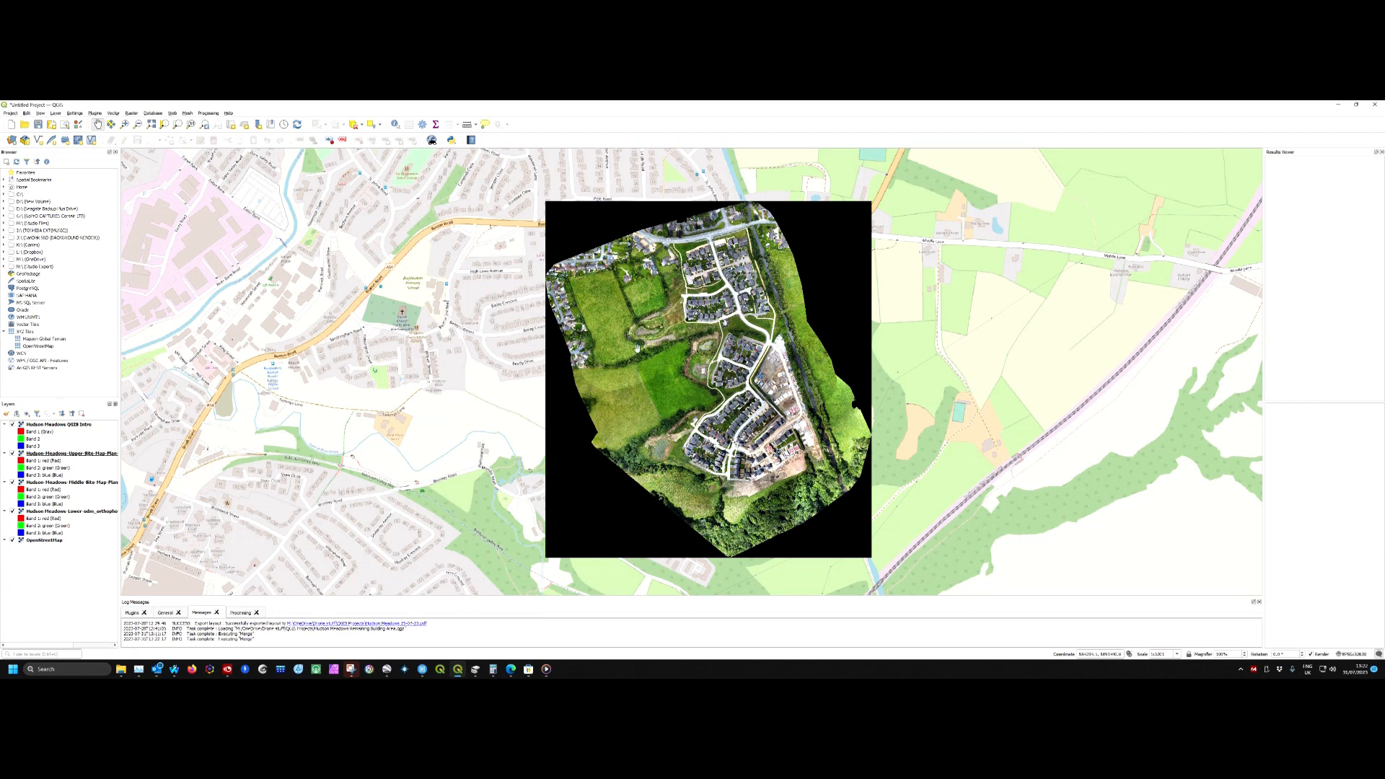
{"action": "mouse_move", "coordinate": [585, 501]}
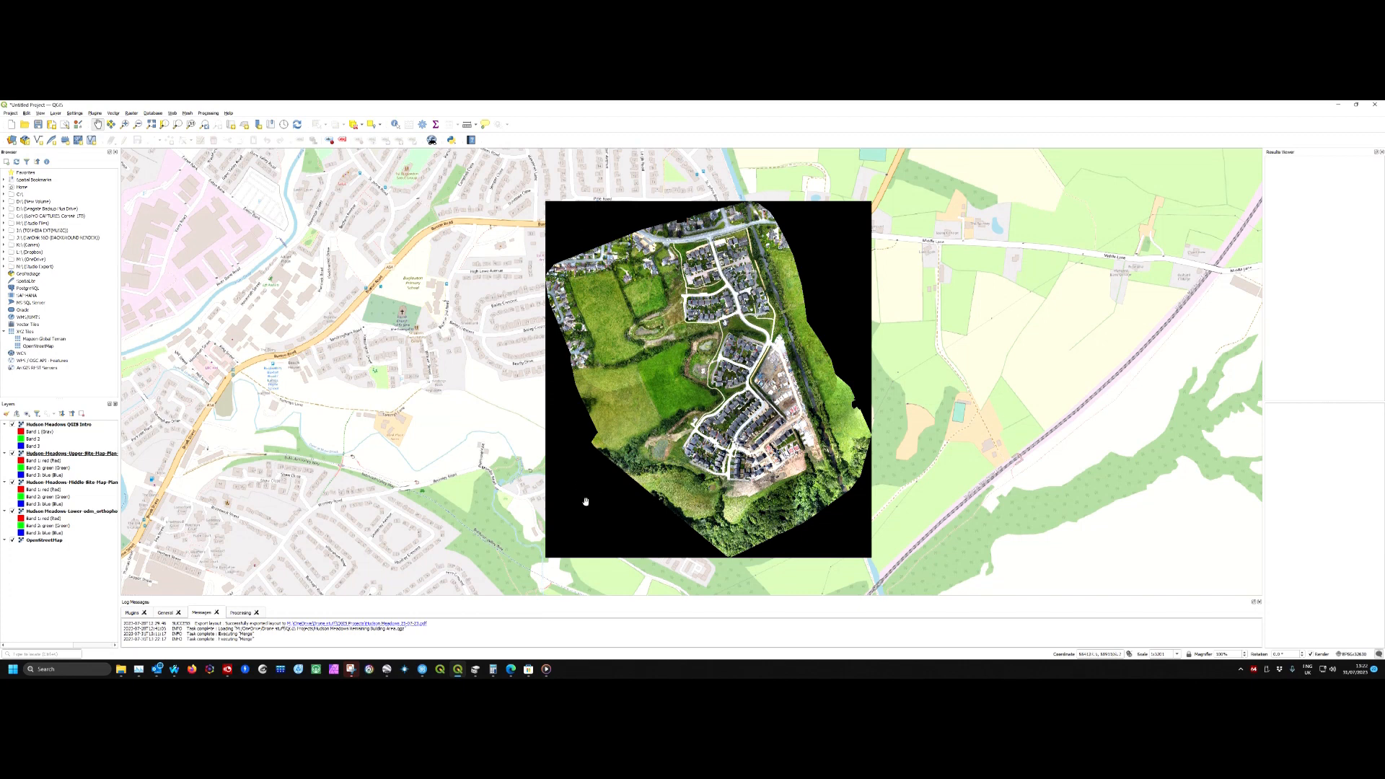
{"action": "mouse_move", "coordinate": [831, 303]}
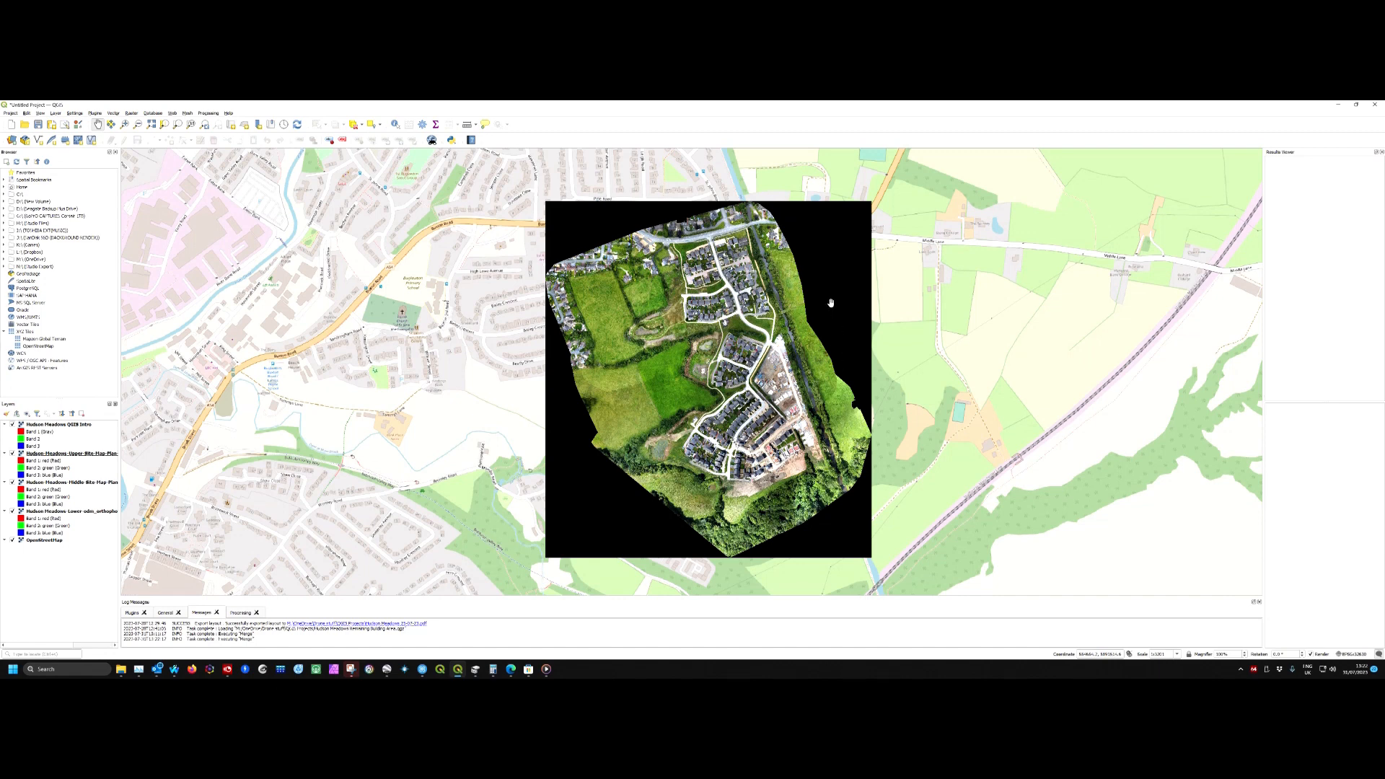
{"action": "mouse_move", "coordinate": [573, 430]}
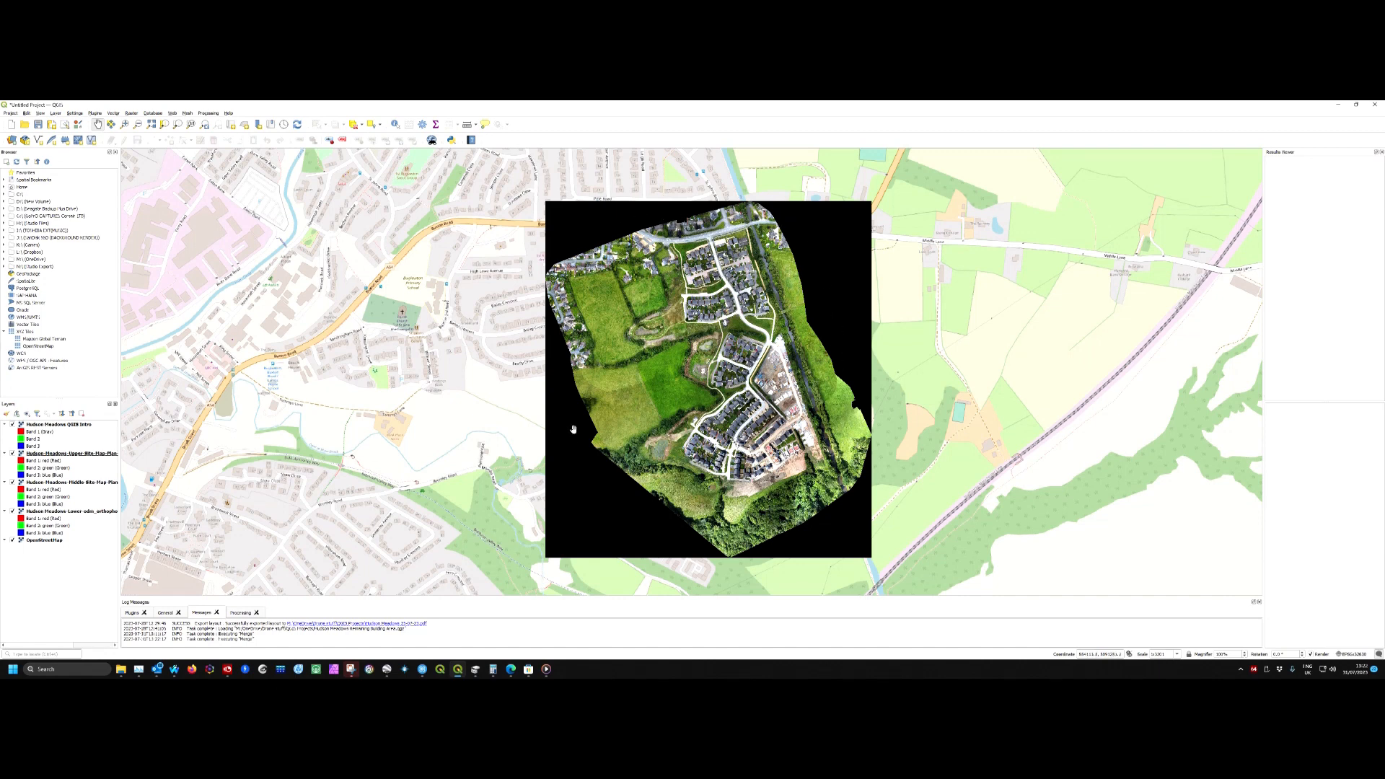
{"action": "mouse_move", "coordinate": [582, 479]}
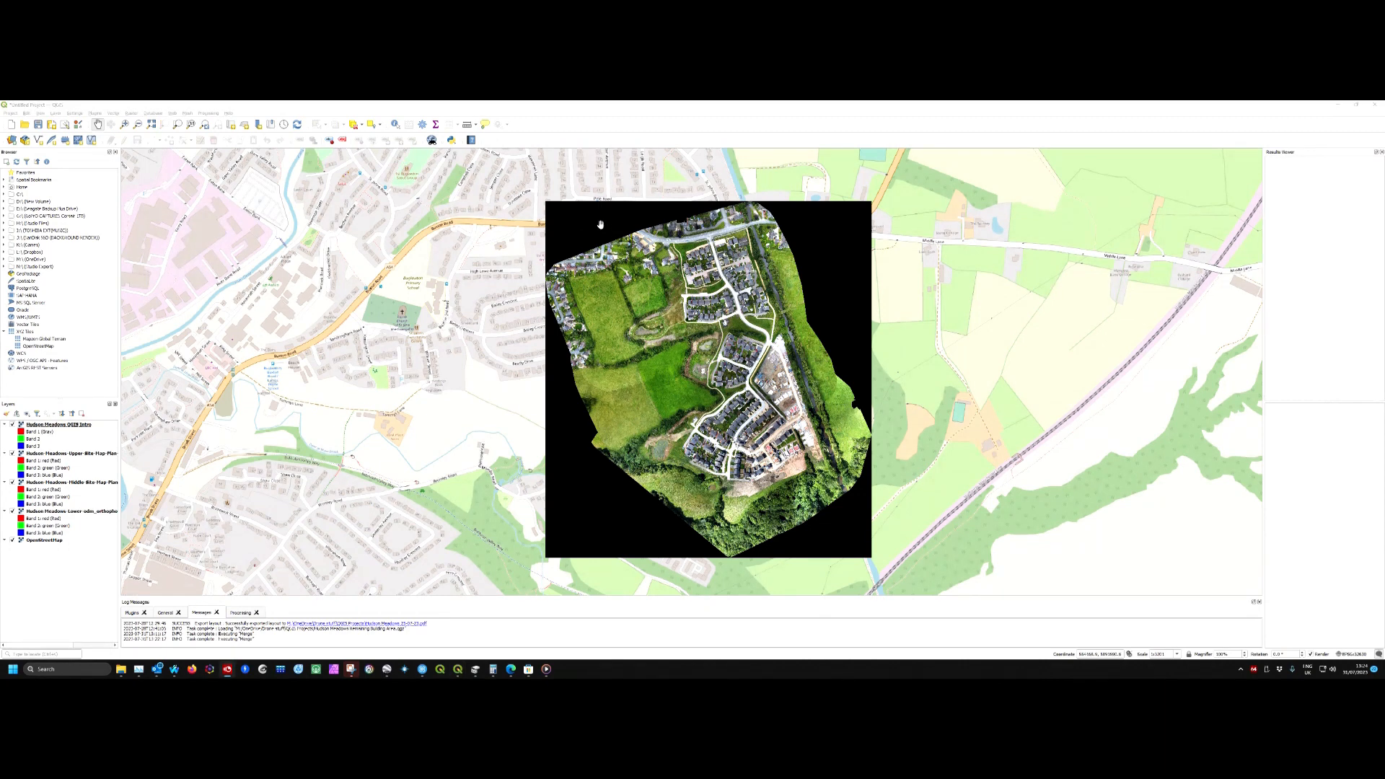
{"action": "mouse_move", "coordinate": [582, 232]}
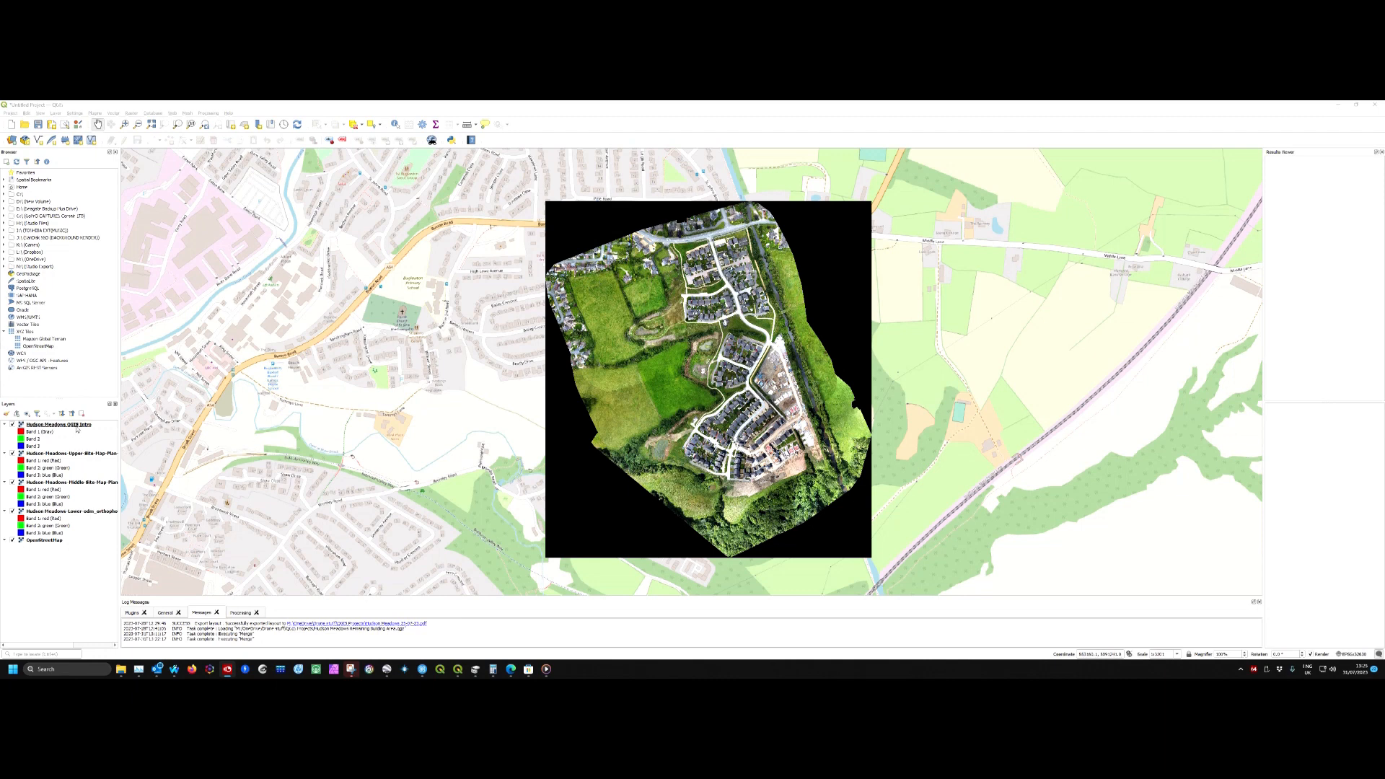
Bring up the context menu of the merged Hudson Meadows layer.
{"action": "right_click", "coordinate": [60, 424]}
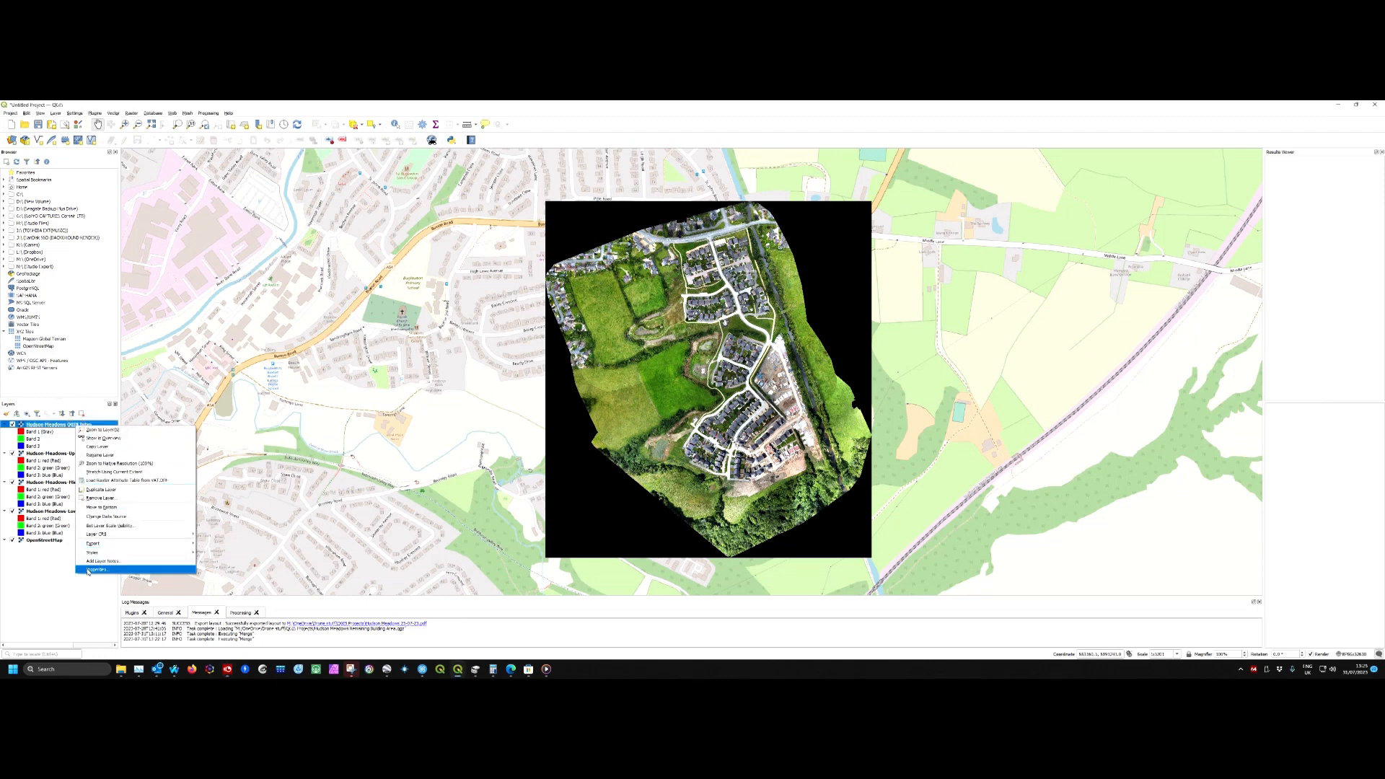
In the merged layer's Transparency properties, add the black border value as transparent and apply it.
{"action": "left_click", "coordinate": [95, 570]}
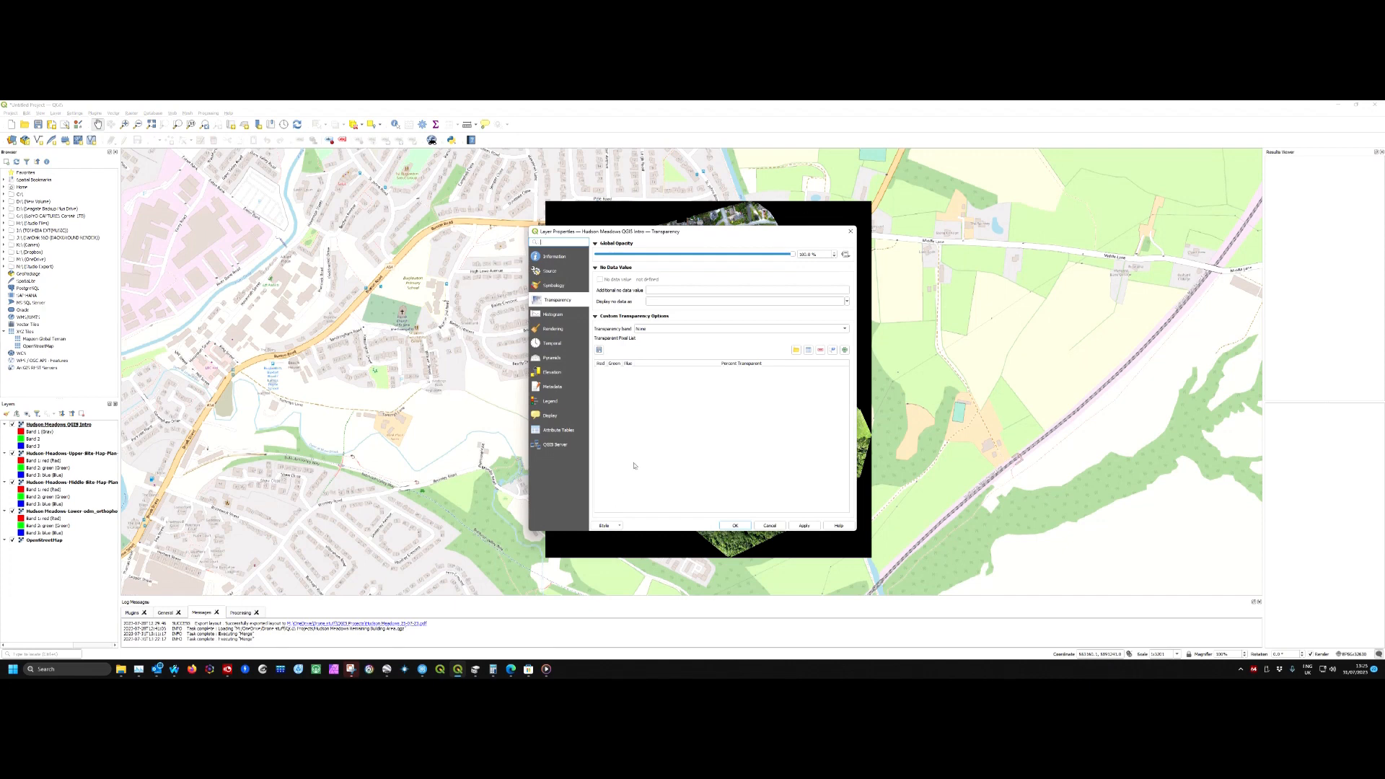
{"action": "mouse_move", "coordinate": [628, 379]}
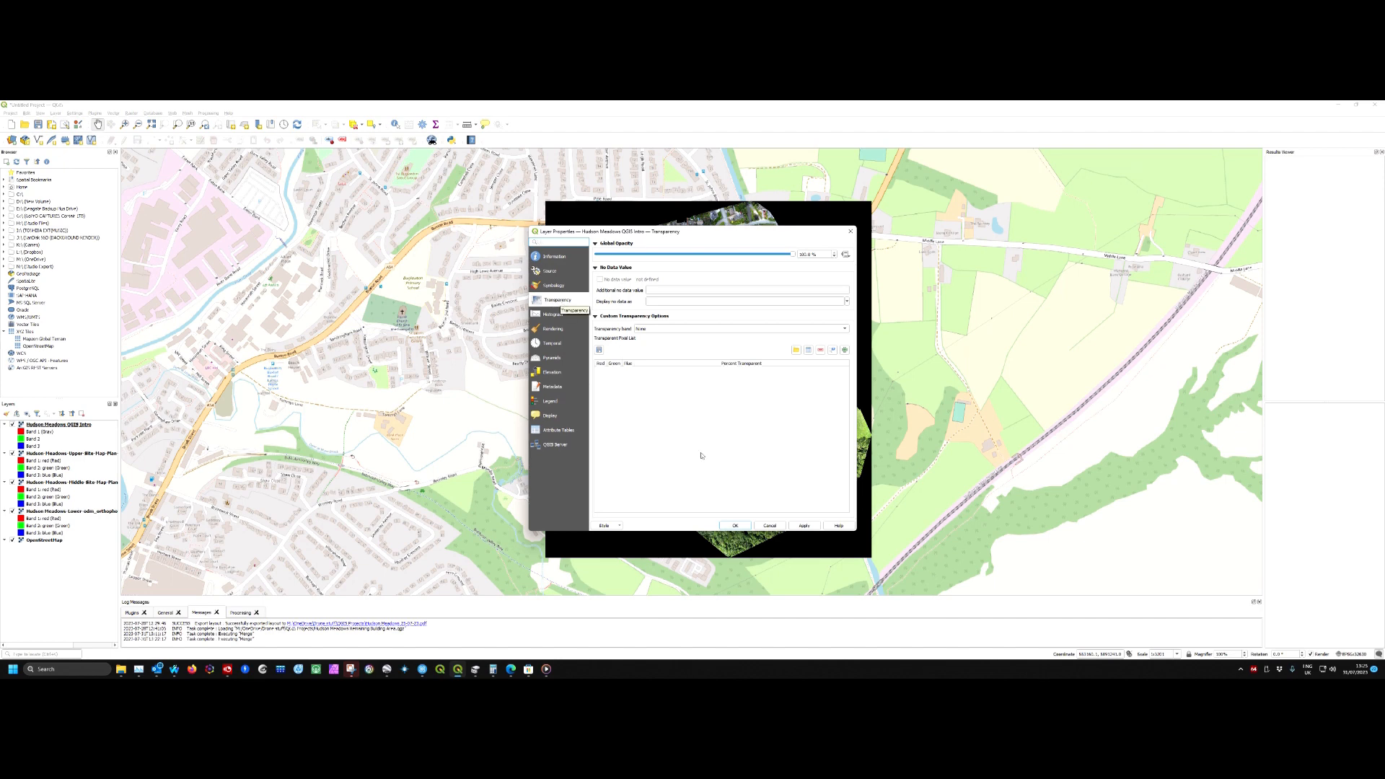
{"action": "mouse_move", "coordinate": [836, 356]}
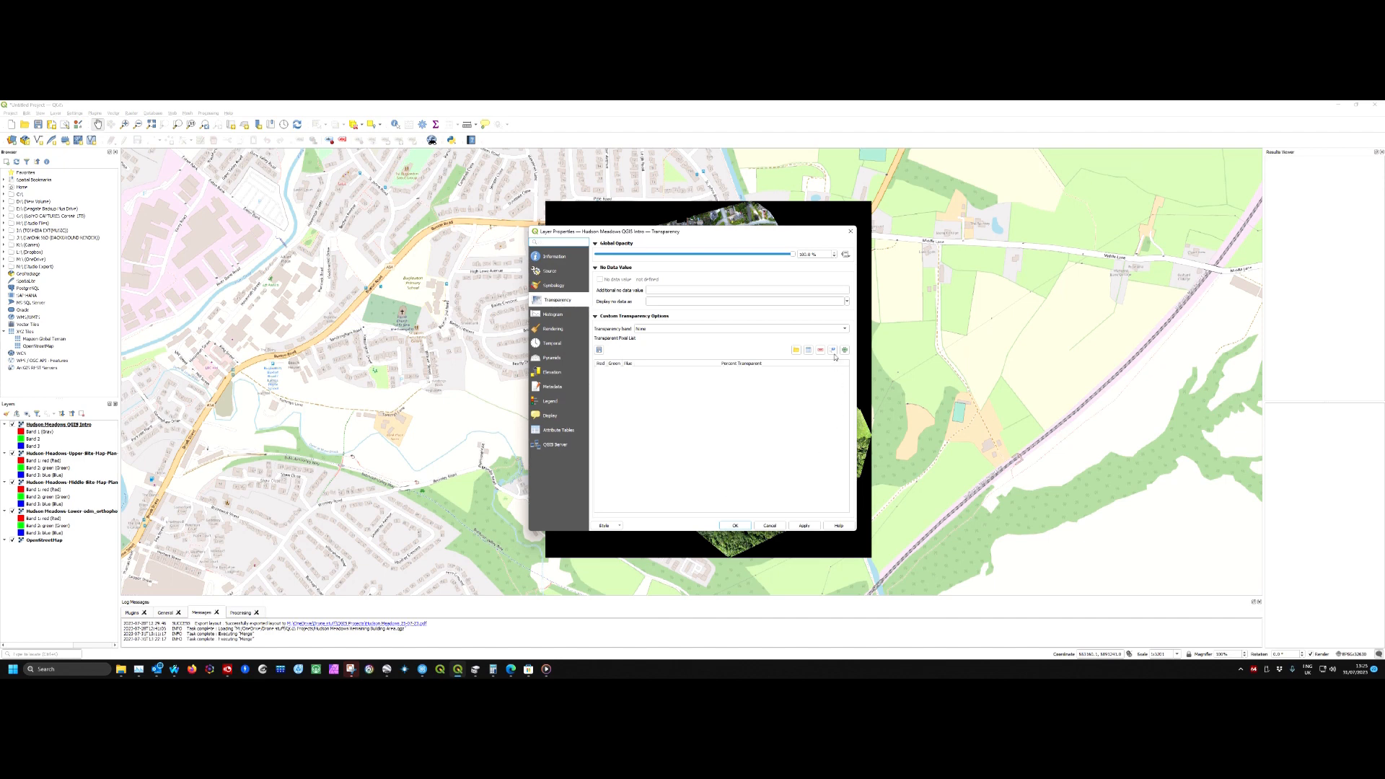
{"action": "mouse_move", "coordinate": [833, 349]}
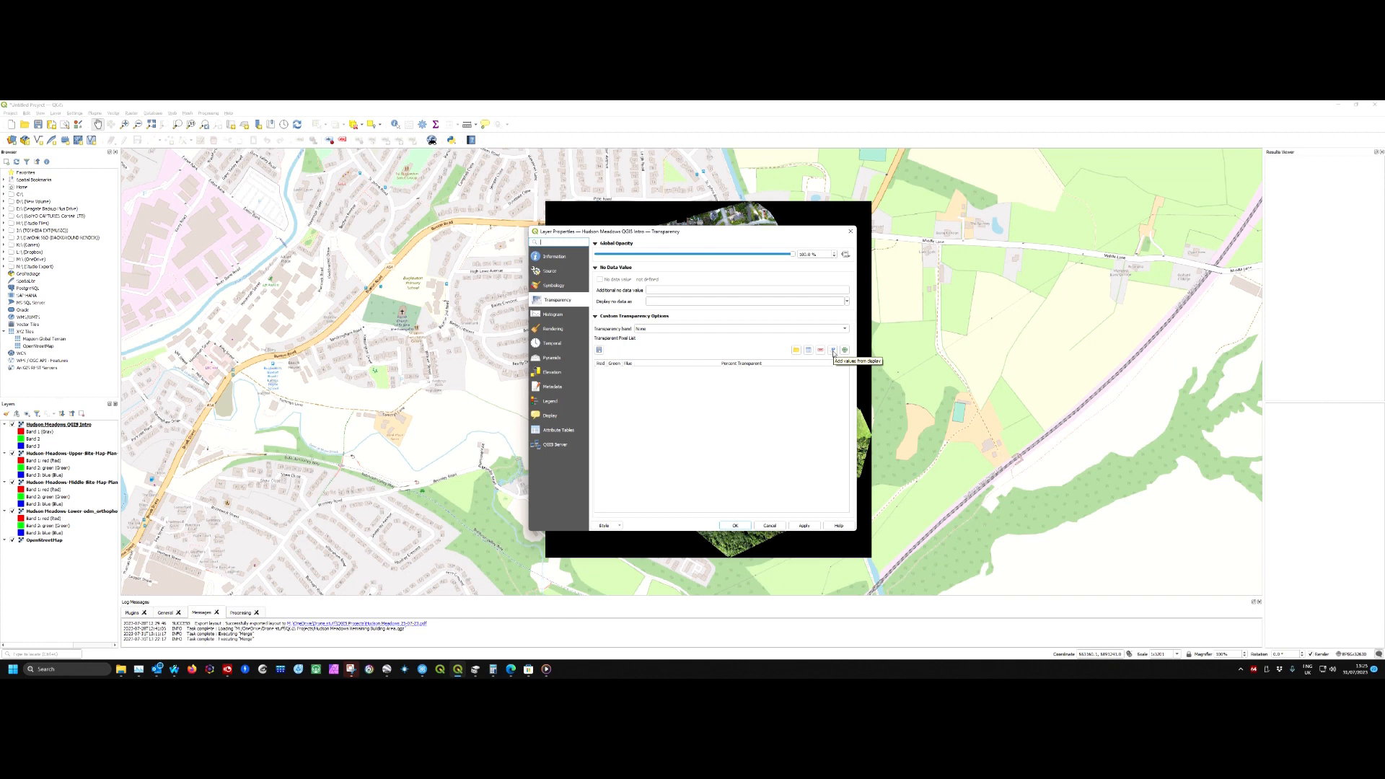
{"action": "left_click", "coordinate": [735, 525]}
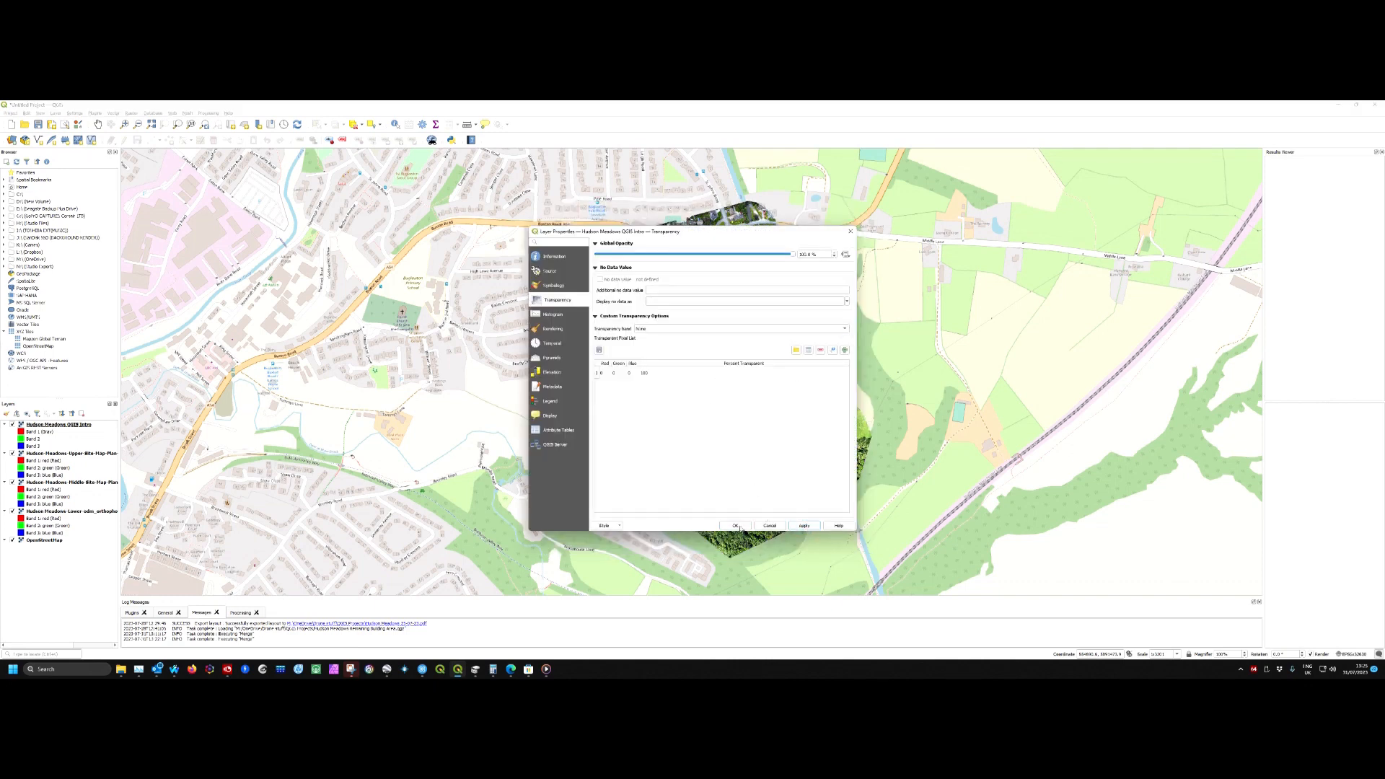
{"action": "left_click", "coordinate": [736, 525]}
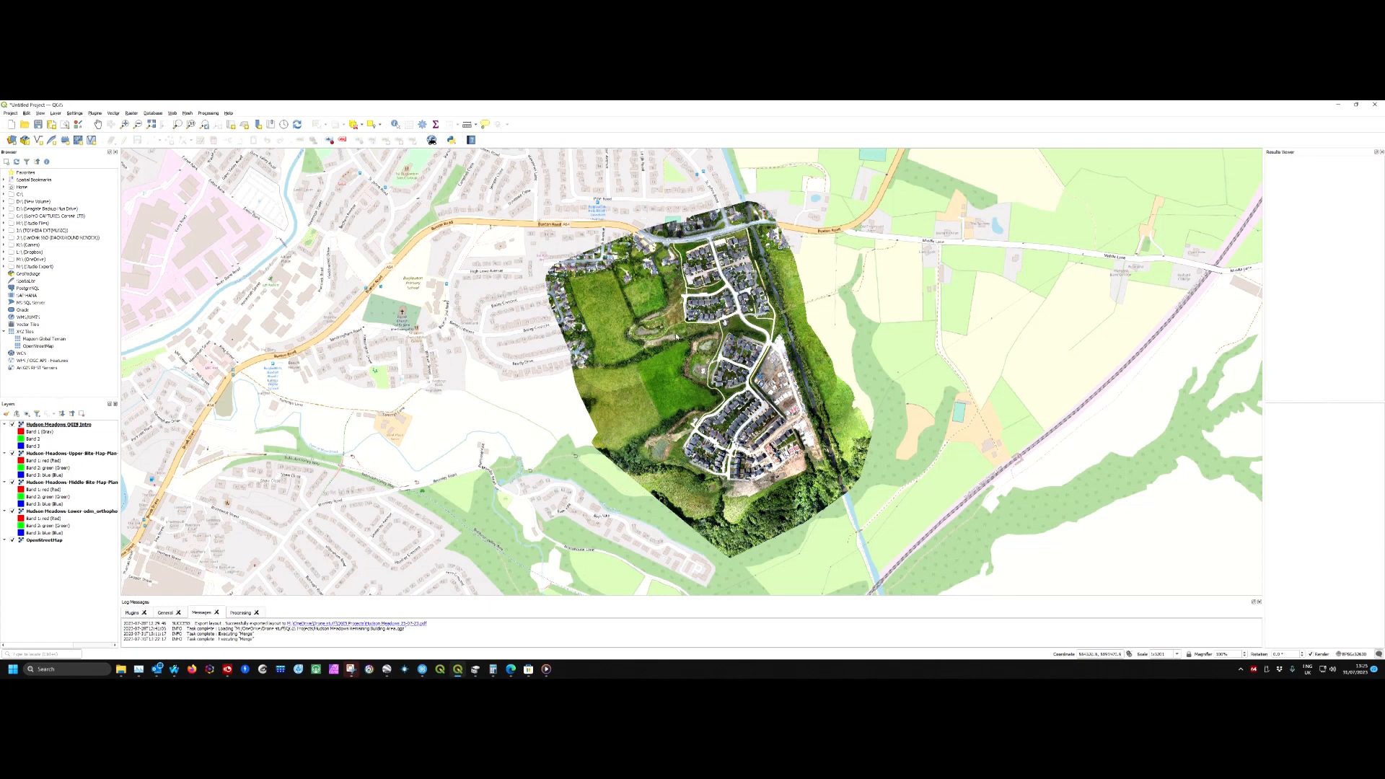
{"action": "mouse_move", "coordinate": [687, 408]}
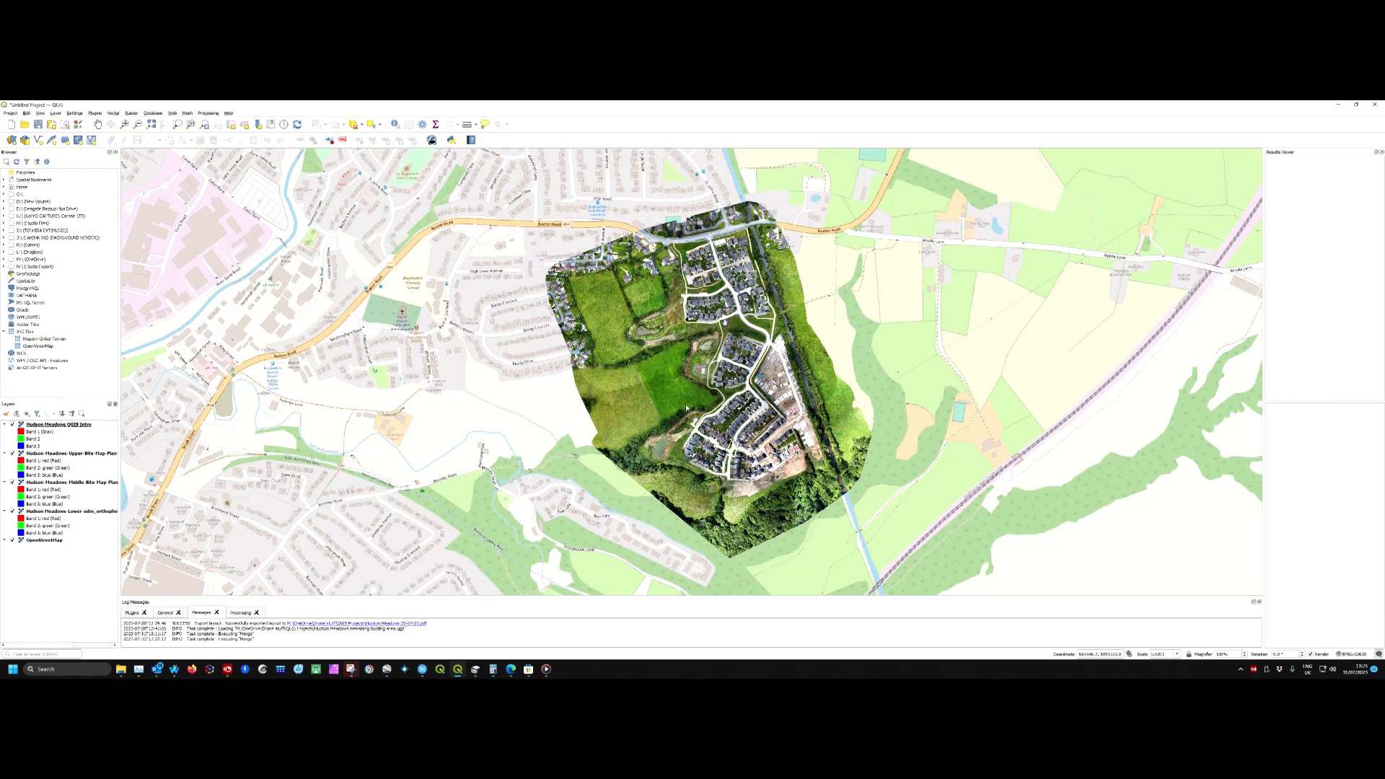
{"action": "mouse_move", "coordinate": [671, 394]}
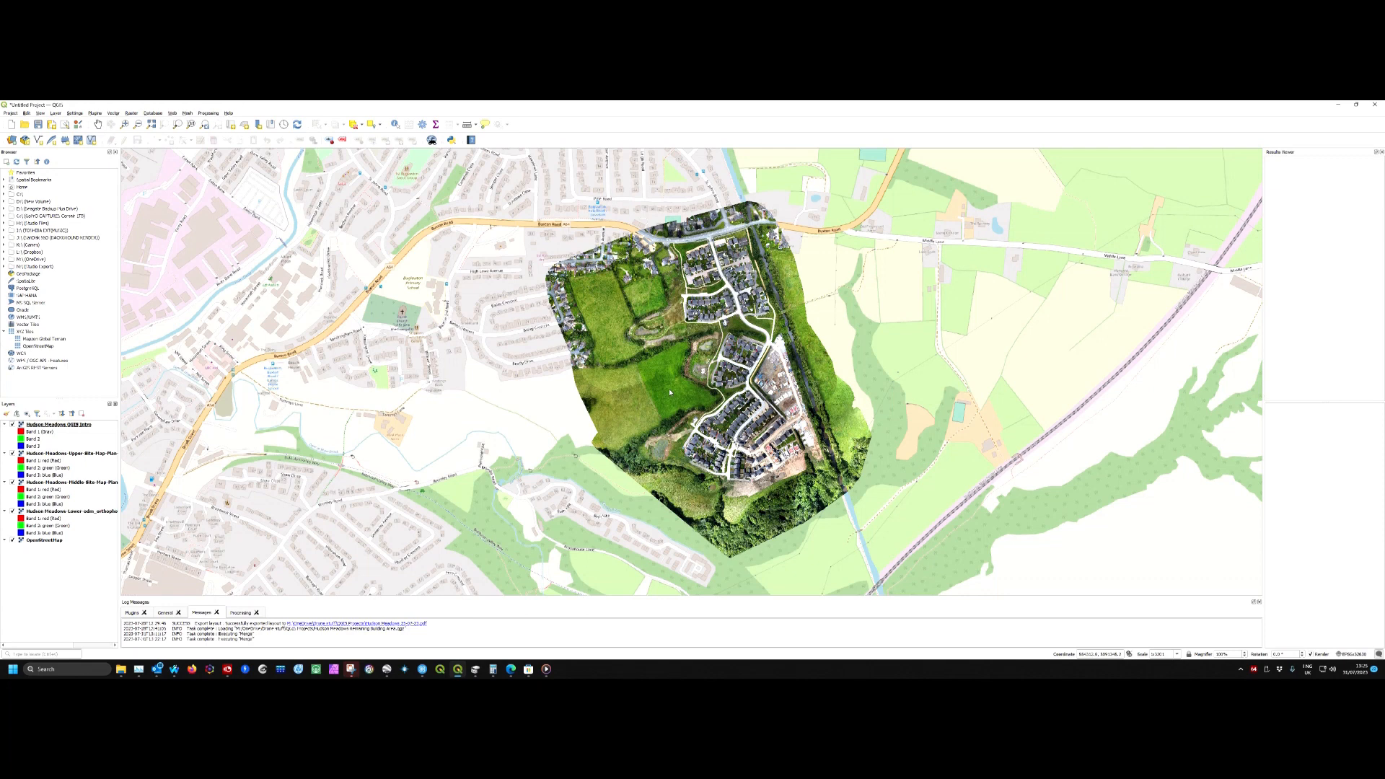
{"action": "mouse_move", "coordinate": [609, 343]}
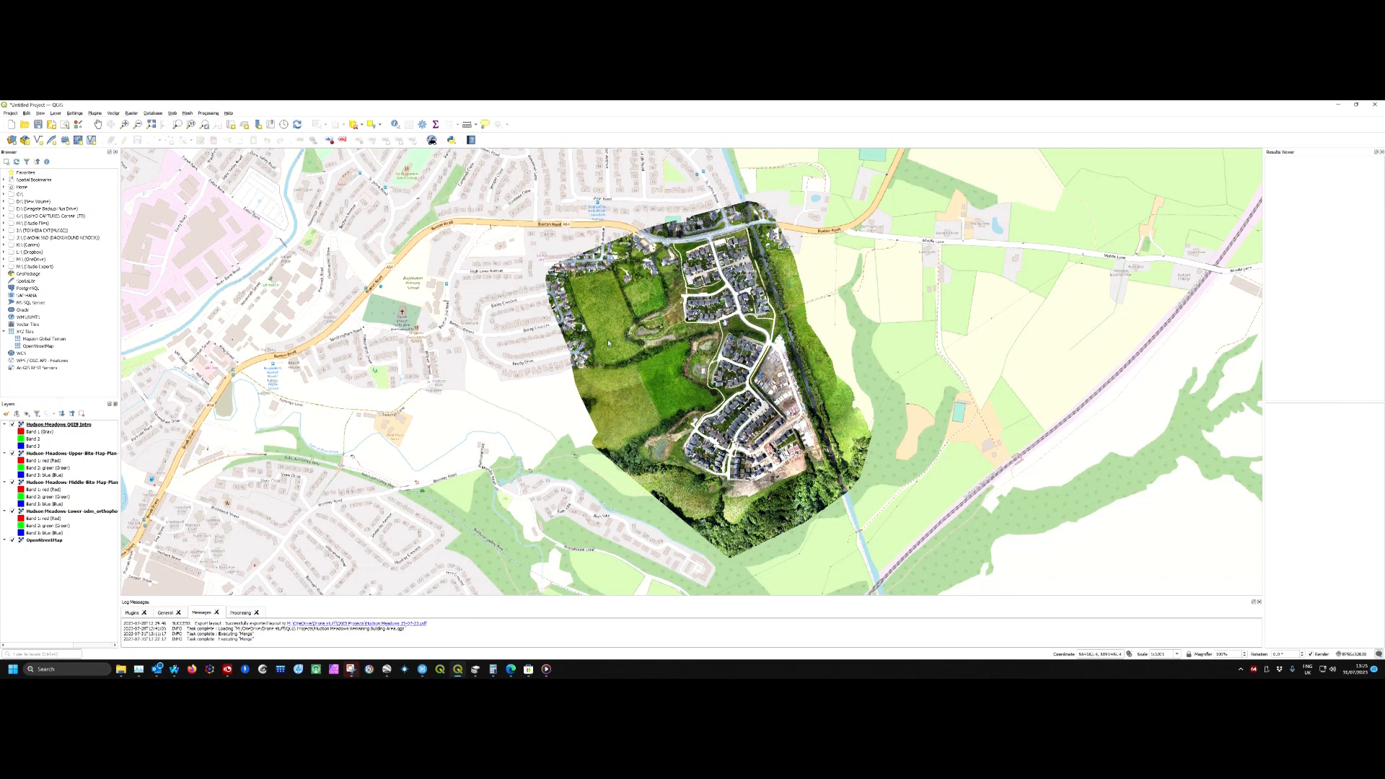
{"action": "mouse_move", "coordinate": [650, 305]}
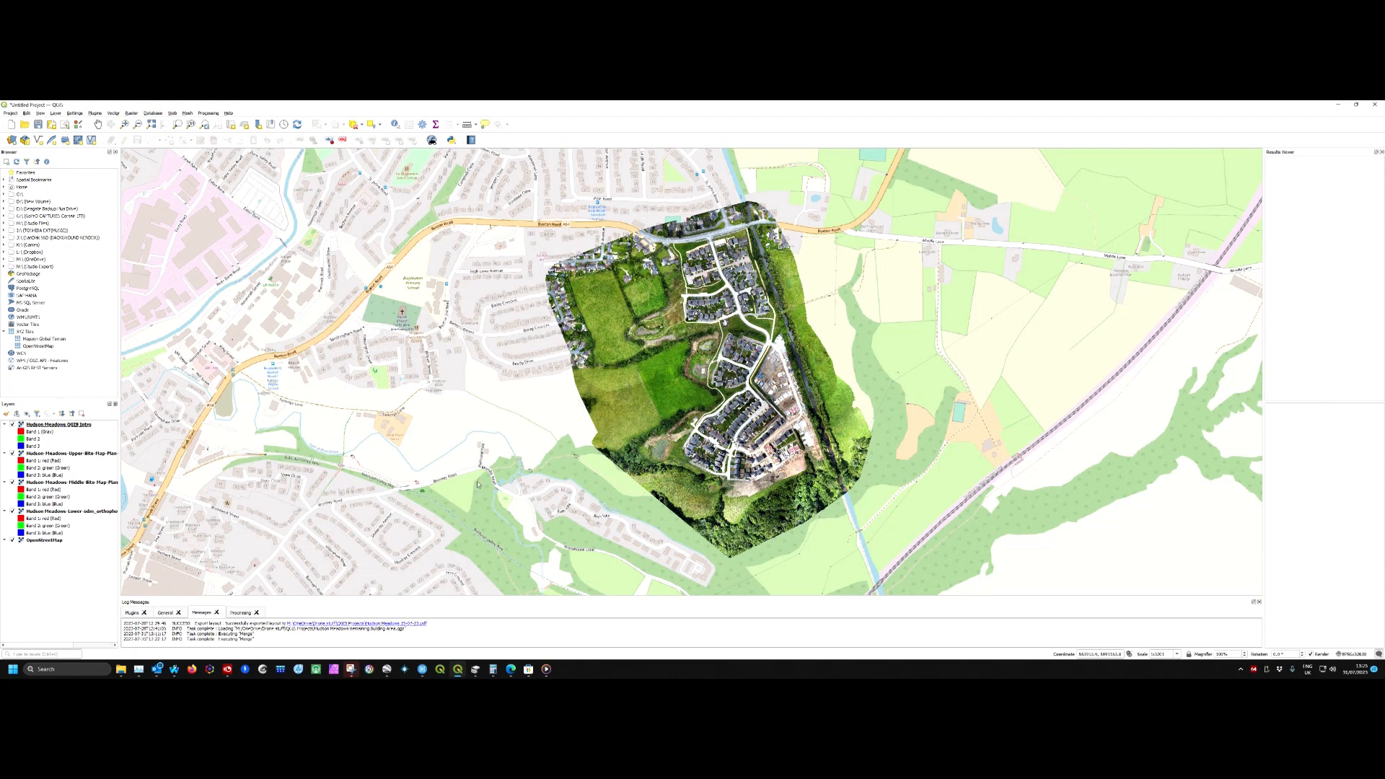
Switch off the three original orthophoto layers so only the merged mosaic shows.
{"action": "left_click", "coordinate": [62, 424]}
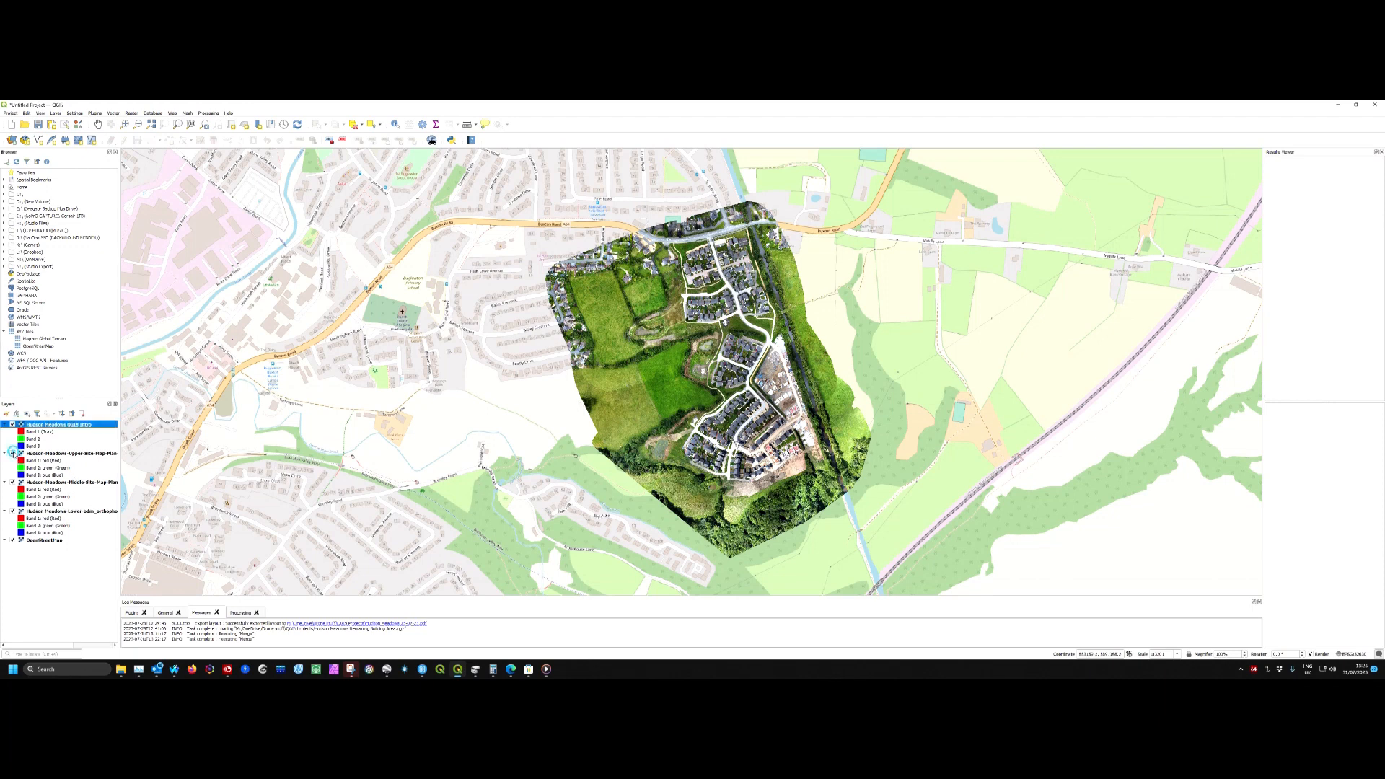
{"action": "left_click", "coordinate": [13, 453]}
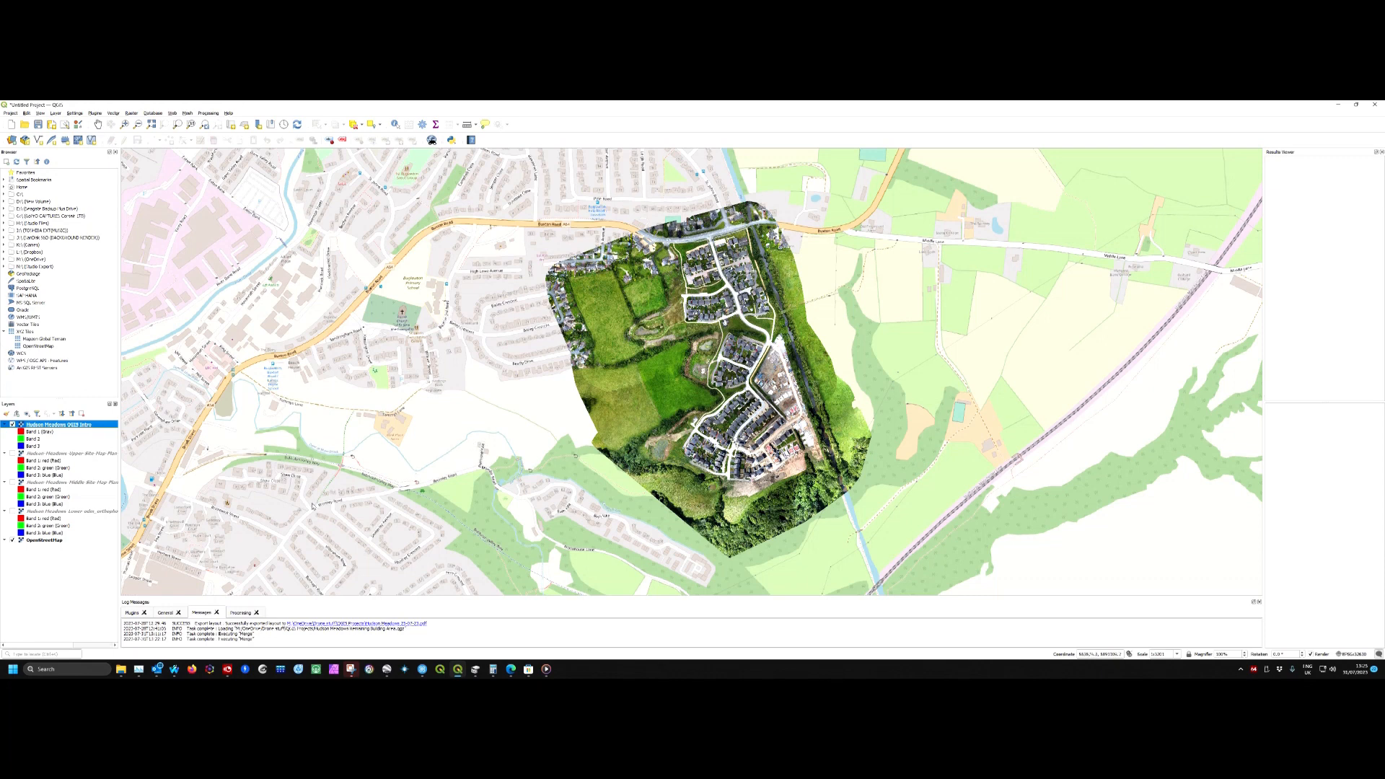
{"action": "mouse_move", "coordinate": [427, 438]}
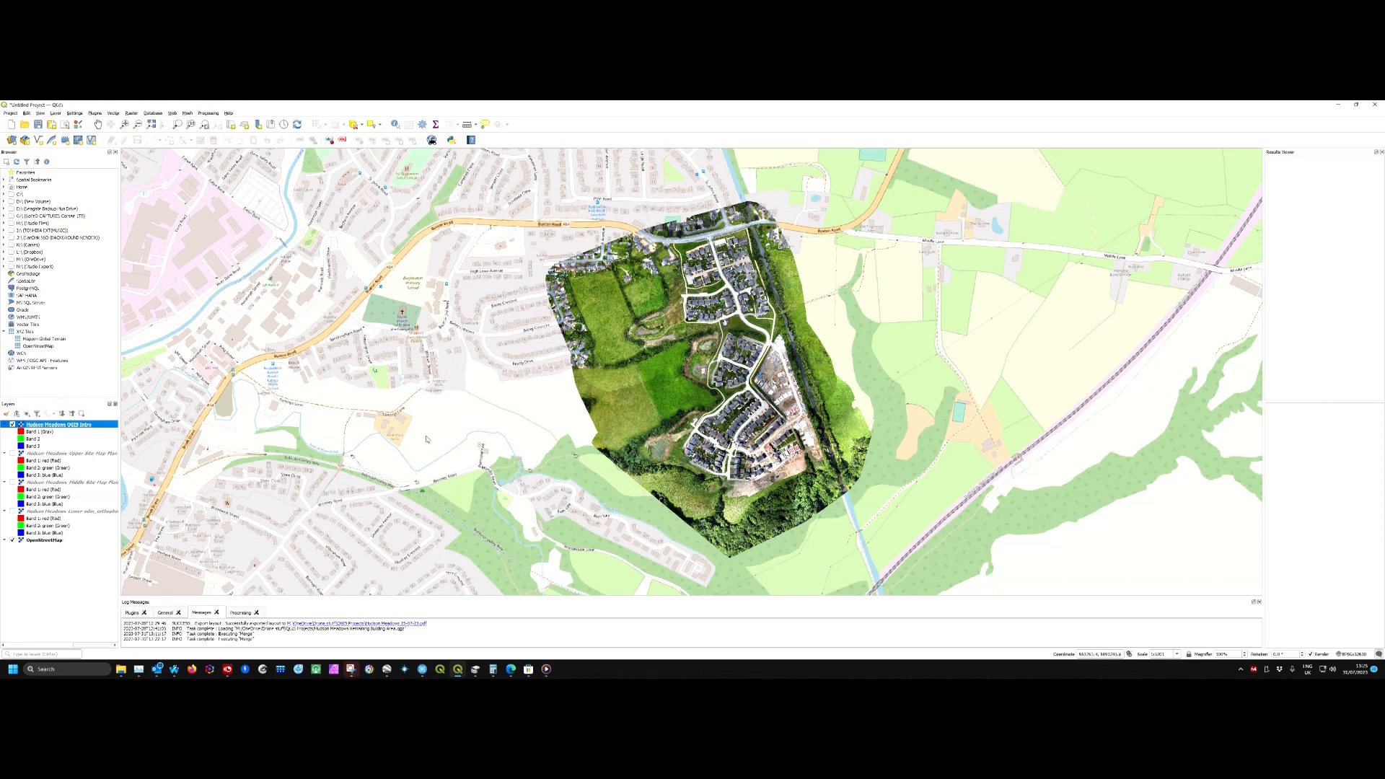